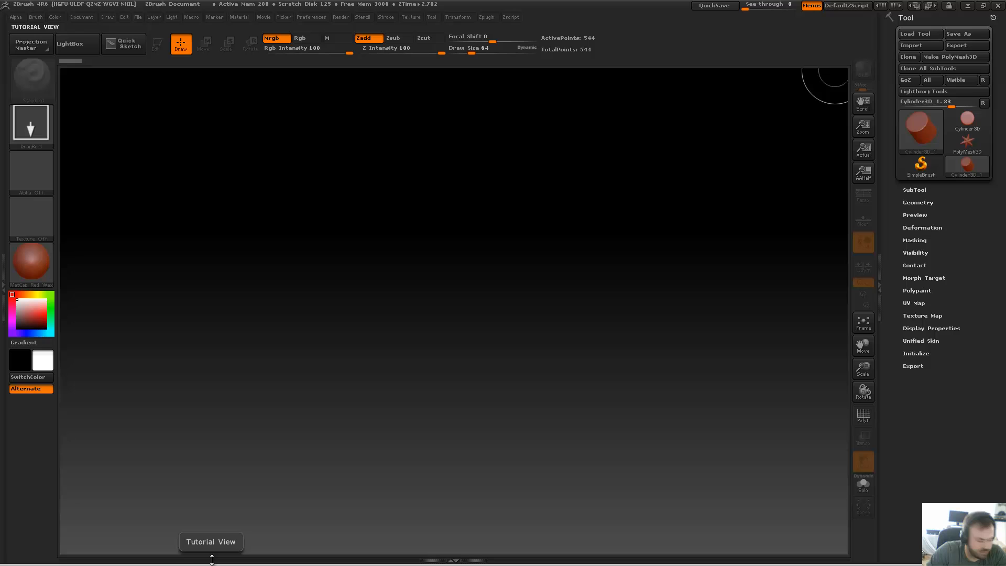
{"action": "mouse_move", "coordinate": [539, 188]}
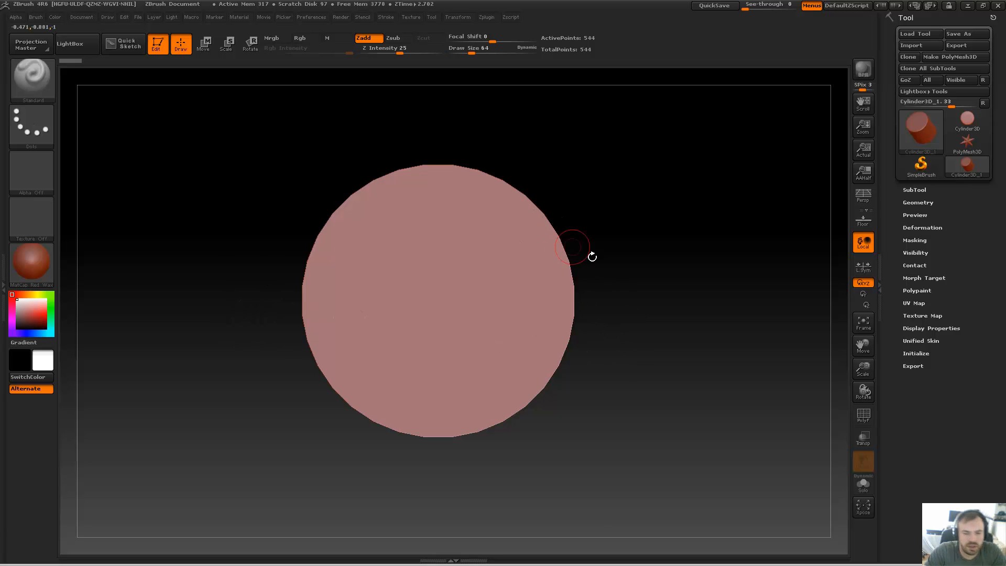
Step: Tilt the Cylinder3D primitive in edit mode so its length is visible
{"action": "left_click_drag", "start_coordinate": [571, 247], "coordinate": [628, 233]}
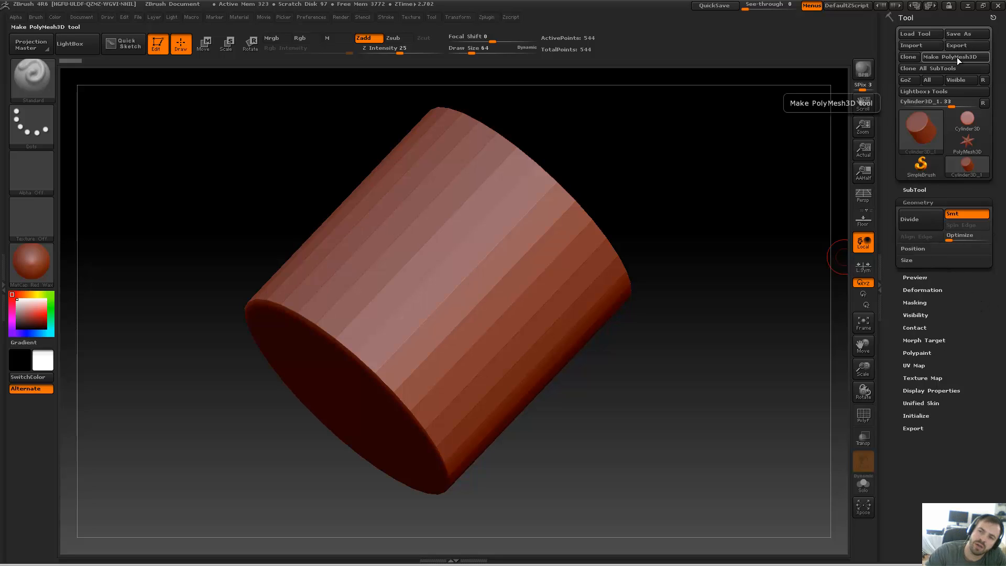
Step: Convert the cylinder to PolyMesh3D, DynaMesh it at resolution 384, and enable PolyF
{"action": "left_click", "coordinate": [953, 57]}
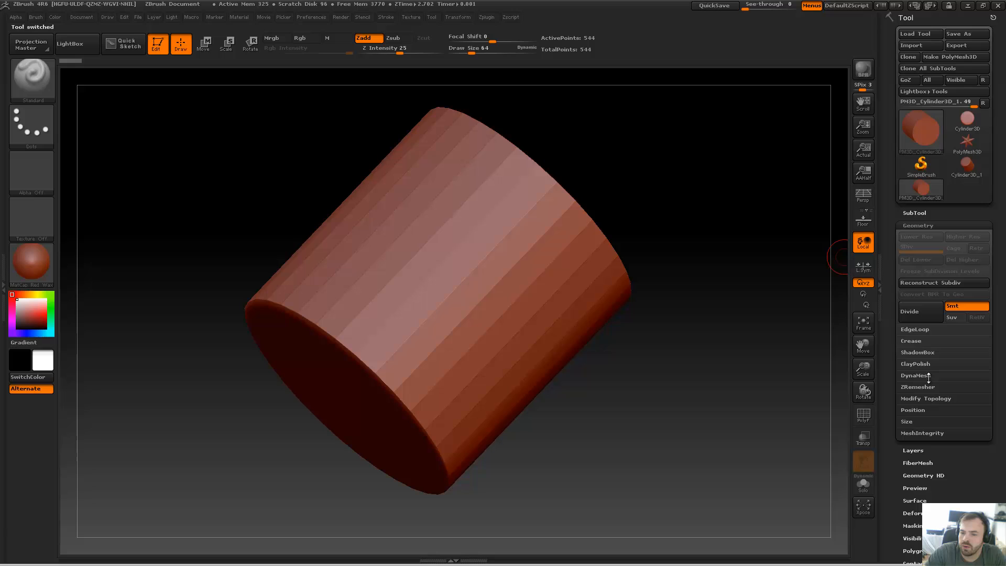
{"action": "left_click", "coordinate": [918, 374]}
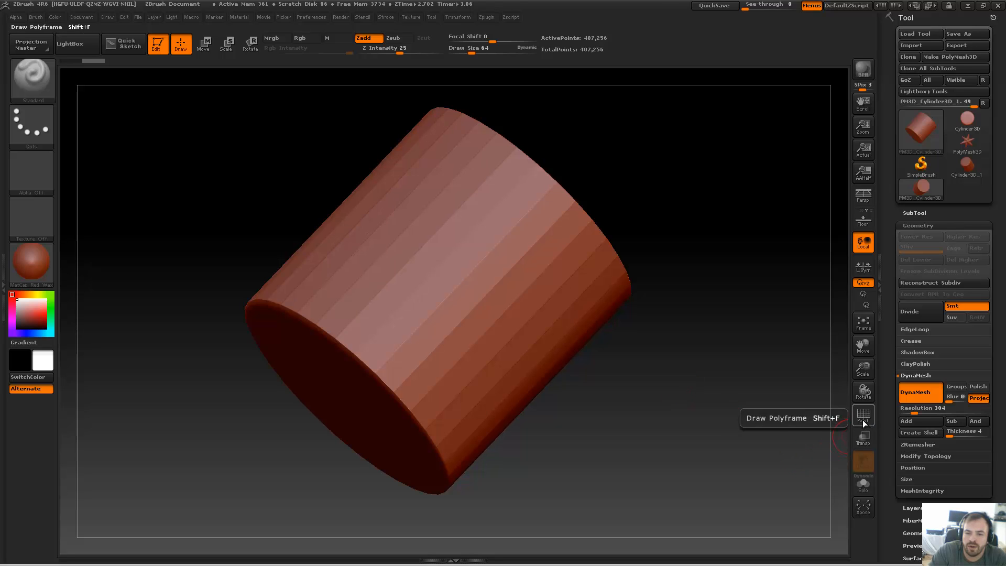
{"action": "left_click", "coordinate": [862, 415]}
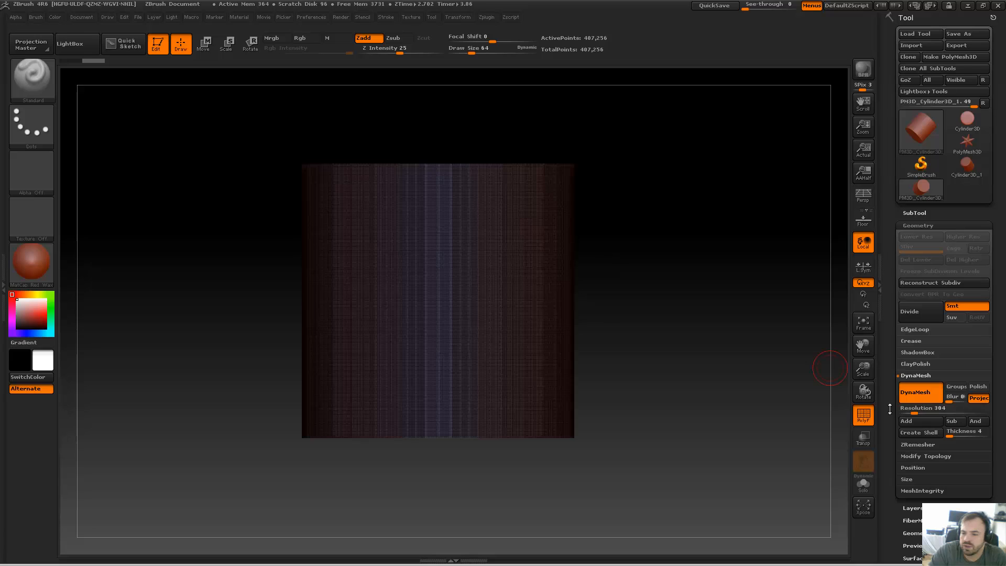
Step: Bend the cylinder with the Deformation Rotate, Twist and Flatten sliders, then turn off PolyF
{"action": "scroll", "scroll_direction": "down", "scroll_amount": 3}
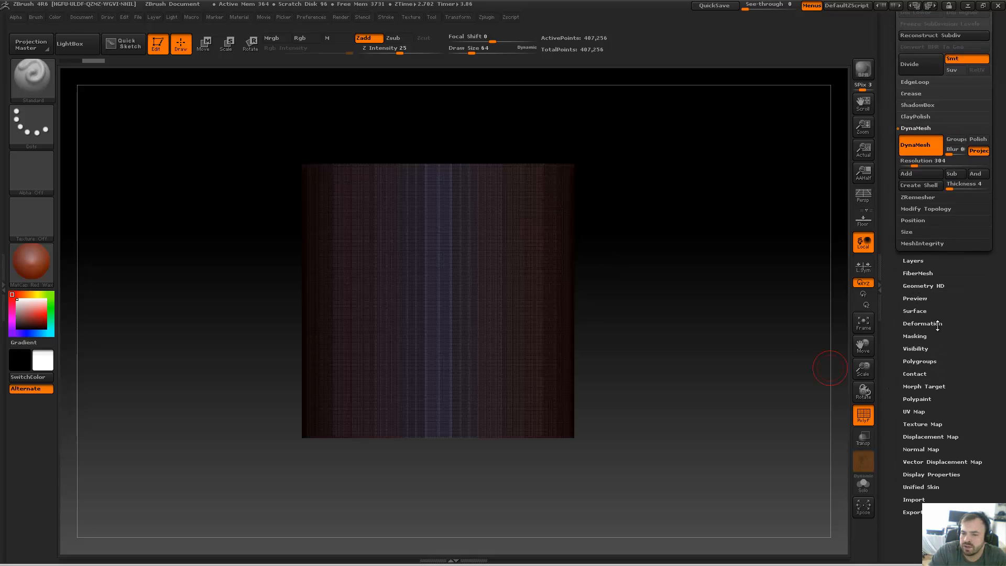
{"action": "left_click", "coordinate": [922, 323]}
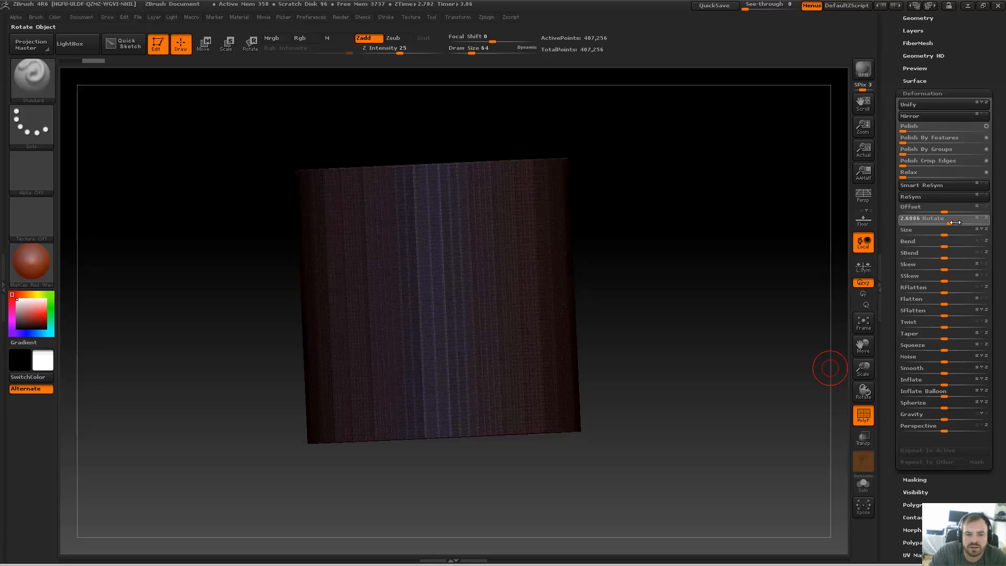
{"action": "left_click_drag", "start_coordinate": [931, 217], "coordinate": [955, 218]}
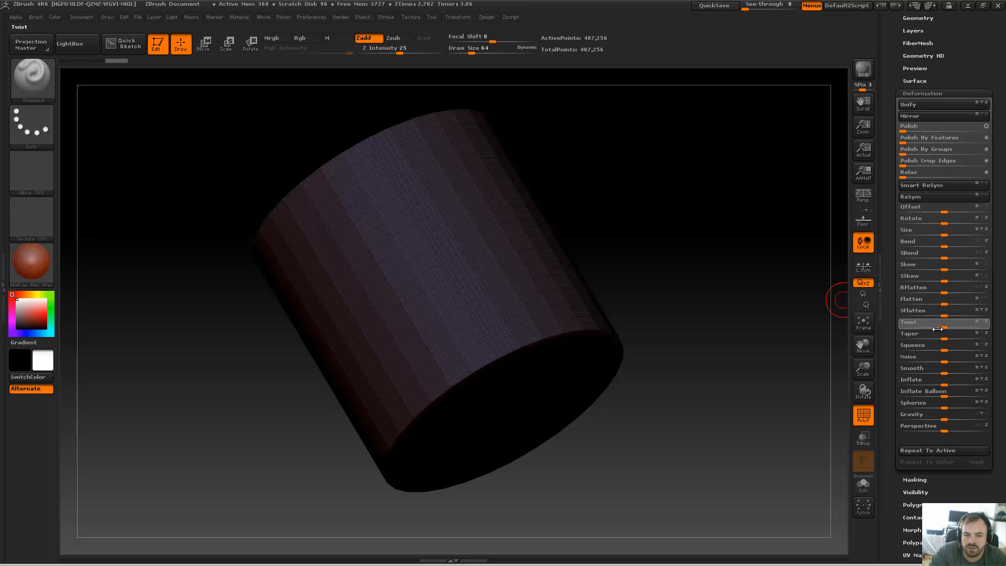
{"action": "left_click_drag", "start_coordinate": [937, 325], "coordinate": [926, 325]}
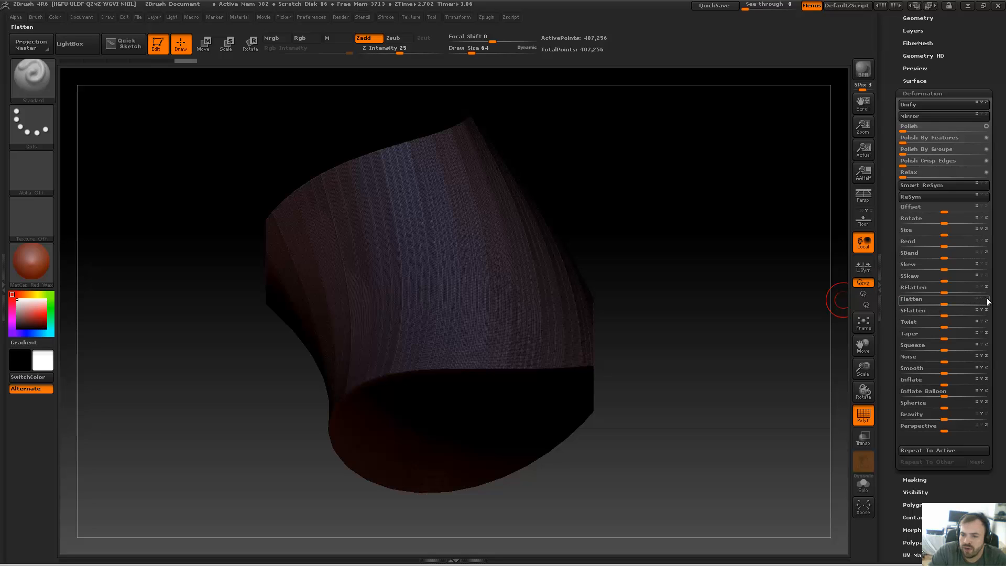
{"action": "left_click_drag", "start_coordinate": [917, 300], "coordinate": [956, 299]}
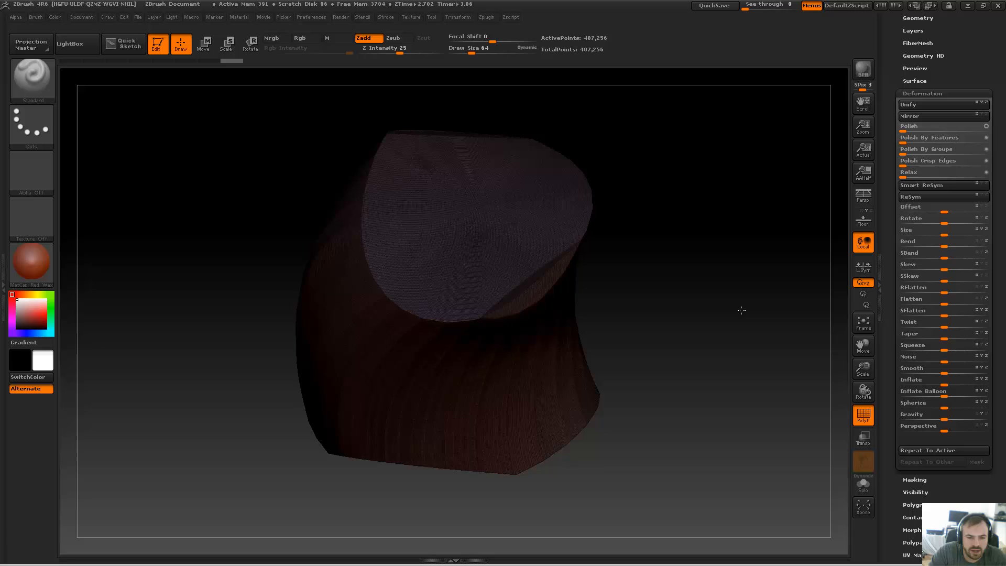
{"action": "left_click_drag", "start_coordinate": [743, 311], "coordinate": [725, 304]}
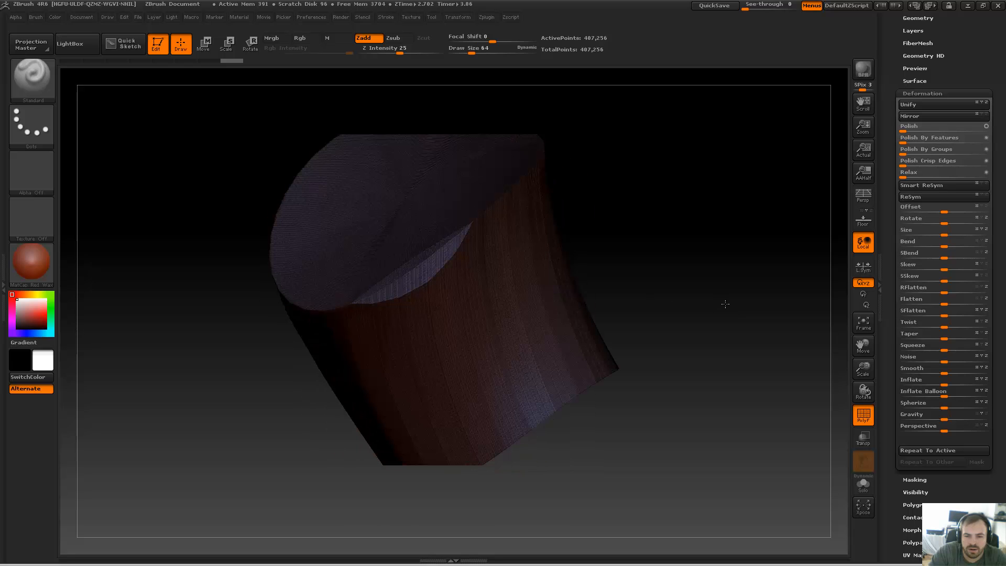
{"action": "left_click", "coordinate": [32, 263]}
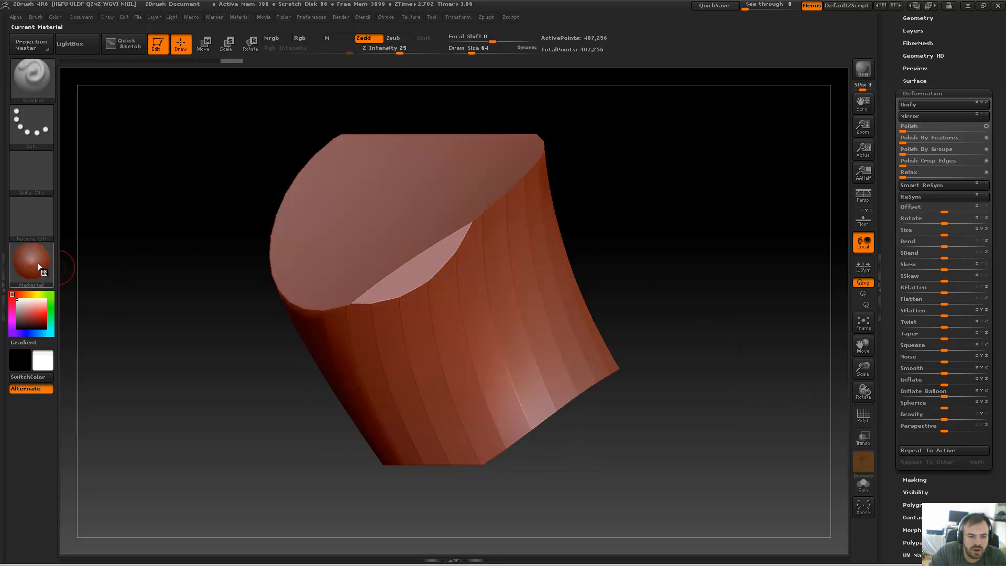
Step: Apply a flat white material and rotate the mesh into a pointed, hooked shape
{"action": "left_click", "coordinate": [31, 265]}
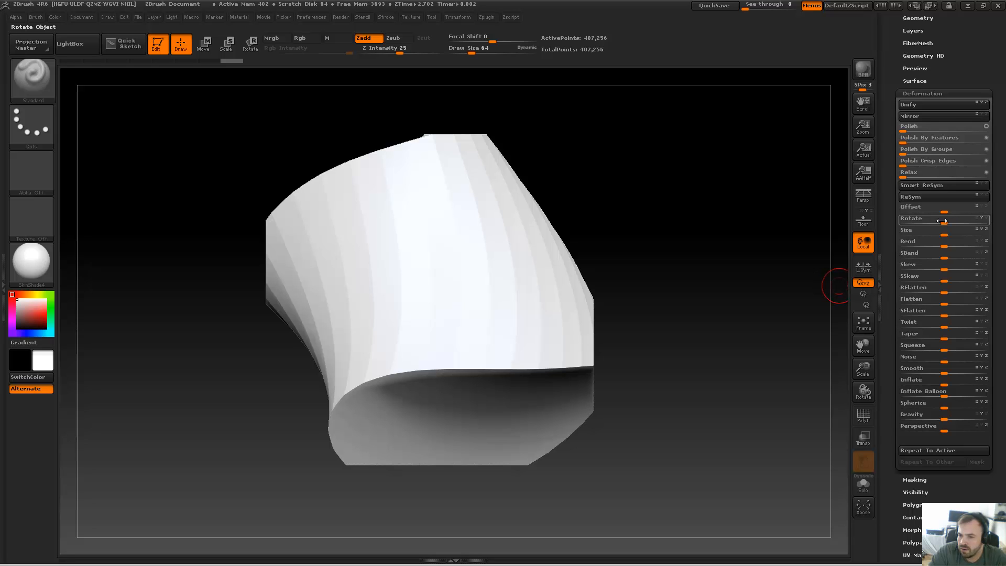
{"action": "left_click_drag", "start_coordinate": [930, 218], "coordinate": [962, 218]}
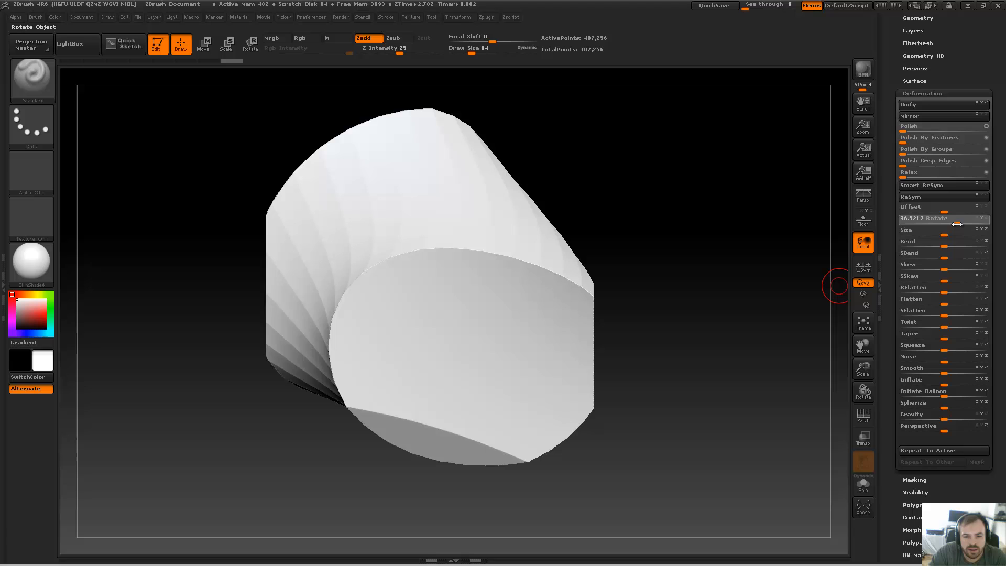
{"action": "left_click_drag", "start_coordinate": [959, 218], "coordinate": [933, 218]}
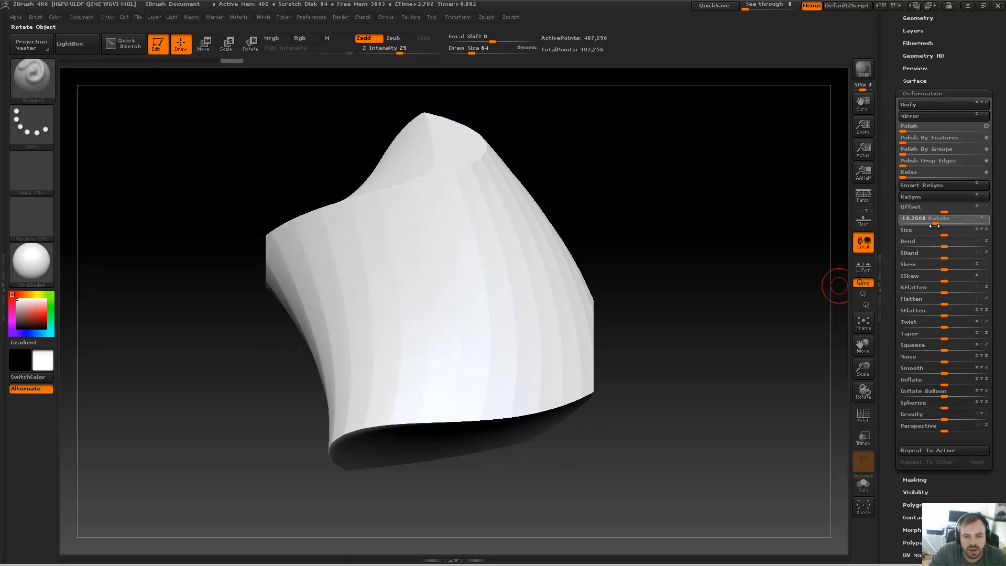
{"action": "left_click_drag", "start_coordinate": [930, 229], "coordinate": [927, 229]}
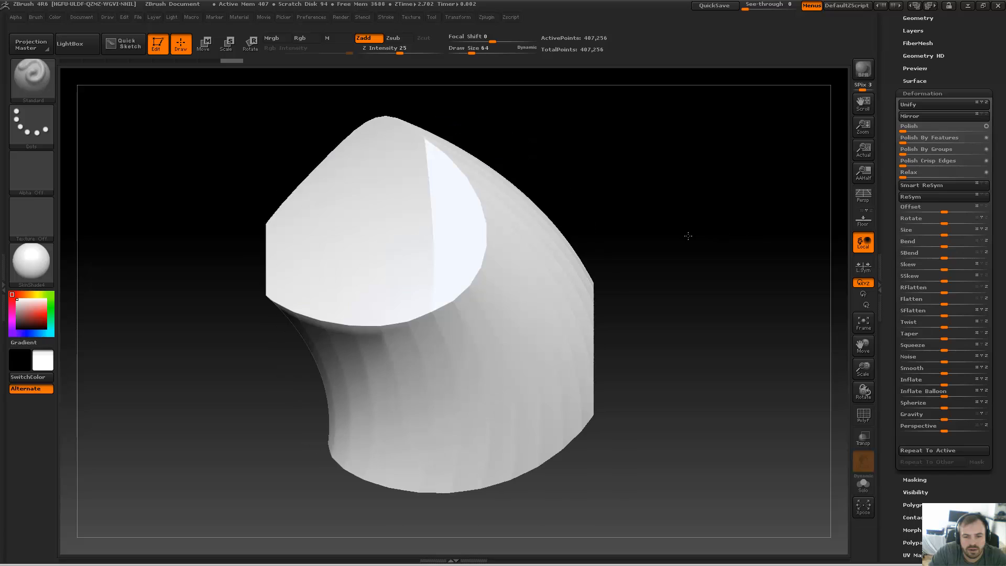
Step: Slice flat facets off the shape with TrimLasso from many angles into a rough rock
{"action": "left_click", "coordinate": [391, 38]}
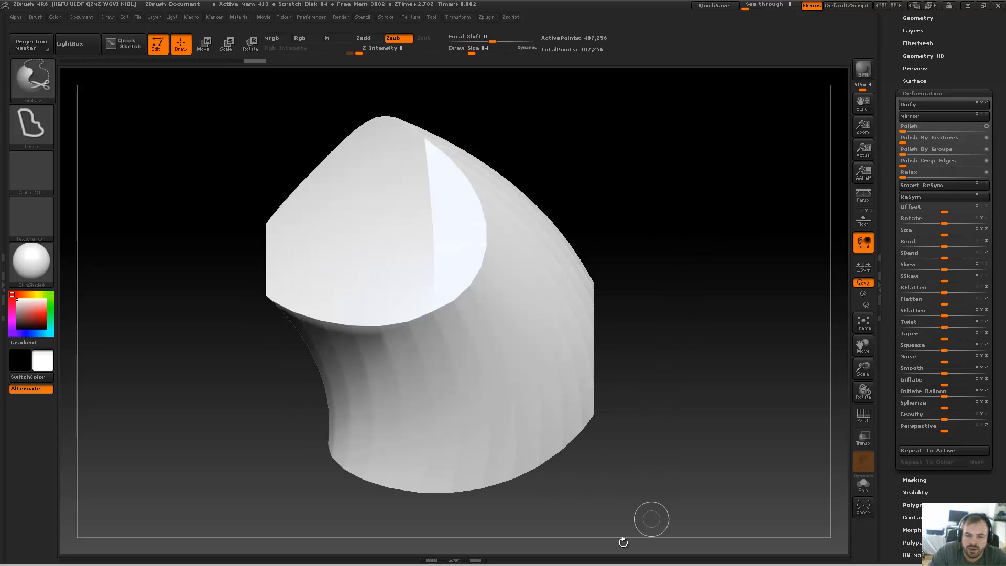
{"action": "mouse_move", "coordinate": [614, 326]}
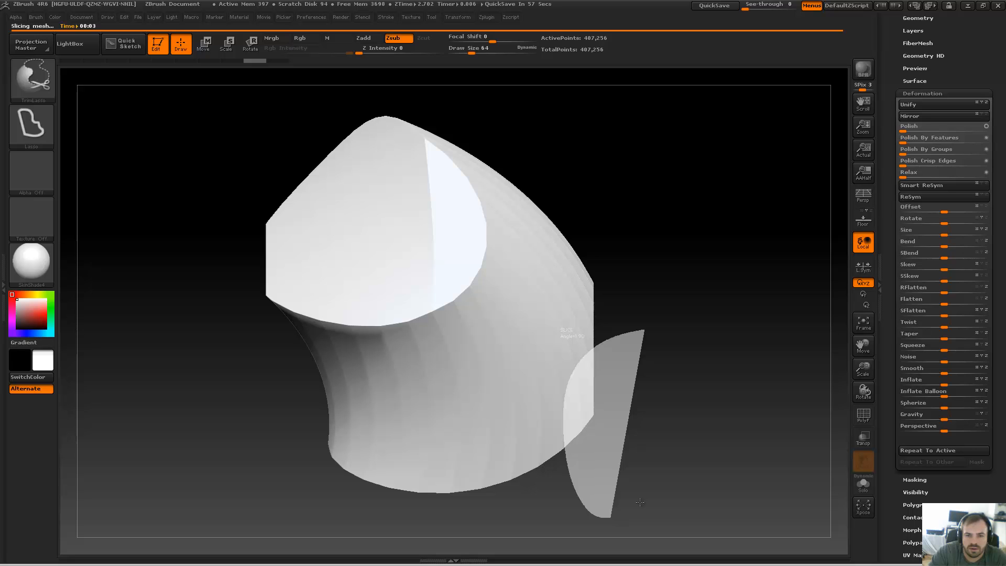
{"action": "left_click_drag", "start_coordinate": [639, 503], "coordinate": [700, 267]}
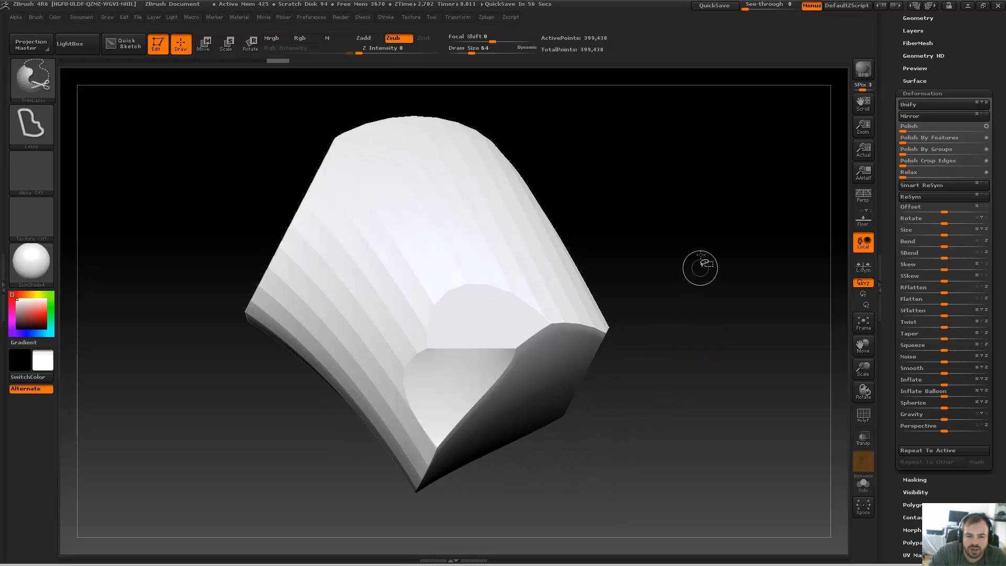
{"action": "left_click_drag", "start_coordinate": [699, 266], "coordinate": [646, 535]}
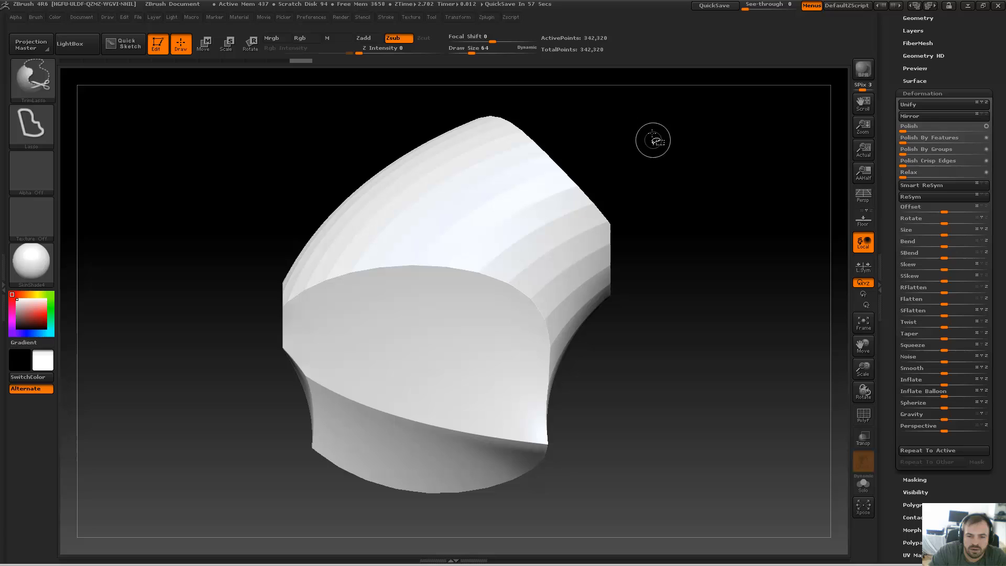
{"action": "left_click_drag", "start_coordinate": [653, 140], "coordinate": [649, 447]}
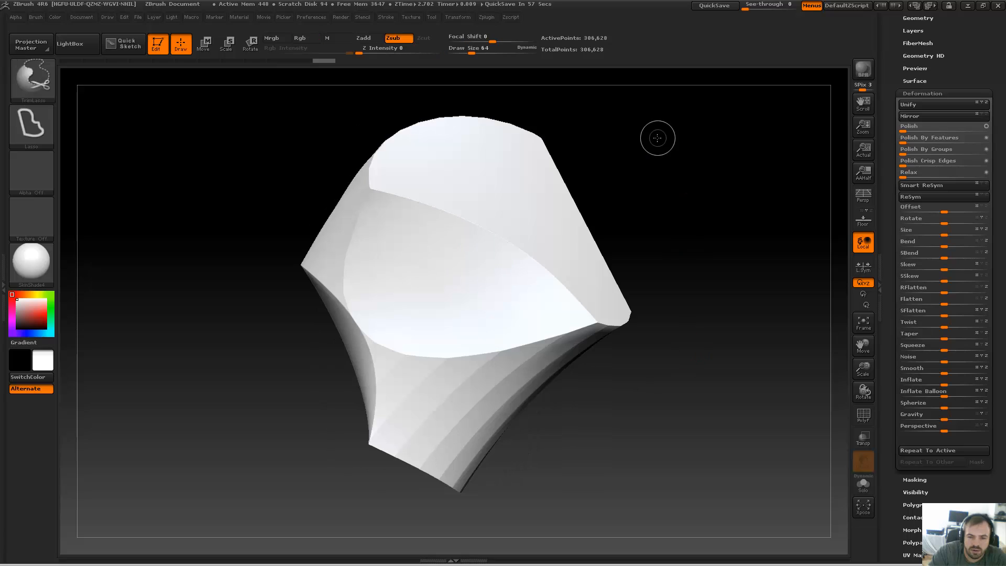
{"action": "left_click_drag", "start_coordinate": [657, 138], "coordinate": [661, 474]}
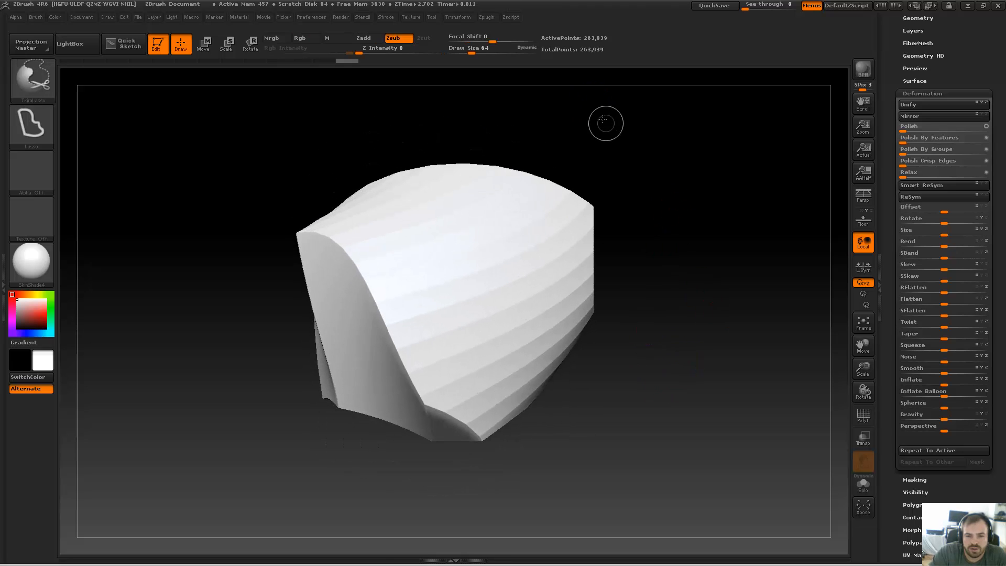
{"action": "left_click_drag", "start_coordinate": [603, 122], "coordinate": [706, 372]}
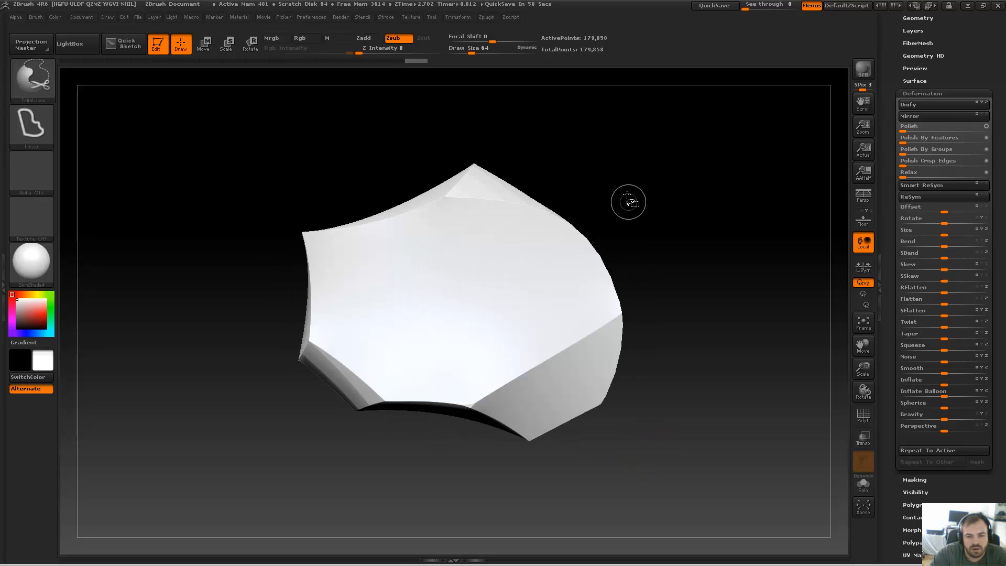
{"action": "left_click_drag", "start_coordinate": [628, 201], "coordinate": [650, 530]}
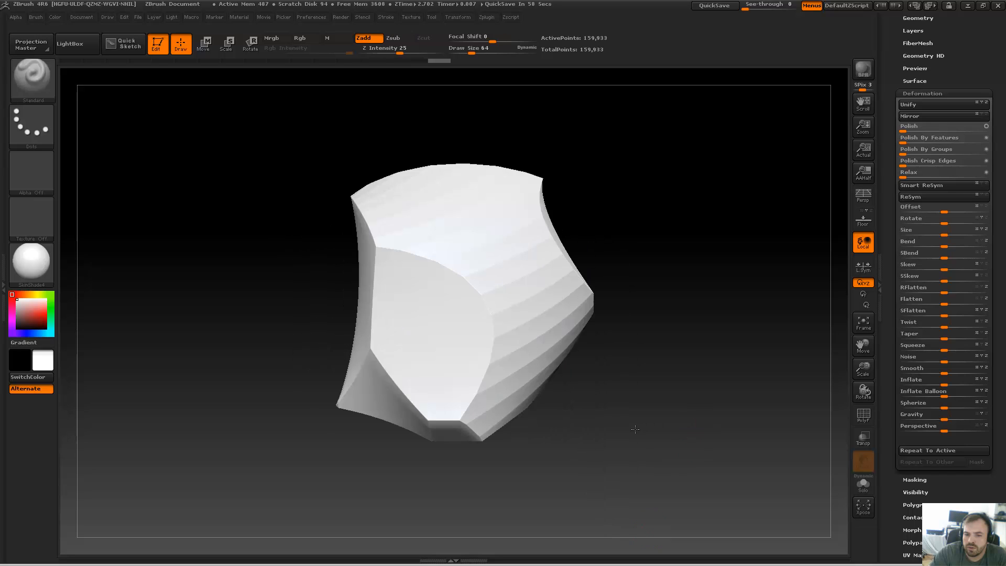
{"action": "left_click_drag", "start_coordinate": [577, 225], "coordinate": [660, 494]}
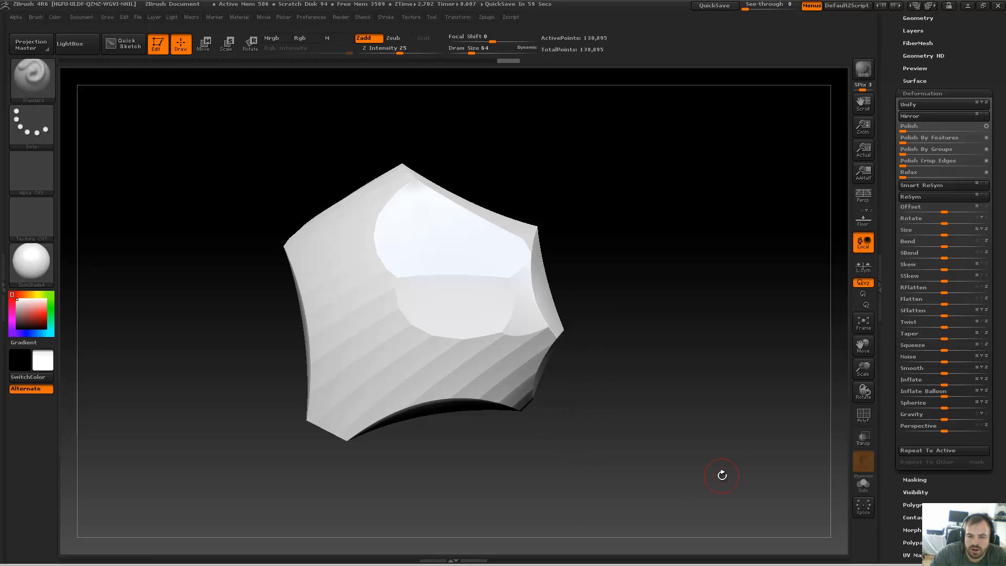
{"action": "left_click_drag", "start_coordinate": [721, 475], "coordinate": [703, 449]}
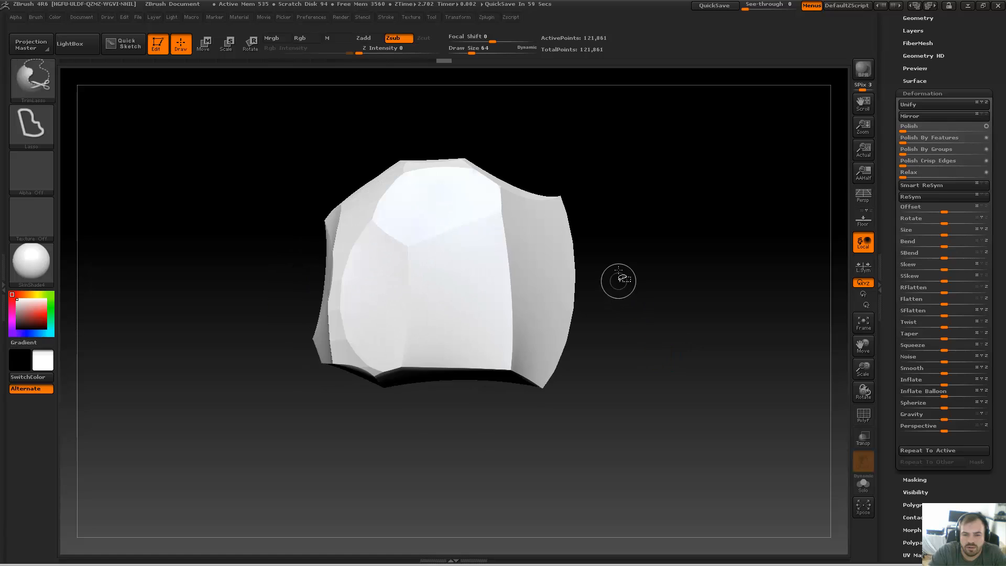
{"action": "left_click_drag", "start_coordinate": [616, 280], "coordinate": [708, 433]}
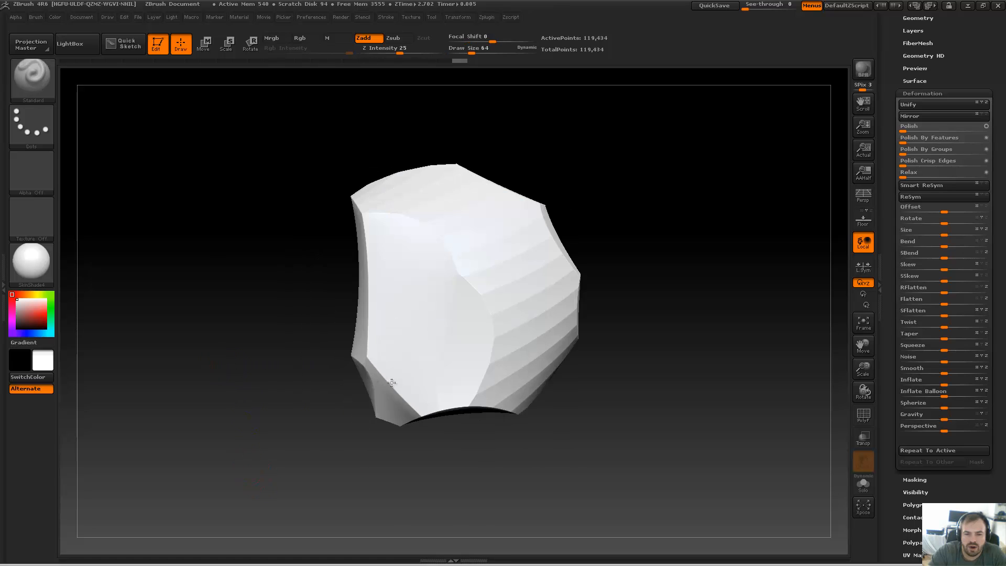
Step: Orbit the faceted rock to inspect it from several angles and adjust a palette setting
{"action": "left_click_drag", "start_coordinate": [391, 382], "coordinate": [760, 503]}
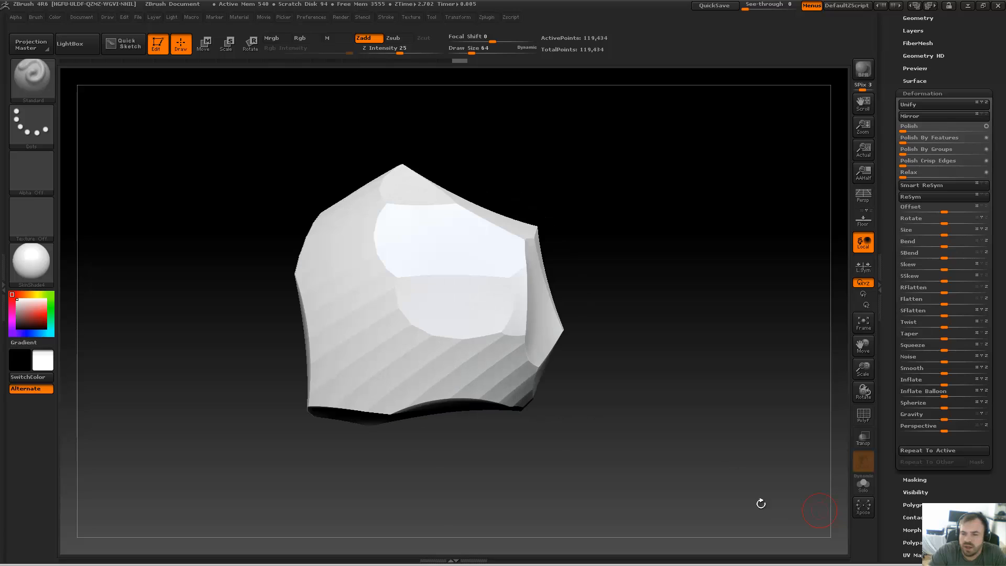
{"action": "left_click", "coordinate": [937, 321]}
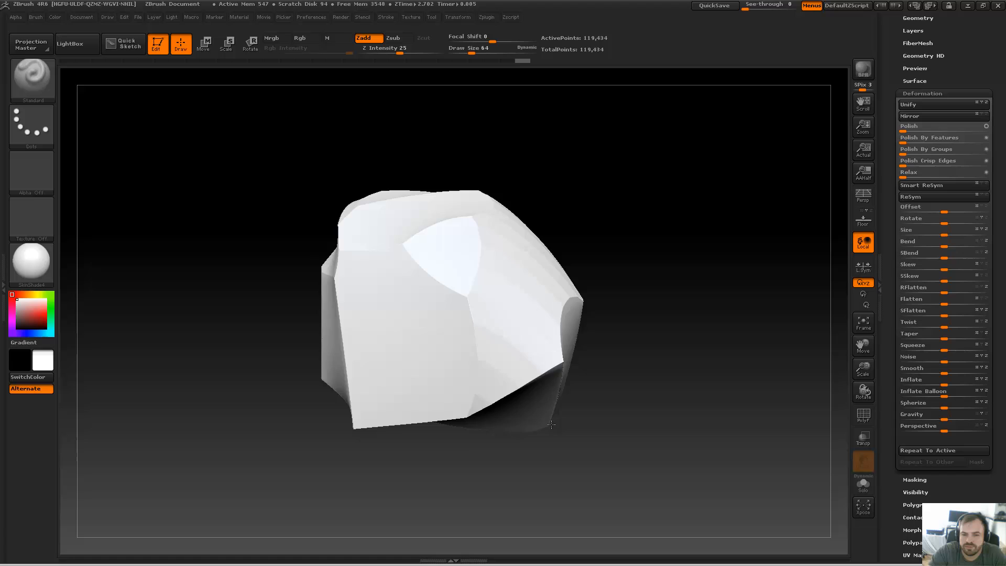
{"action": "left_click_drag", "start_coordinate": [551, 423], "coordinate": [585, 419]}
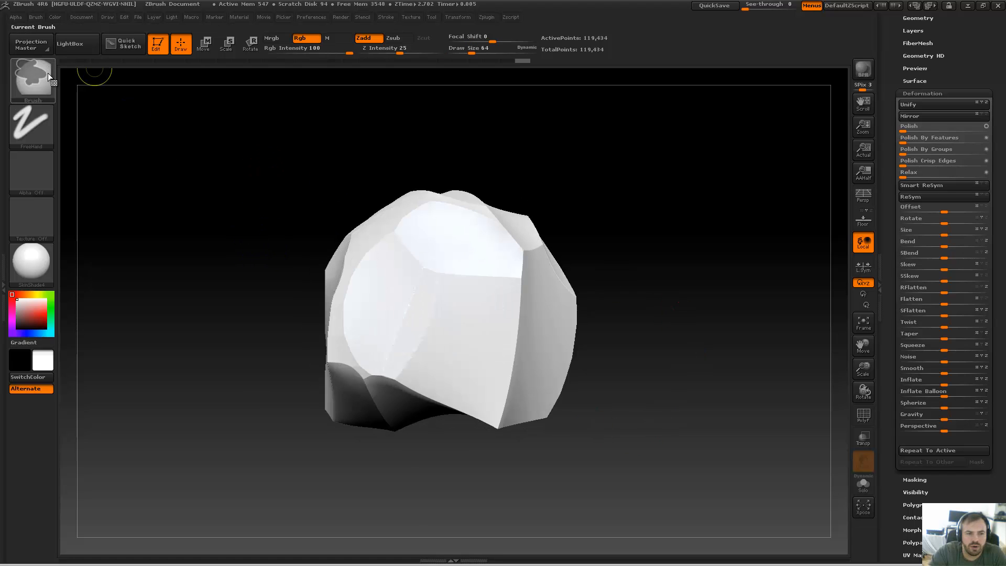
Step: Pick MaskLasso and lasso irregular panel masks across the rock's faces, orbiting between strokes
{"action": "left_click", "coordinate": [31, 78]}
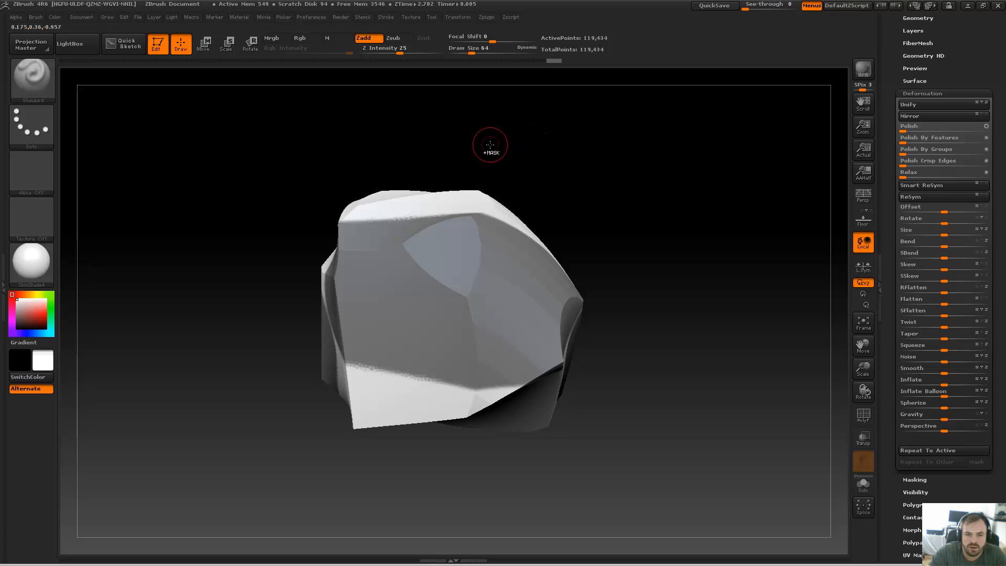
{"action": "left_click", "coordinate": [299, 37]}
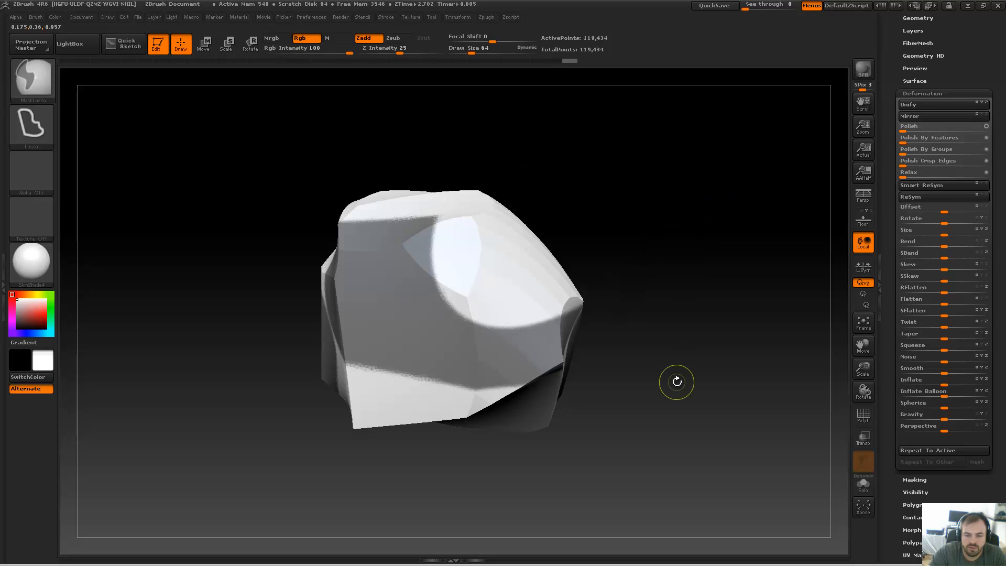
{"action": "left_click_drag", "start_coordinate": [676, 382], "coordinate": [659, 146]}
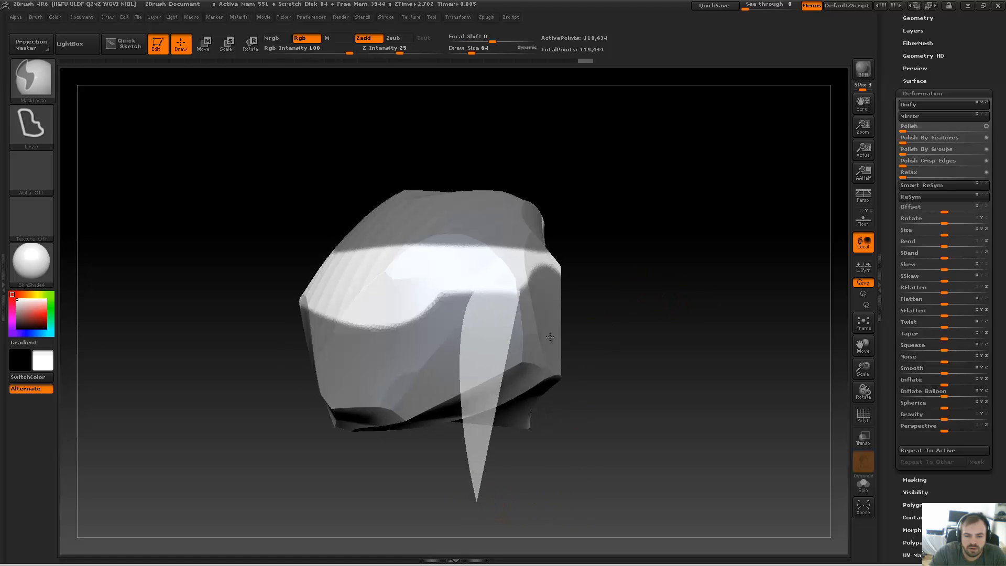
{"action": "left_click_drag", "start_coordinate": [549, 337], "coordinate": [391, 214]}
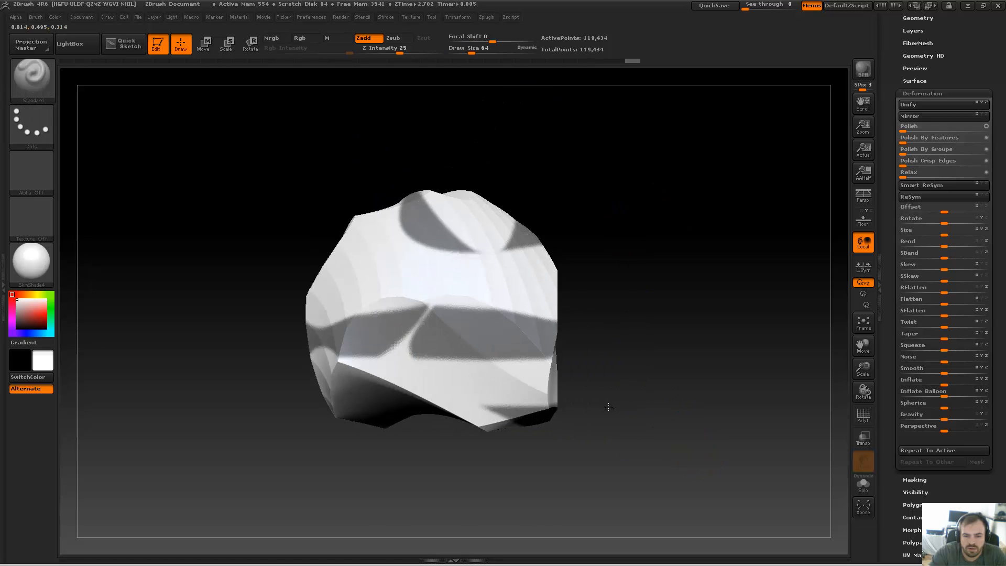
{"action": "left_click", "coordinate": [474, 278]}
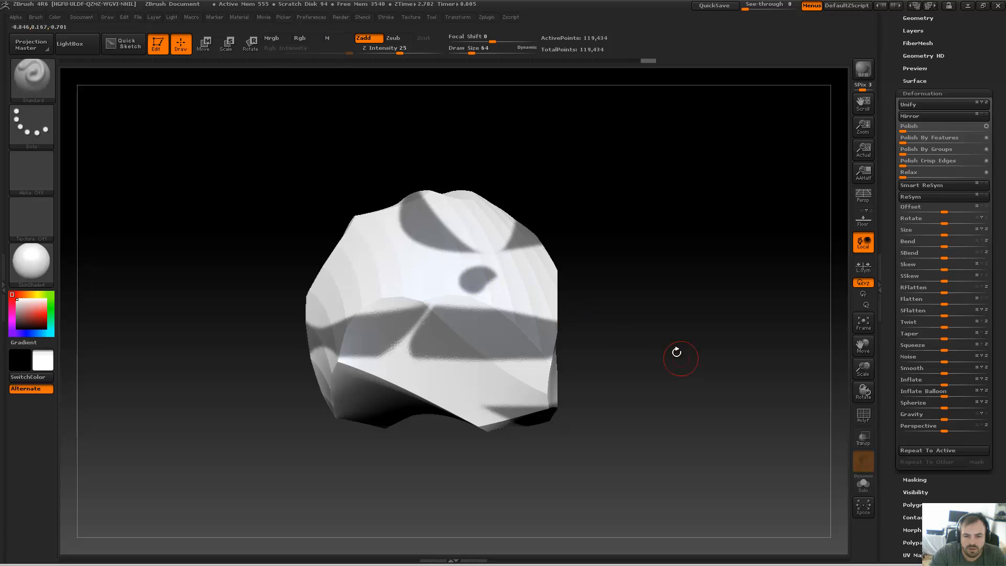
{"action": "left_click_drag", "start_coordinate": [677, 351], "coordinate": [772, 371]}
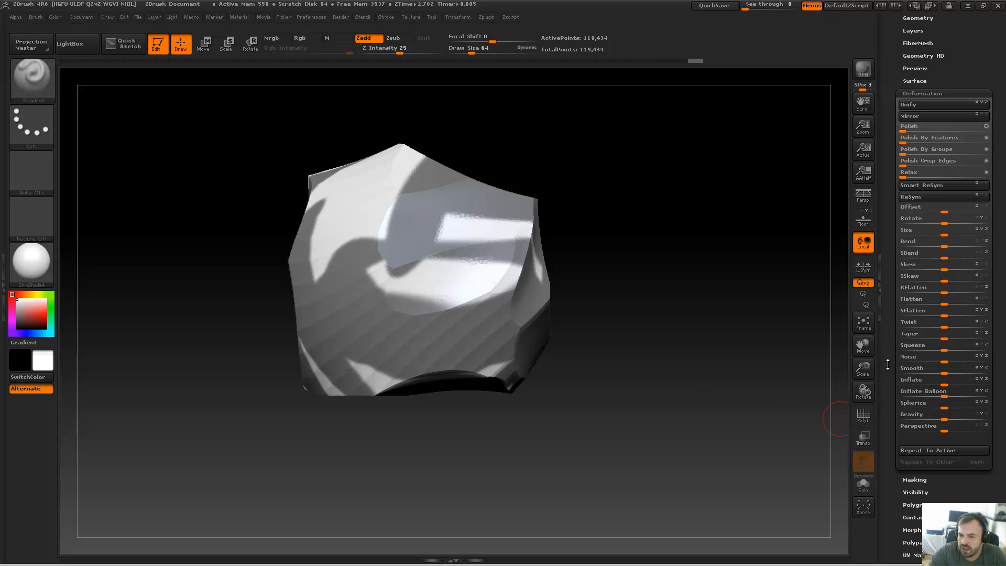
{"action": "scroll", "scroll_direction": "down", "scroll_amount": 3}
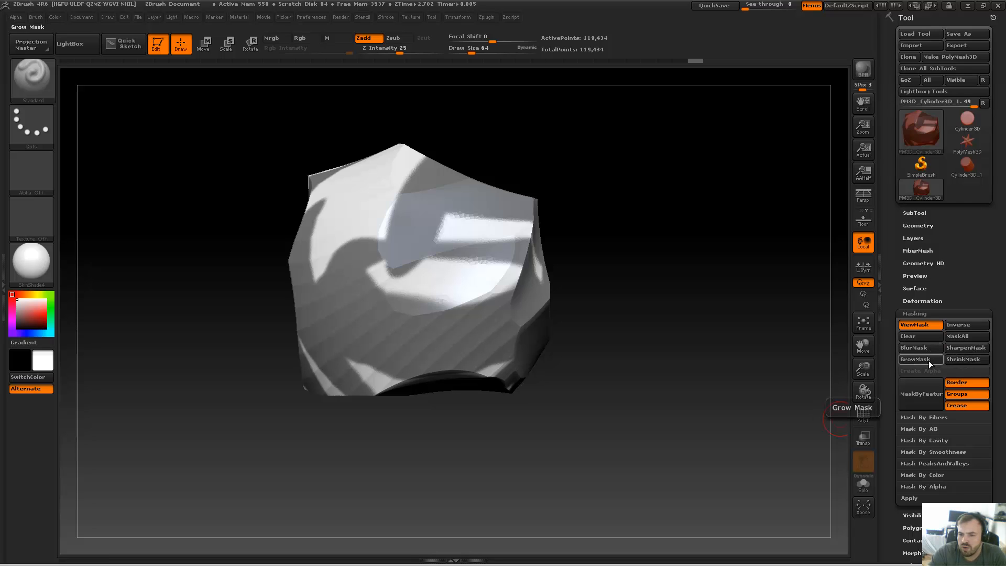
Step: Grow and blur the panel mask, orbiting the rock to check it
{"action": "left_click", "coordinate": [918, 358]}
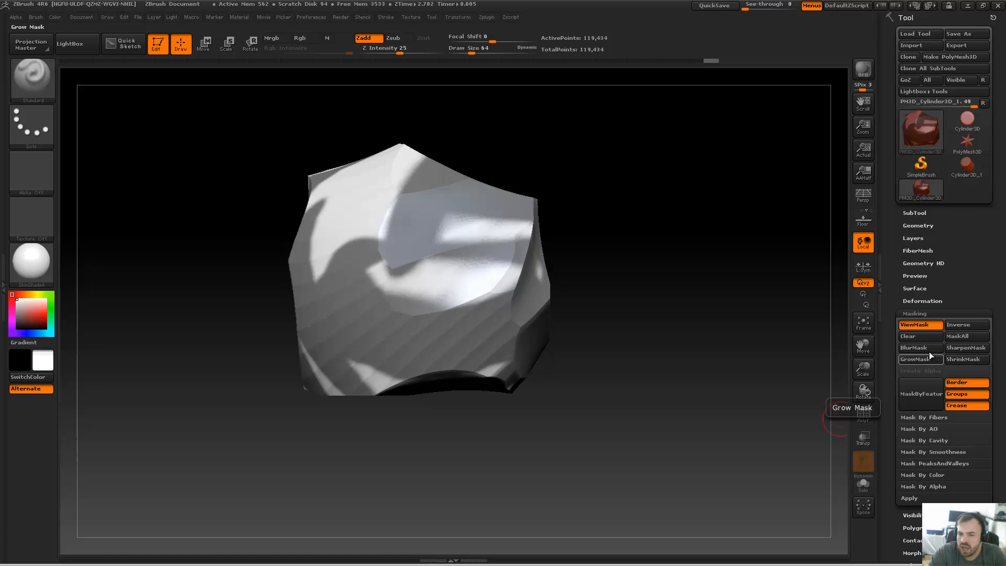
{"action": "left_click", "coordinate": [965, 347]}
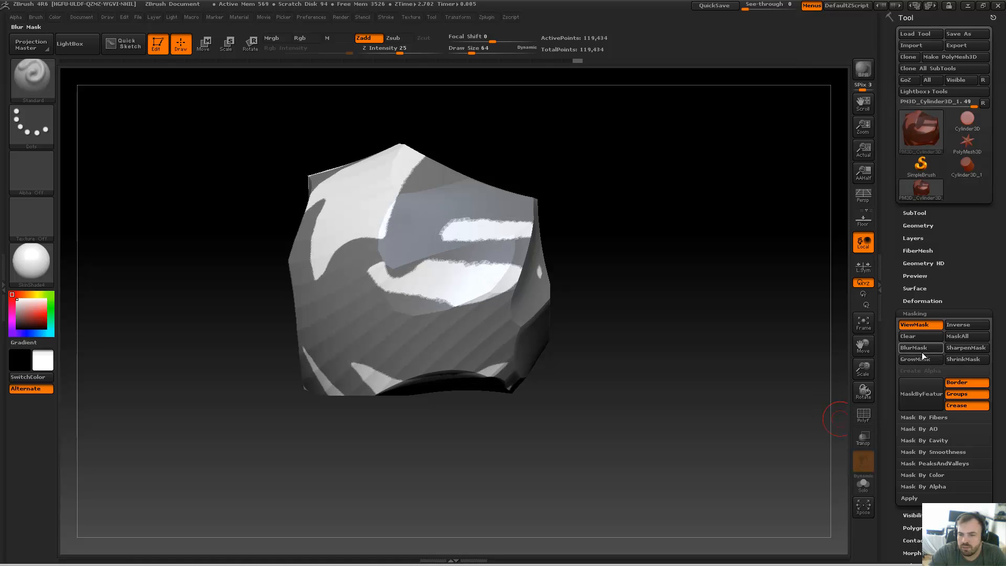
{"action": "left_click", "coordinate": [918, 347]}
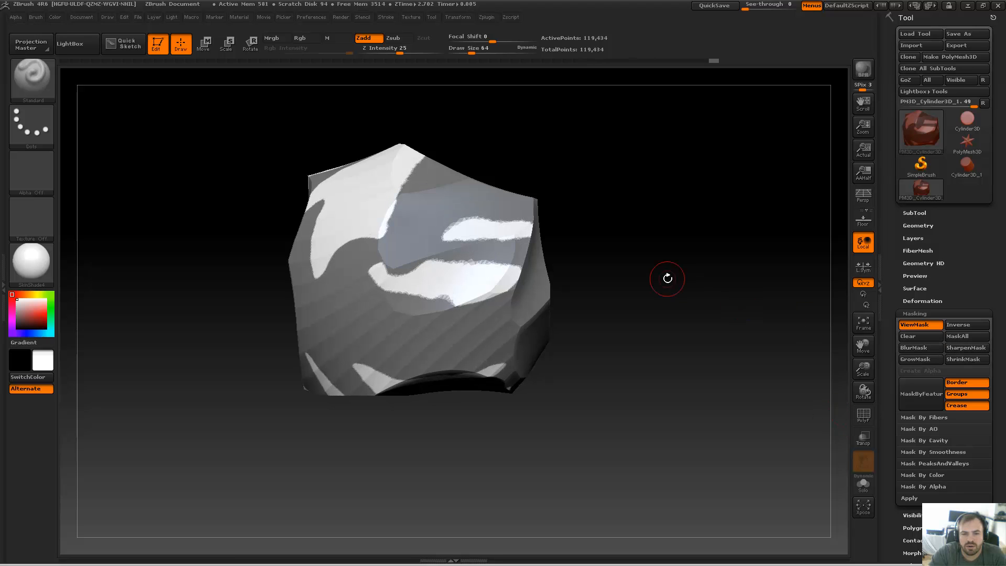
{"action": "left_click_drag", "start_coordinate": [666, 278], "coordinate": [545, 350]}
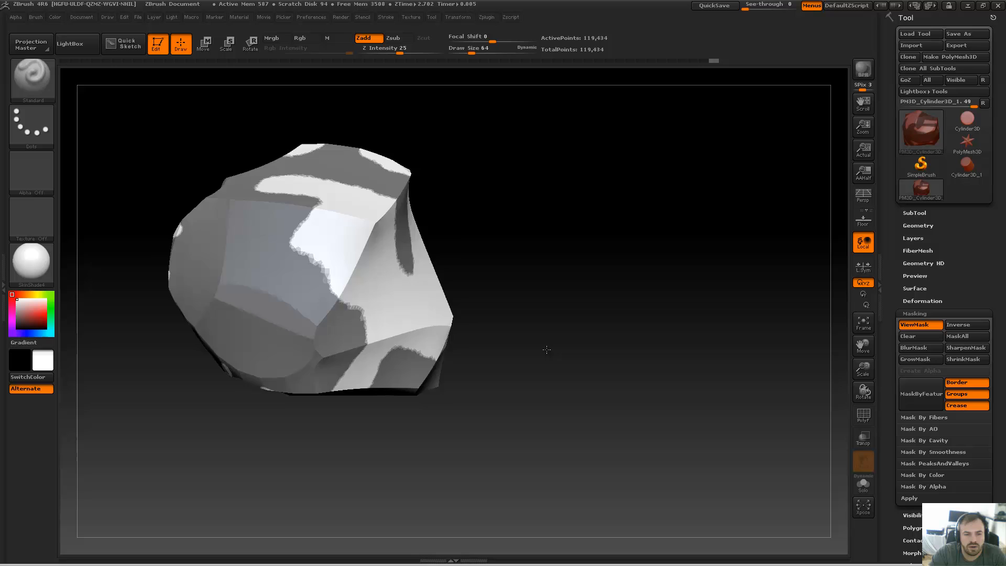
{"action": "left_click_drag", "start_coordinate": [546, 349], "coordinate": [680, 349]}
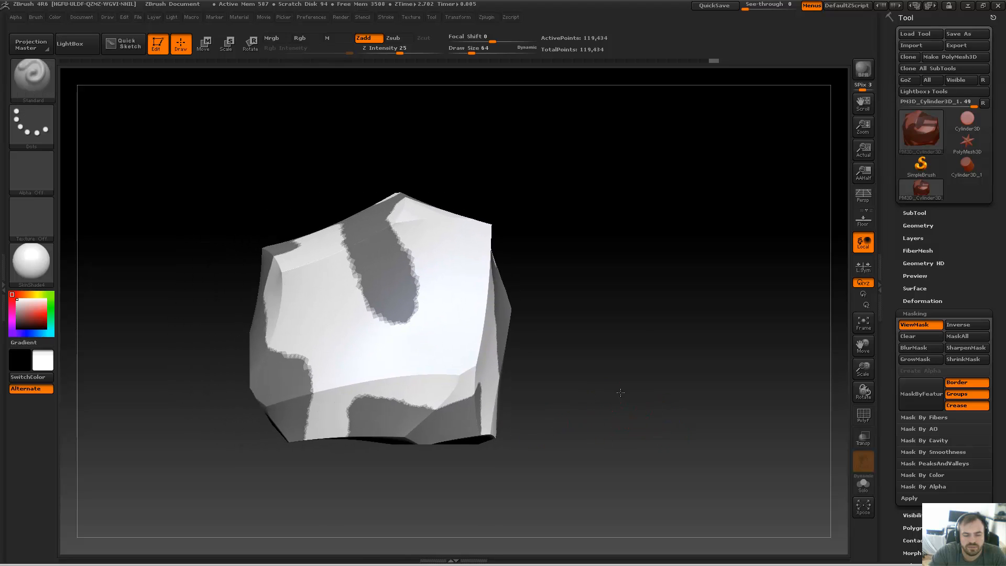
{"action": "left_click_drag", "start_coordinate": [385, 321], "coordinate": [546, 308]}
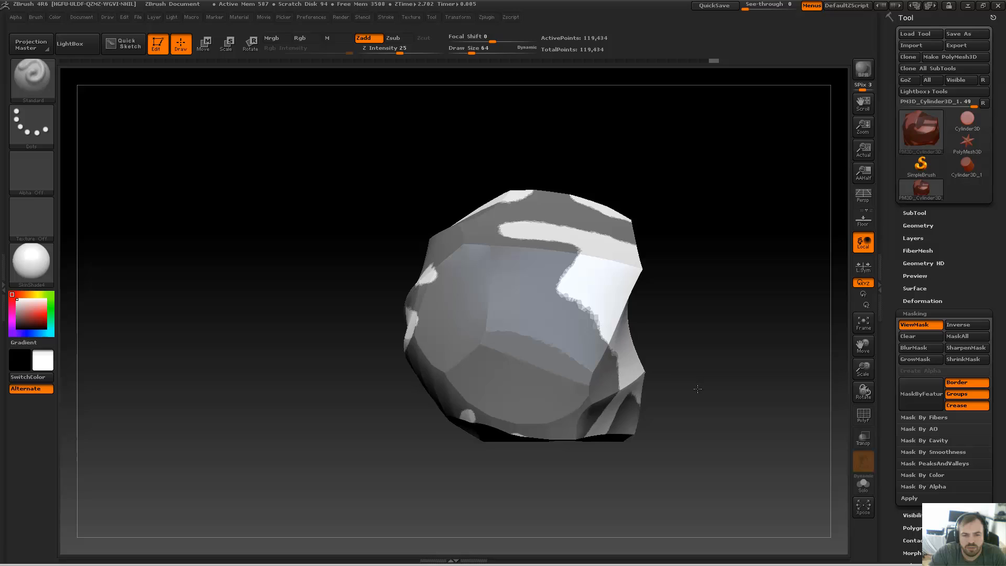
Step: Sharpen and invert the mask, grow then shrink it, and show the polyframe
{"action": "left_click", "coordinate": [965, 346]}
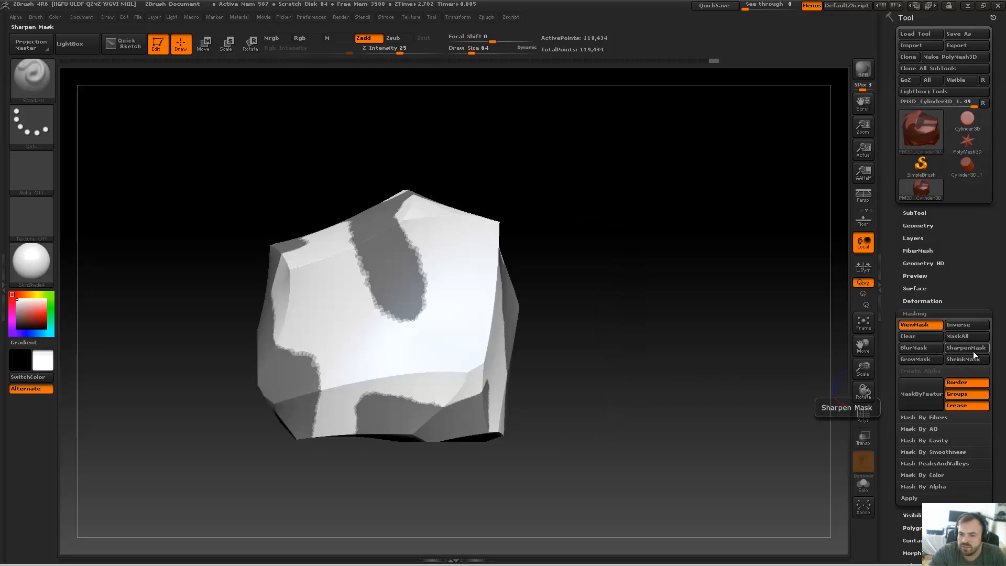
{"action": "mouse_move", "coordinate": [958, 325]}
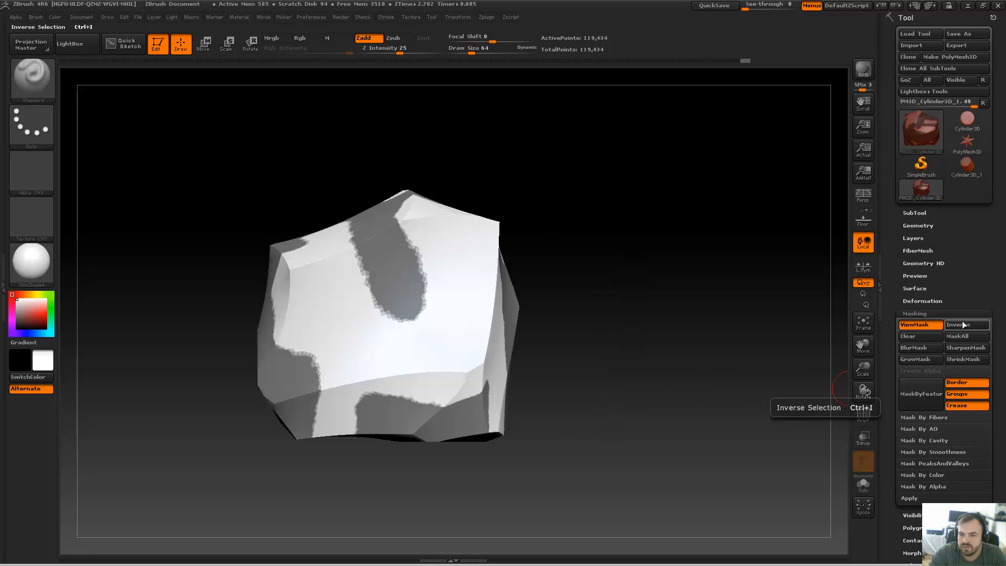
{"action": "left_click", "coordinate": [965, 348]}
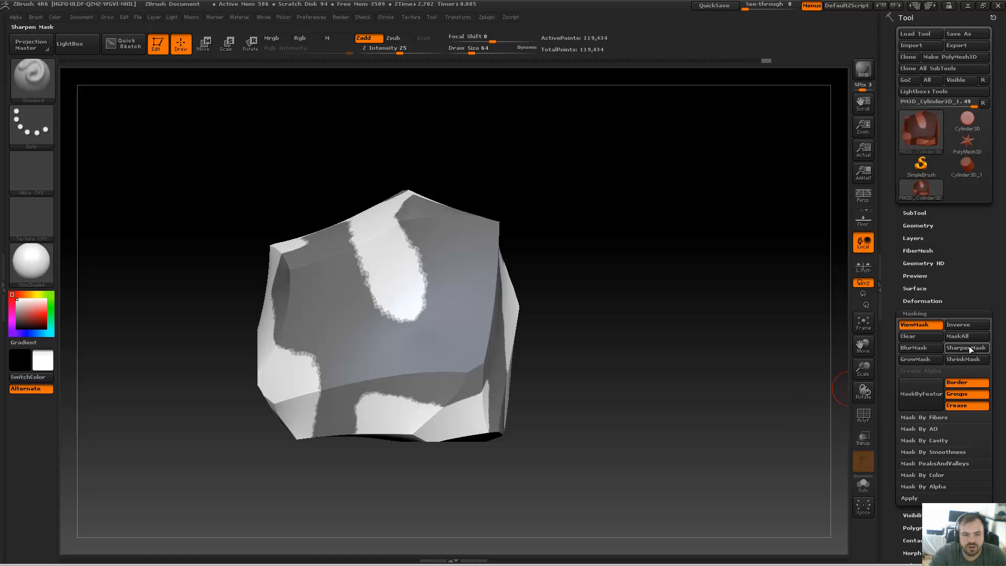
{"action": "left_click", "coordinate": [966, 347]}
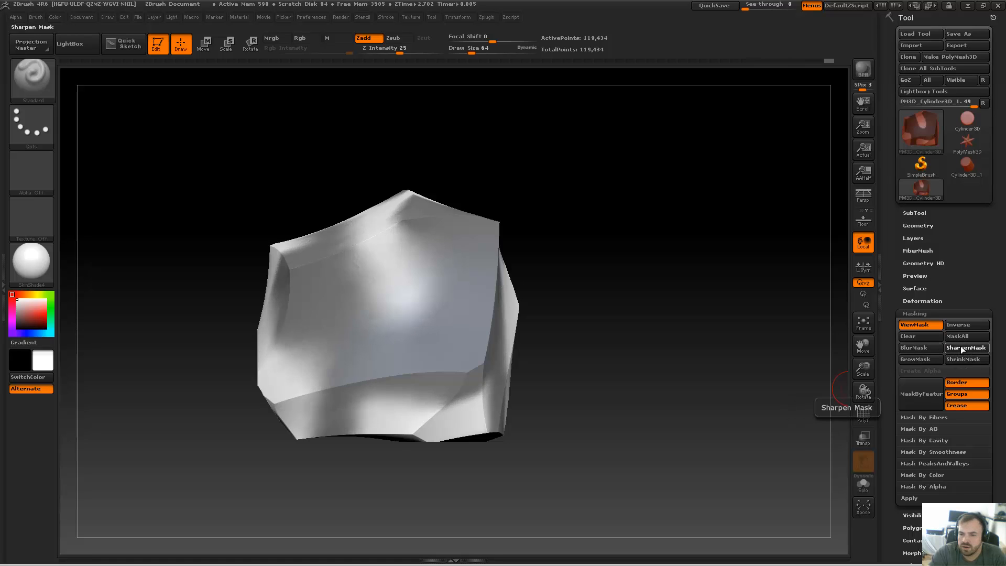
{"action": "left_click", "coordinate": [965, 347]}
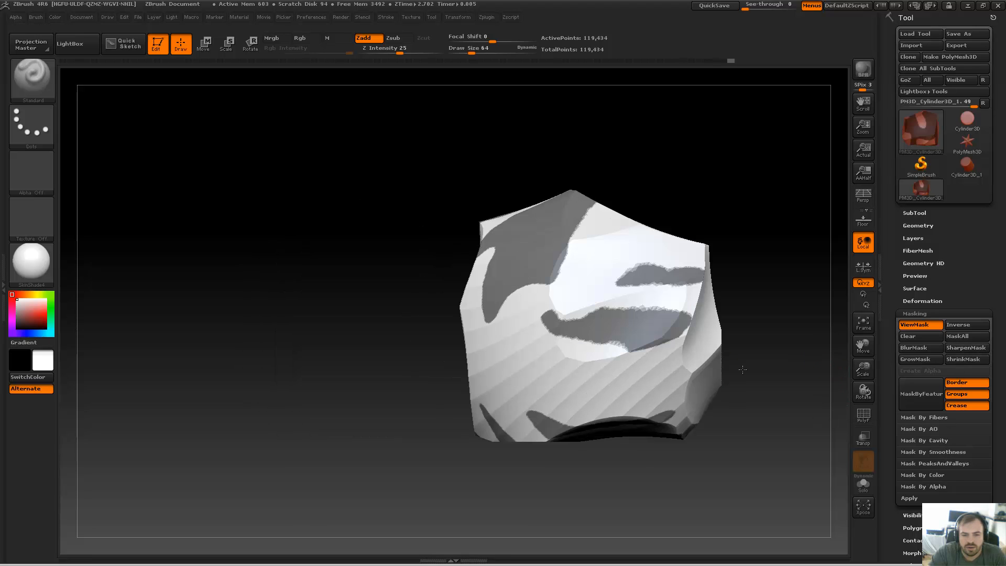
{"action": "left_click", "coordinate": [919, 358]}
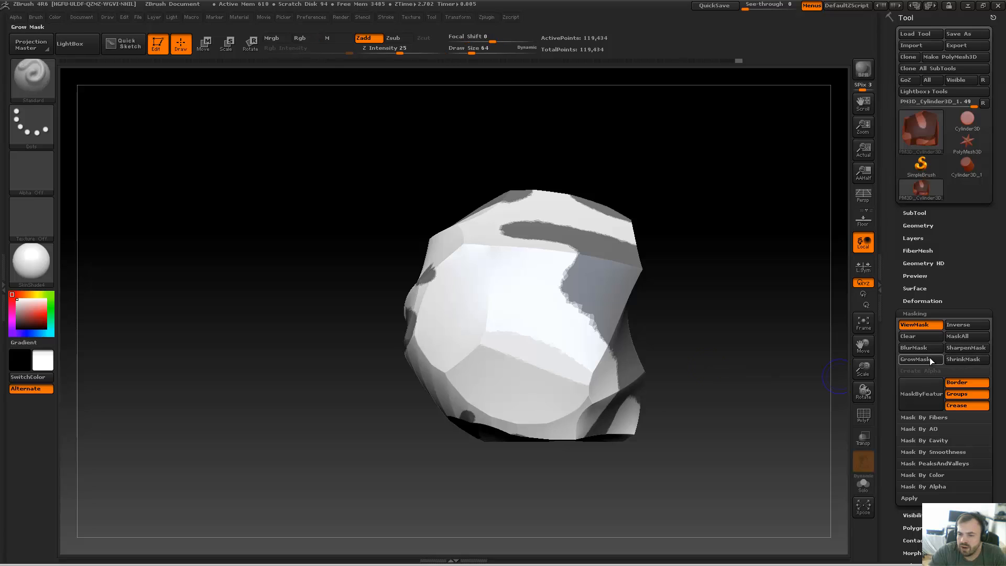
{"action": "left_click", "coordinate": [965, 358]}
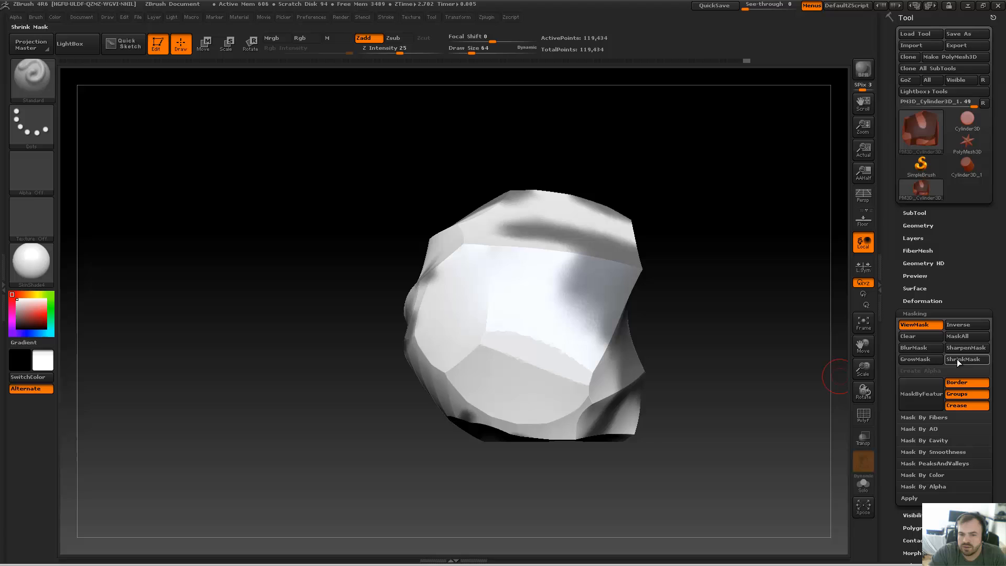
{"action": "left_click", "coordinate": [966, 347]}
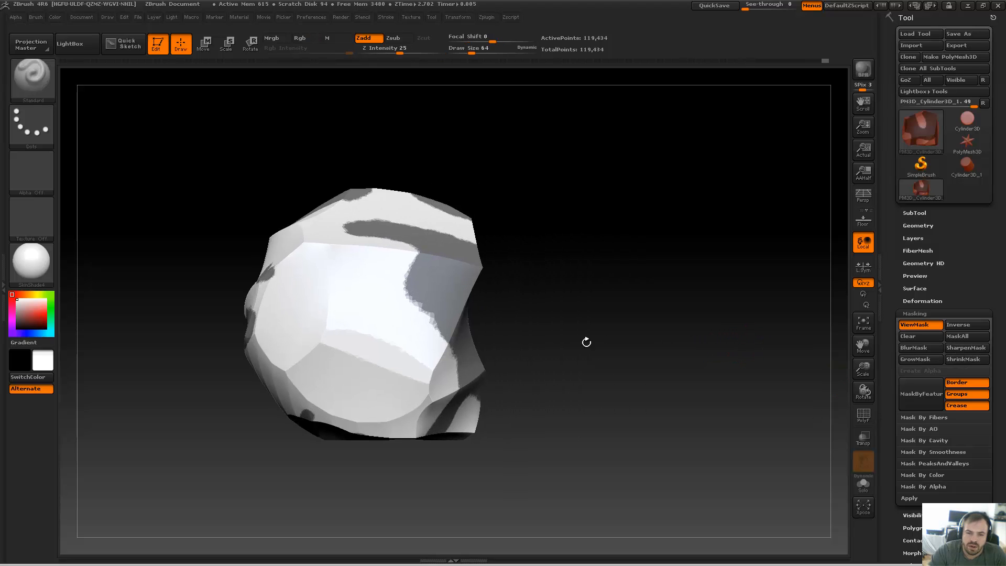
{"action": "left_click", "coordinate": [862, 415]}
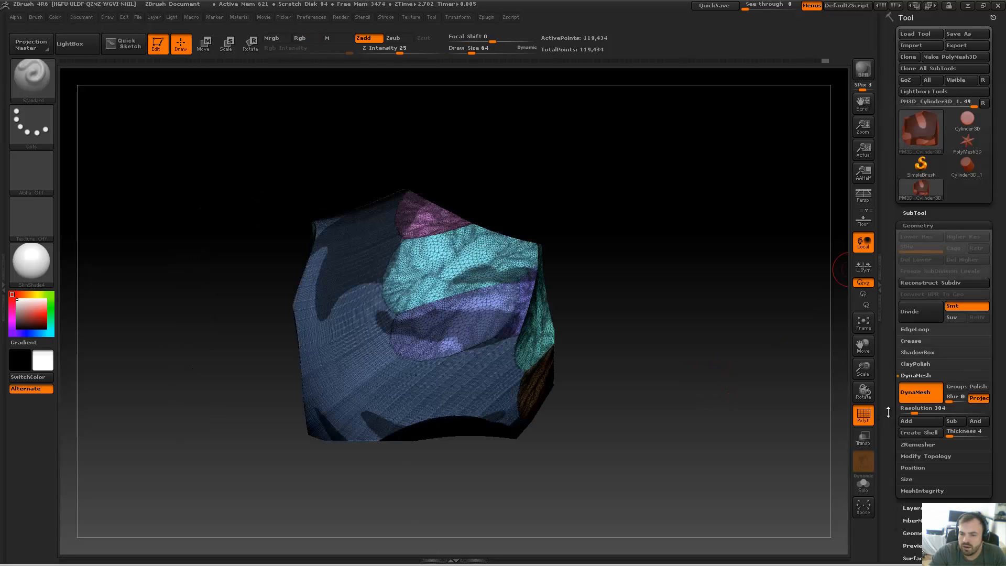
Step: Clear the mask and DynaMesh the rock at resolution 384, giving about 250,000 points
{"action": "left_click", "coordinate": [919, 391]}
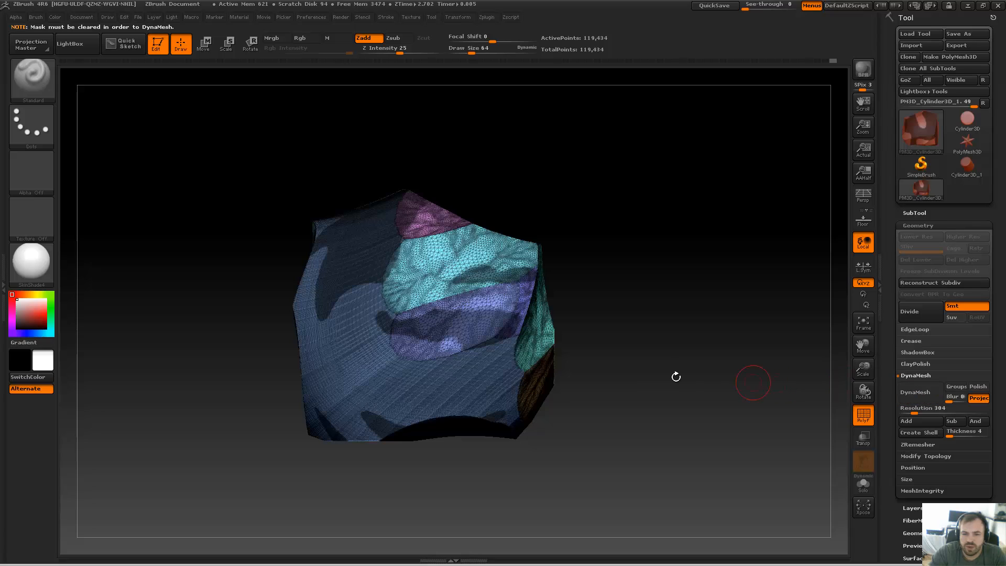
{"action": "mouse_move", "coordinate": [726, 354]}
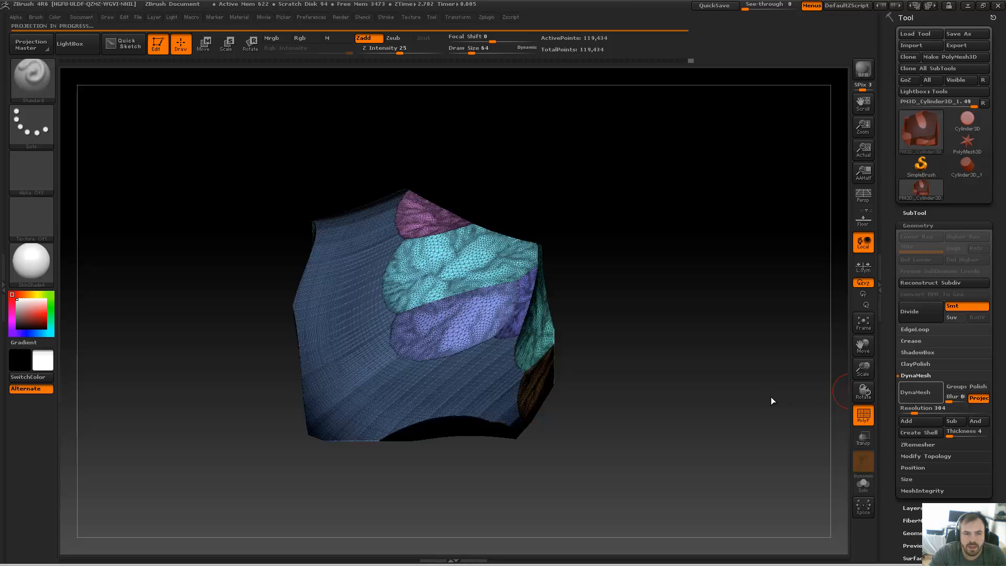
{"action": "left_click", "coordinate": [920, 392]}
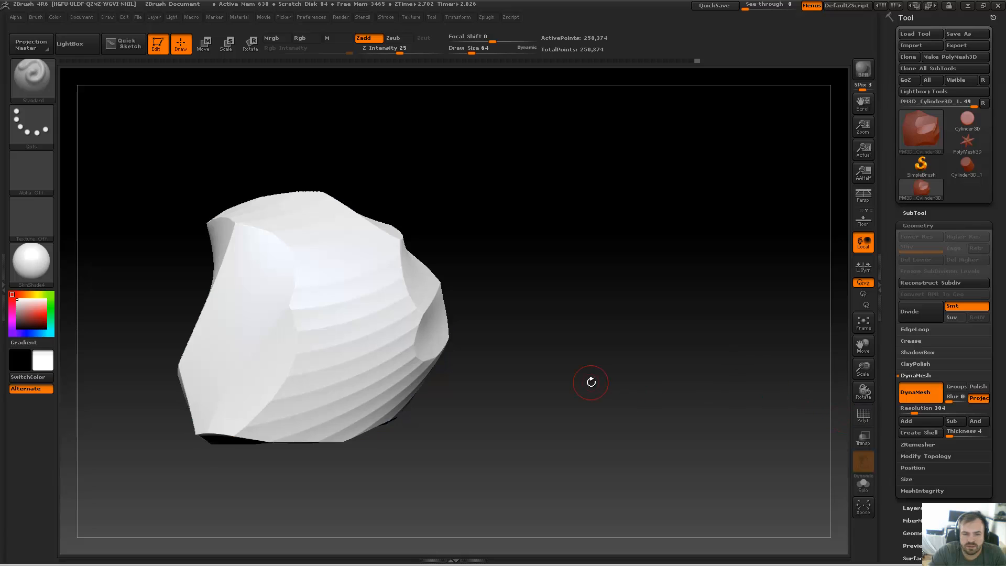
{"action": "left_click_drag", "start_coordinate": [590, 382], "coordinate": [638, 359]}
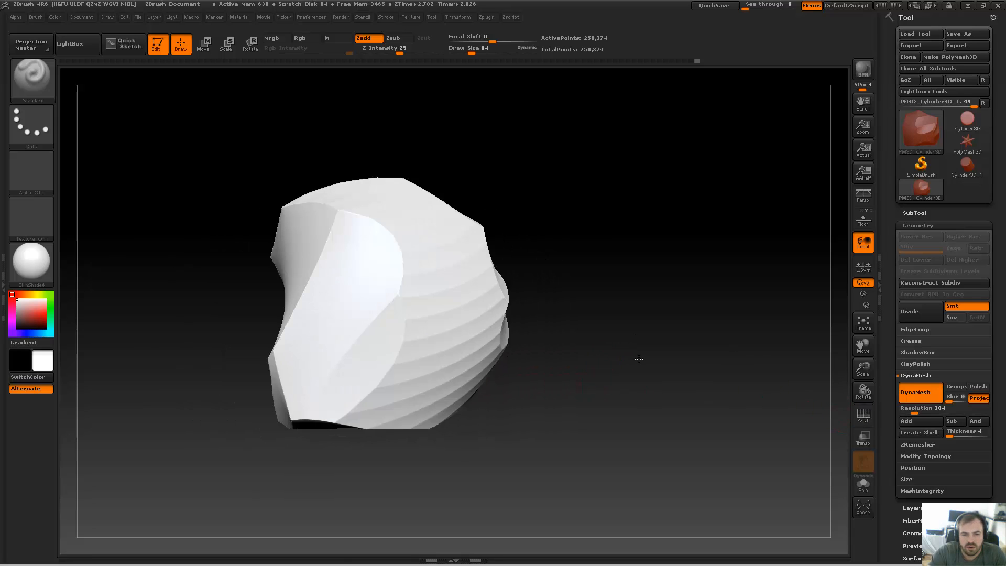
{"action": "left_click", "coordinate": [299, 37]}
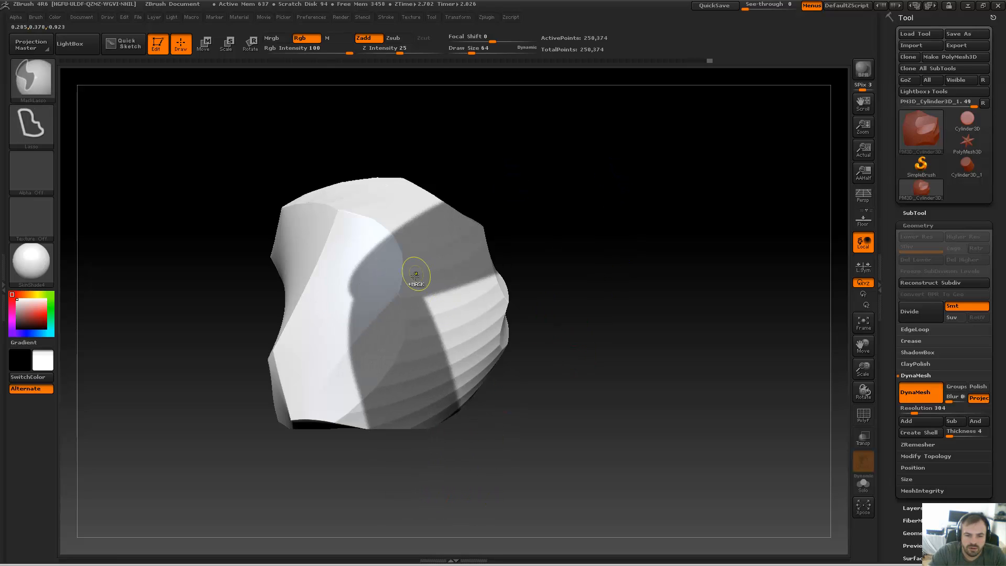
{"action": "mouse_move", "coordinate": [395, 291]}
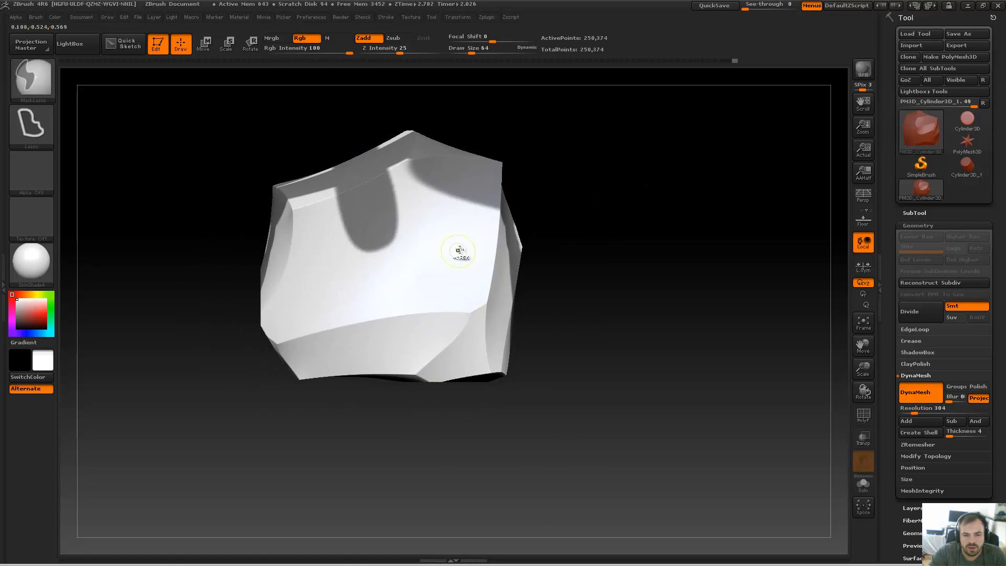
Step: Lasso-mask new irregular panels on the remeshed rock's front and other faces
{"action": "left_click_drag", "start_coordinate": [458, 251], "coordinate": [306, 300]}
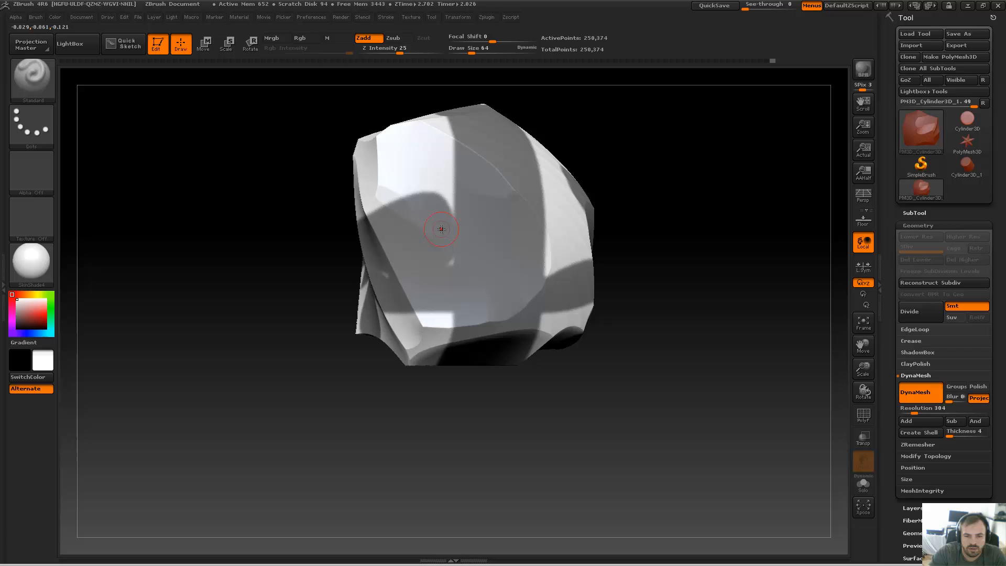
{"action": "left_click", "coordinate": [298, 37]}
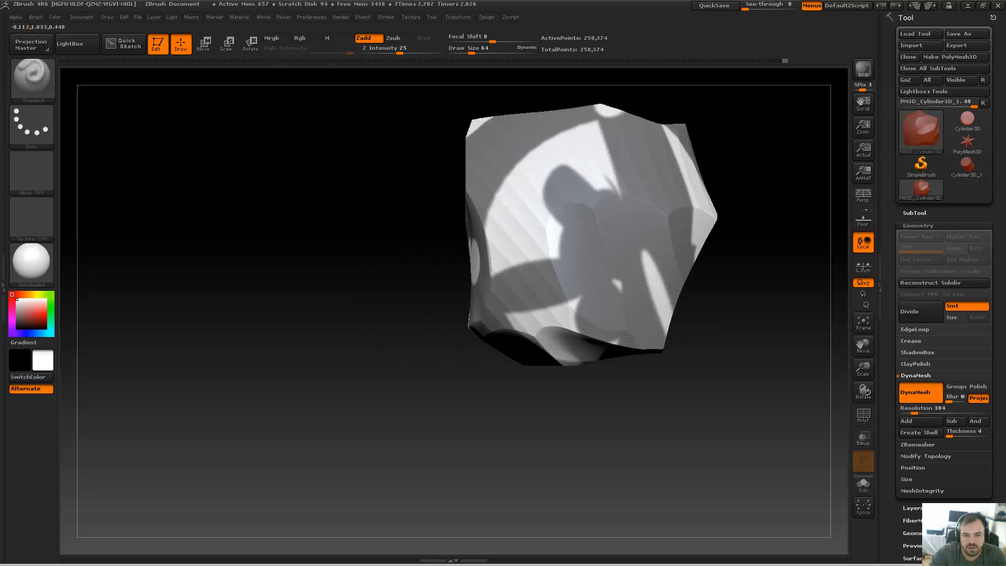
{"action": "left_click_drag", "start_coordinate": [628, 336], "coordinate": [699, 372]}
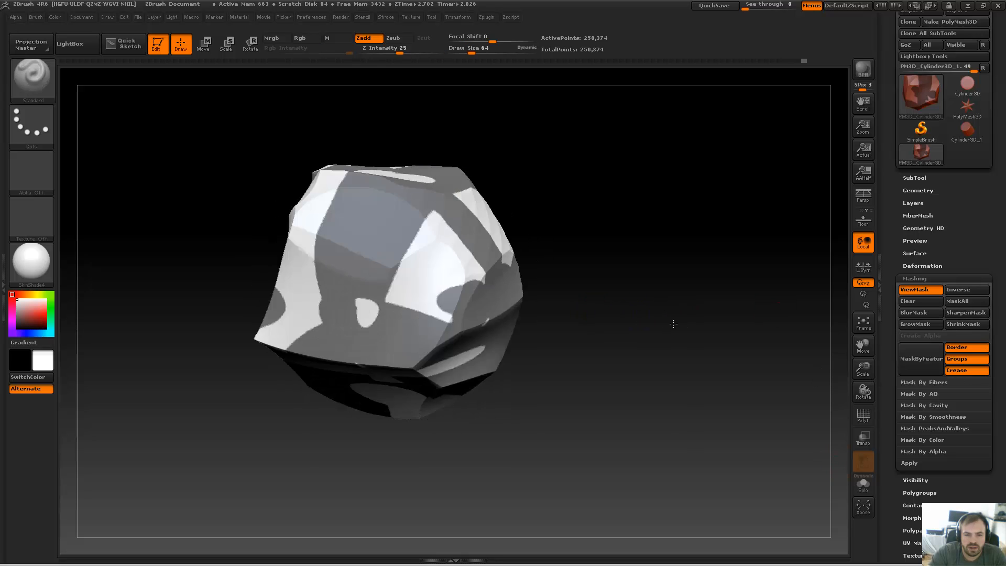
Step: Orbit the rock to review its masked panels and expand the SubTool list
{"action": "left_click_drag", "start_coordinate": [673, 323], "coordinate": [583, 290]}
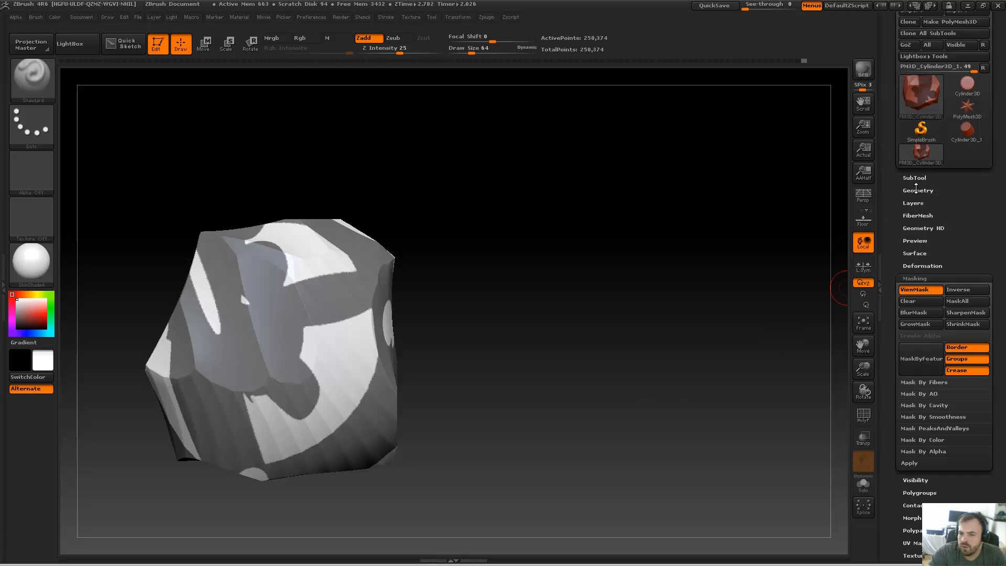
{"action": "left_click", "coordinate": [914, 177]}
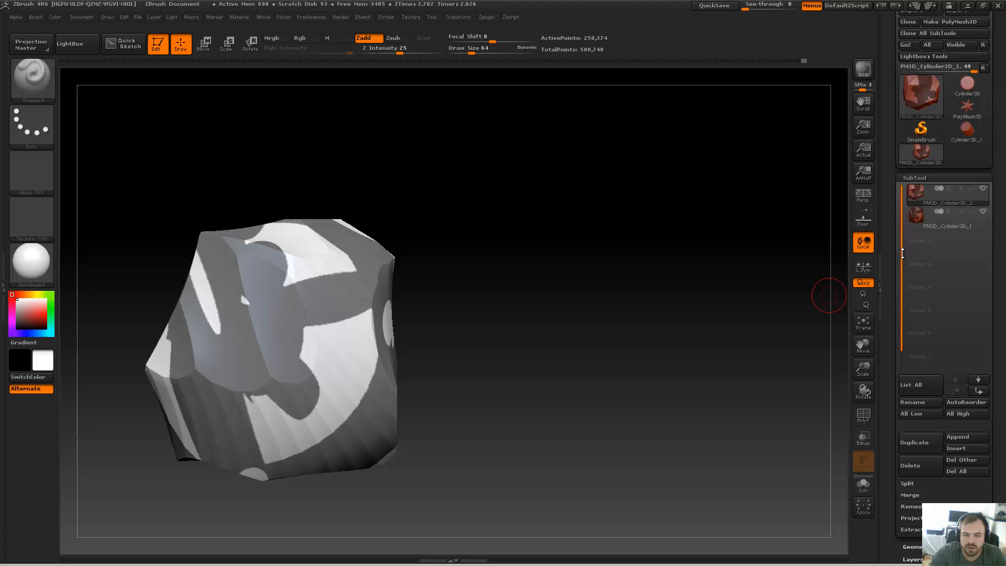
Step: Drag the duplicated rock toward the middle of the canvas
{"action": "left_click_drag", "start_coordinate": [827, 295], "coordinate": [653, 319]}
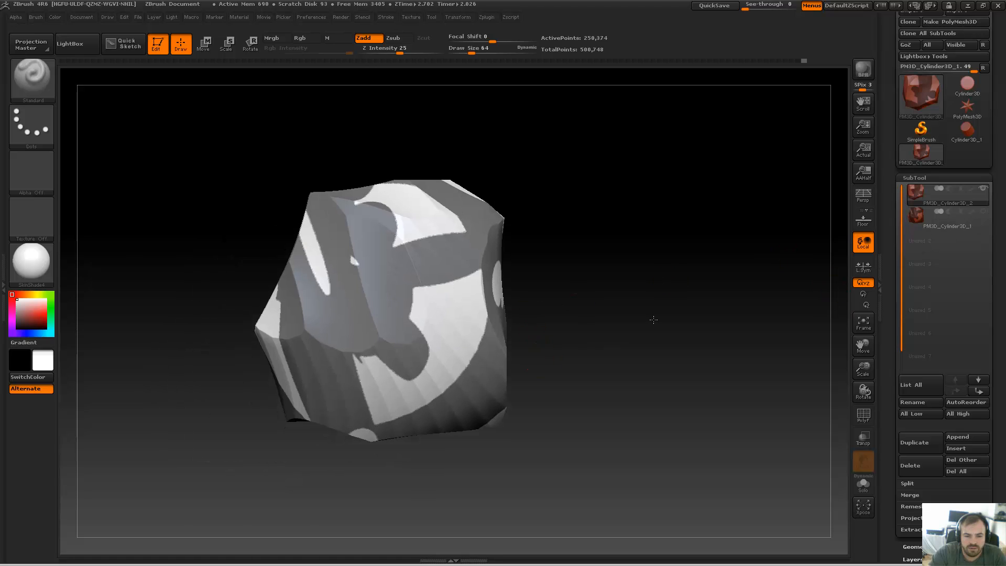
{"action": "left_click_drag", "start_coordinate": [654, 319], "coordinate": [581, 349]}
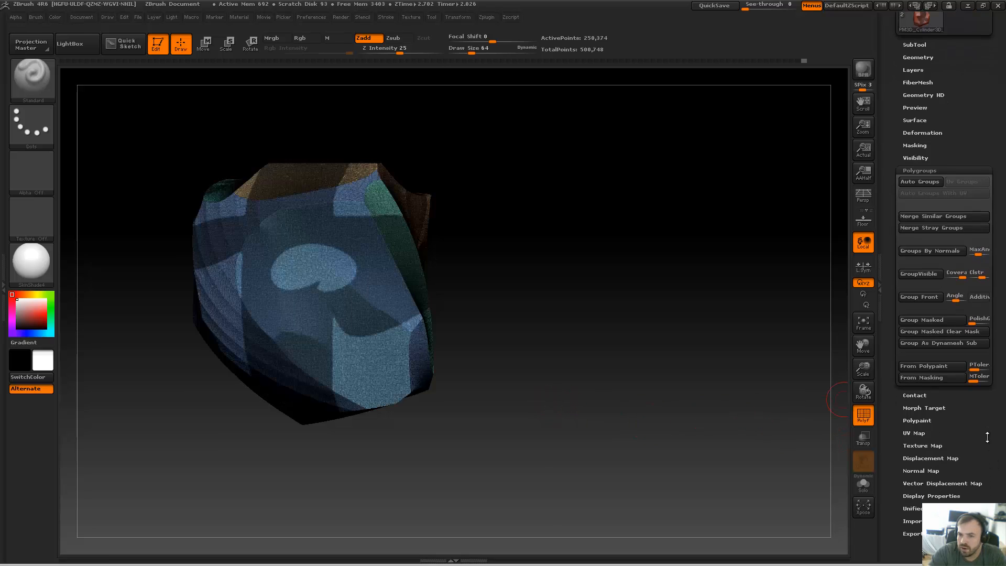
{"action": "mouse_move", "coordinate": [932, 320]}
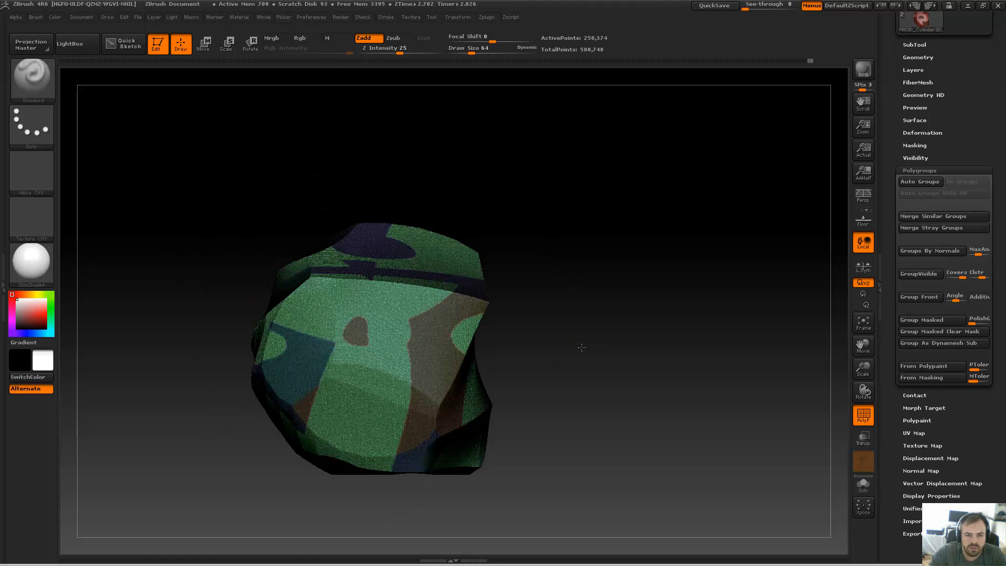
Step: Rotate the rock to check its mask-based polygroups and scroll down the Tool palette
{"action": "left_click_drag", "start_coordinate": [581, 347], "coordinate": [633, 357]}
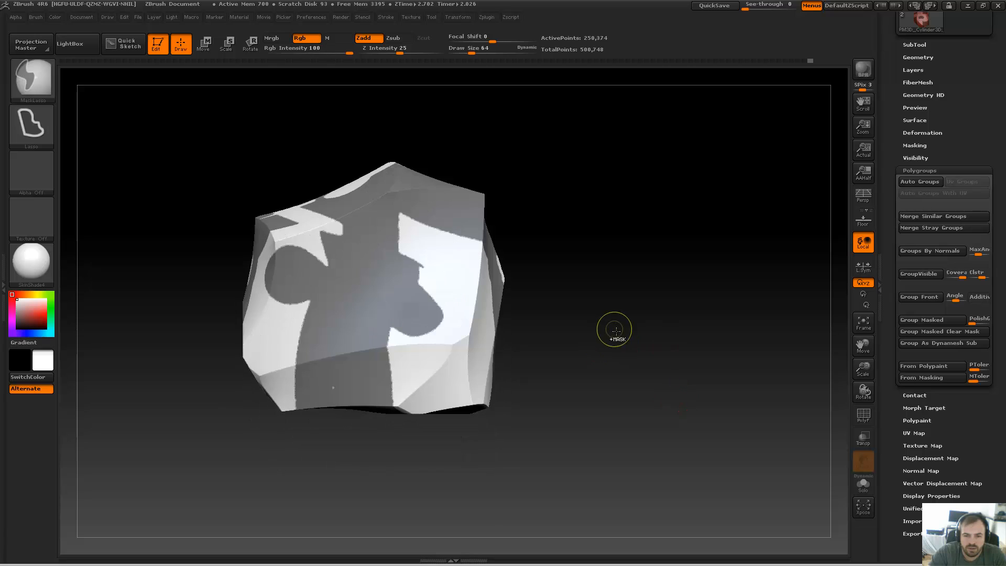
{"action": "mouse_move", "coordinate": [605, 312]}
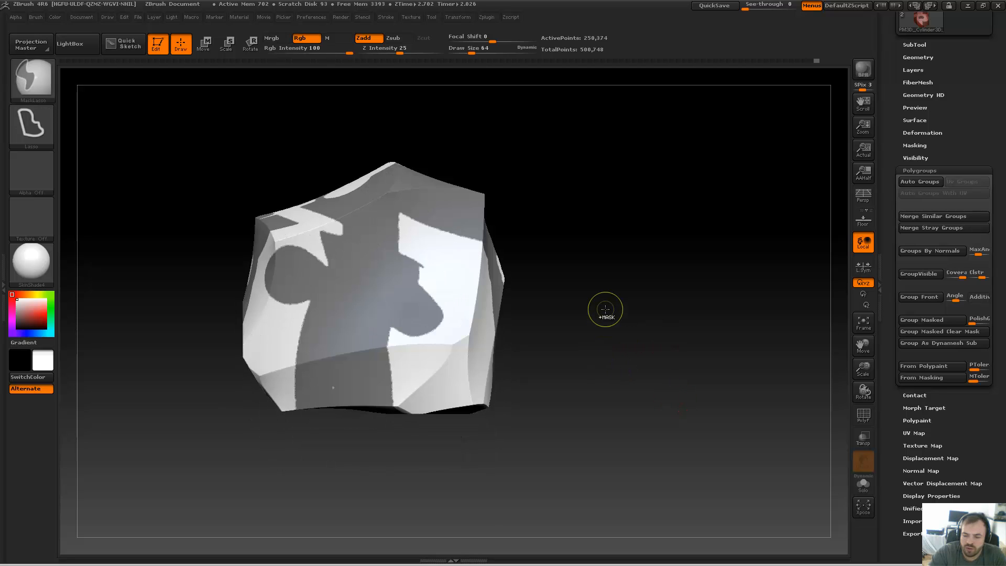
{"action": "left_click_drag", "start_coordinate": [605, 311], "coordinate": [590, 280]}
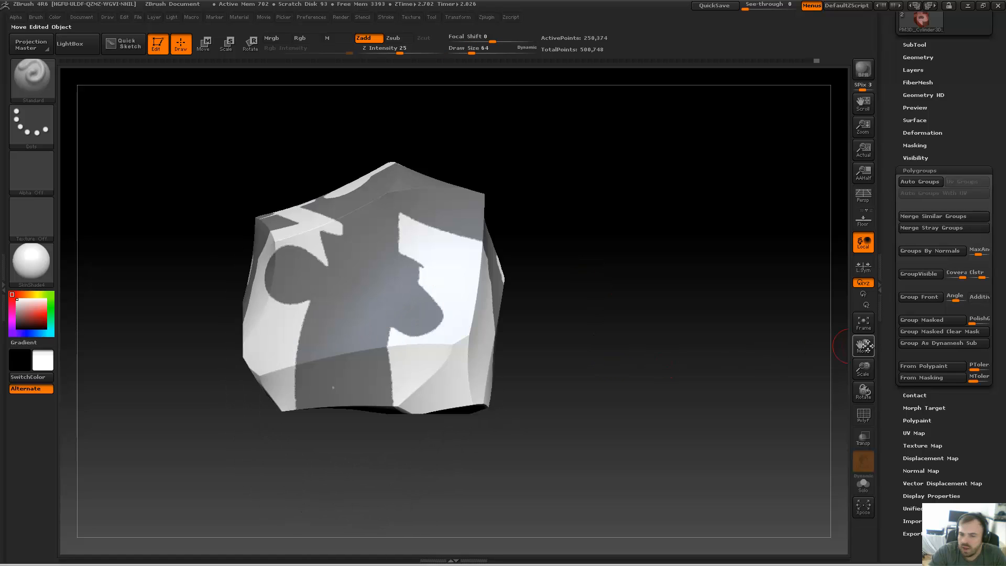
{"action": "scroll", "scroll_direction": "down", "scroll_amount": 3}
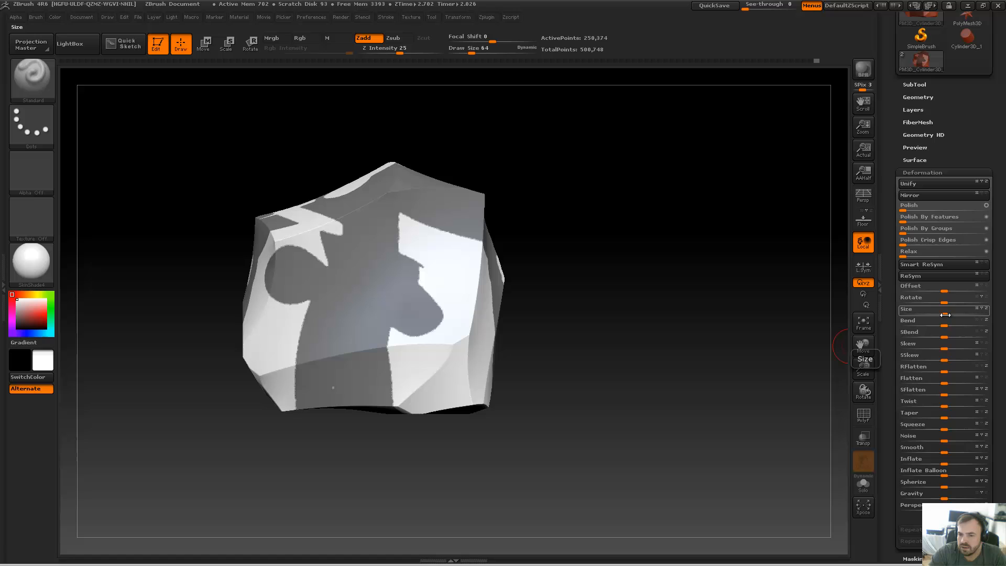
Step: Sink unmasked areas with negative Deformation Size, then apply Polish By Features and Polish Crisp Edges
{"action": "left_click_drag", "start_coordinate": [942, 309], "coordinate": [930, 308]}
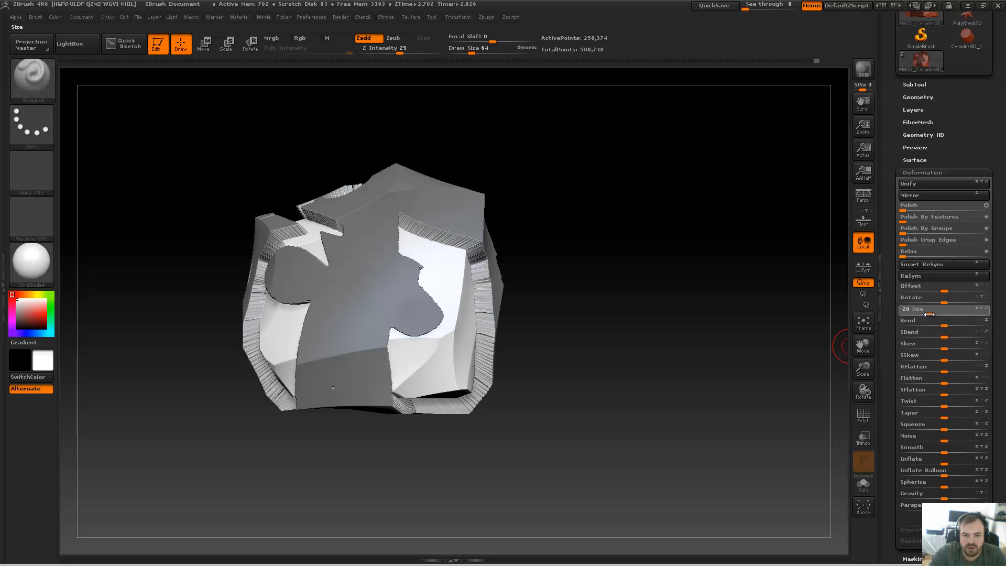
{"action": "left_click_drag", "start_coordinate": [930, 313], "coordinate": [911, 313]}
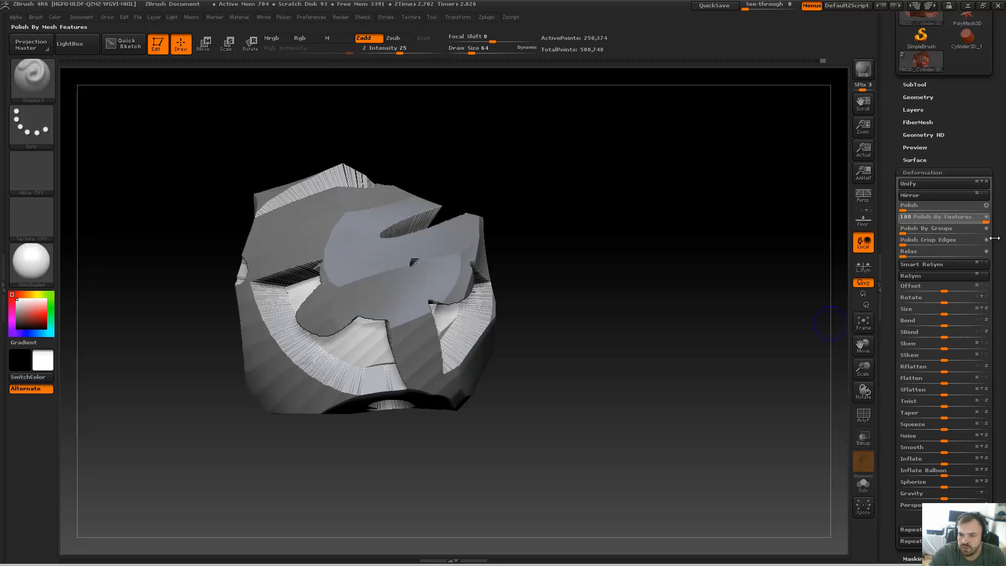
{"action": "left_click", "coordinate": [917, 216]}
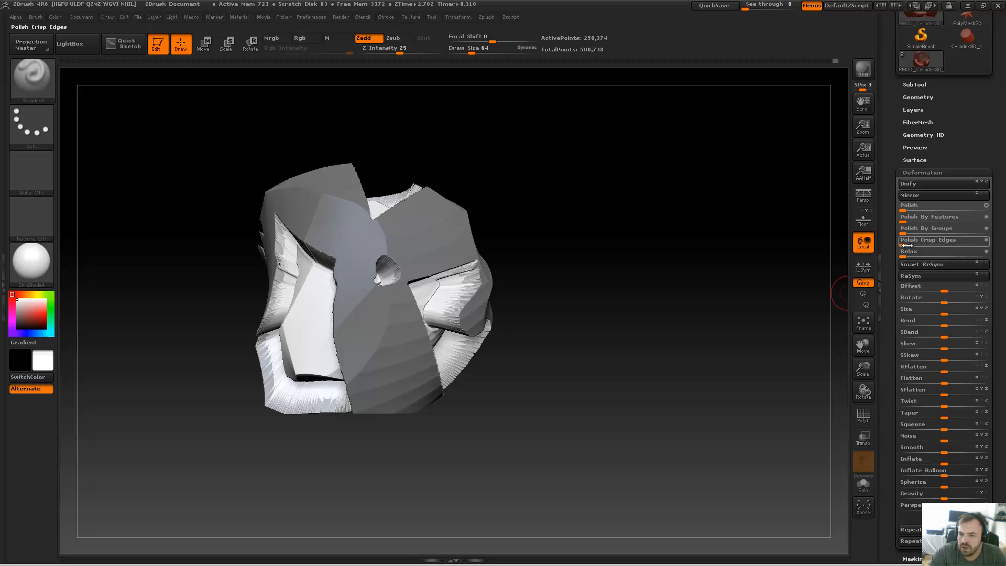
{"action": "left_click", "coordinate": [926, 205]}
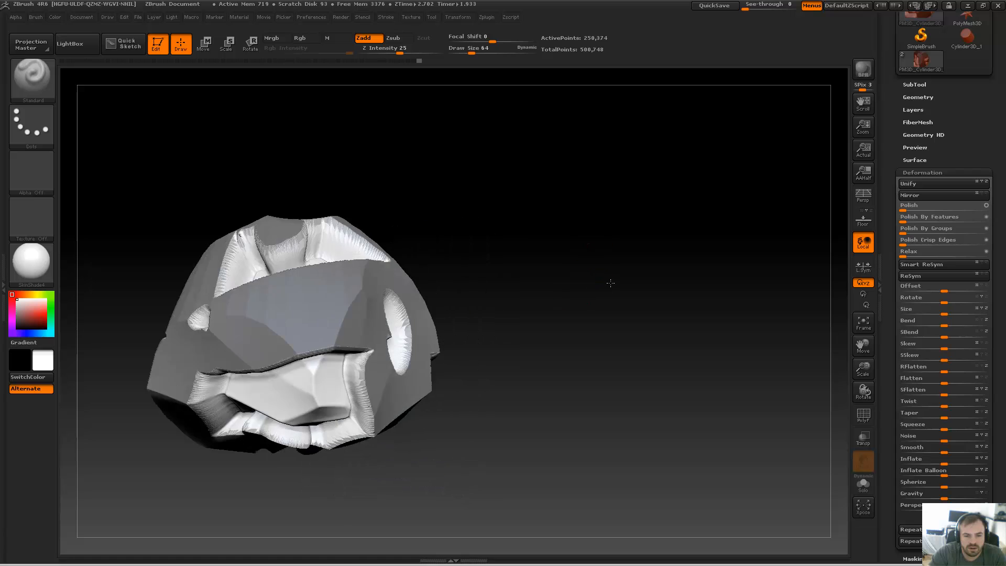
{"action": "left_click_drag", "start_coordinate": [610, 282], "coordinate": [686, 263]}
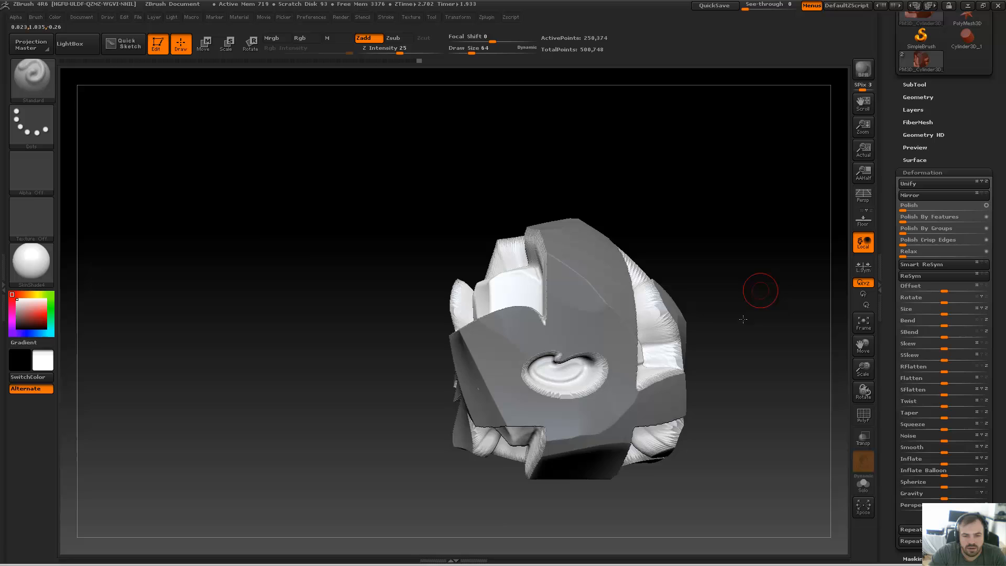
{"action": "left_click_drag", "start_coordinate": [760, 290], "coordinate": [654, 434]}
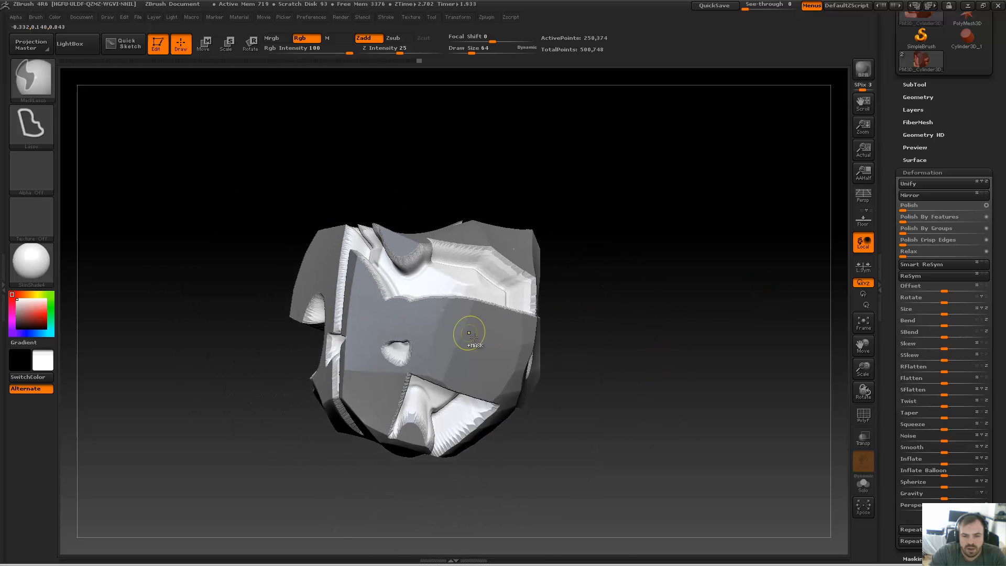
Step: Reshape the mask, push panels outward with positive Size, and polish the surfaces
{"action": "left_click_drag", "start_coordinate": [468, 334], "coordinate": [484, 347]}
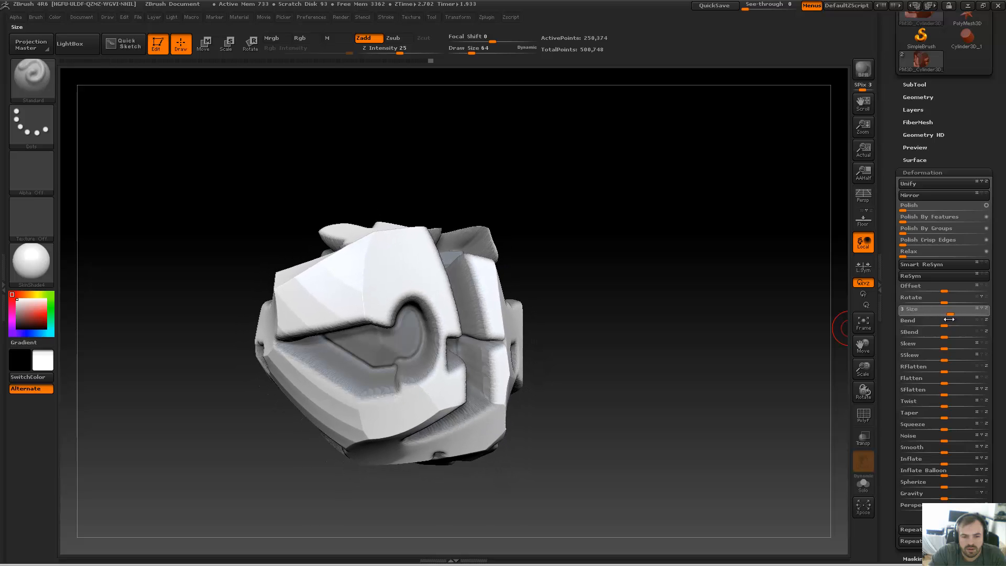
{"action": "left_click_drag", "start_coordinate": [949, 309], "coordinate": [946, 308]}
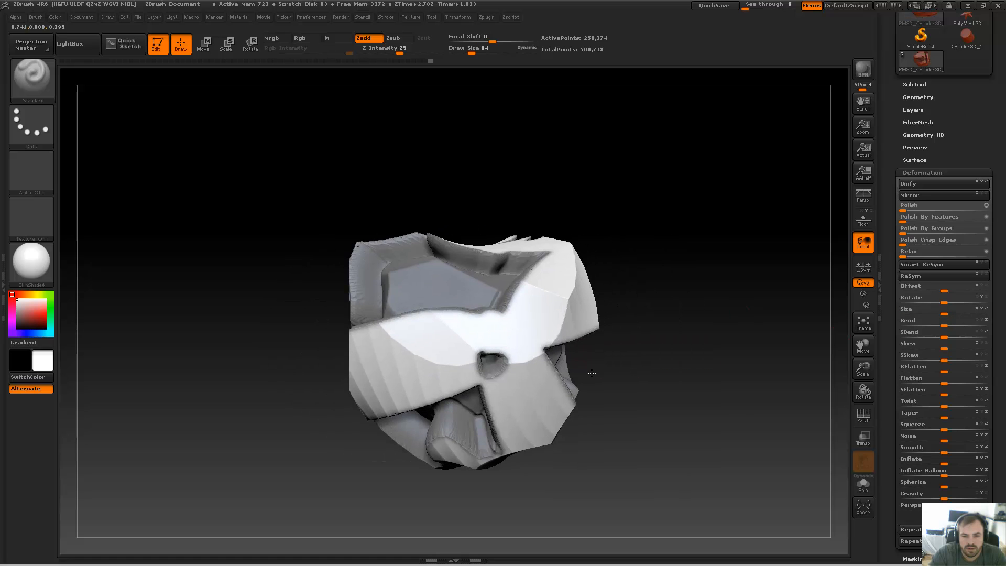
{"action": "left_click", "coordinate": [925, 227]}
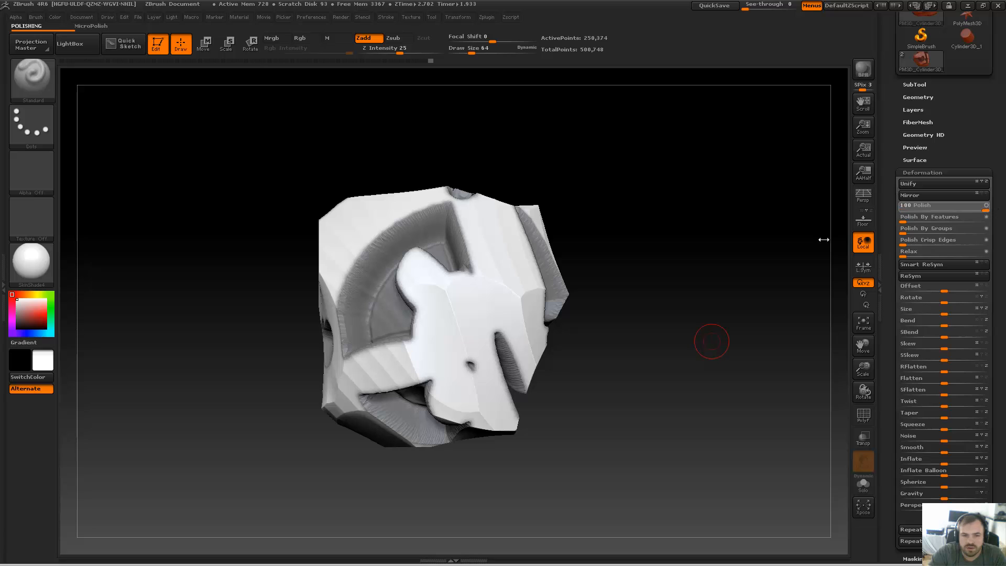
{"action": "left_click", "coordinate": [917, 204]}
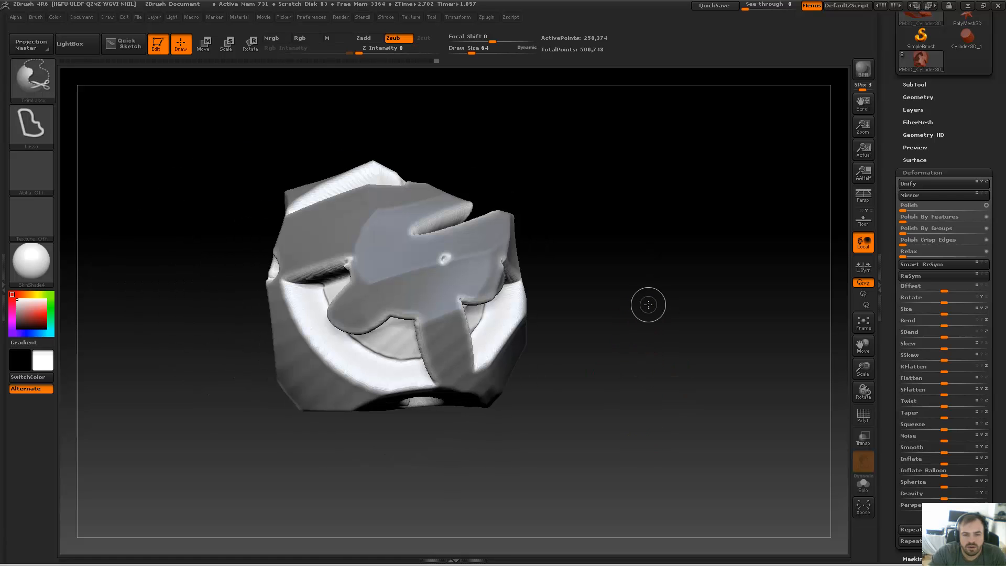
{"action": "left_click", "coordinate": [363, 37]}
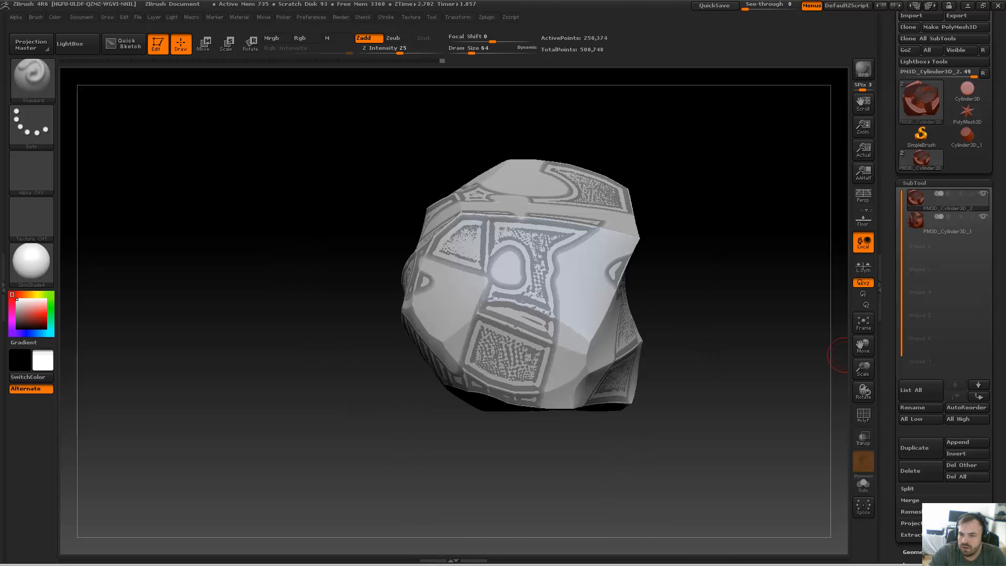
Step: Hide the overlapping original subtool and rotate to confirm only the carved rock shows
{"action": "left_click", "coordinate": [299, 38]}
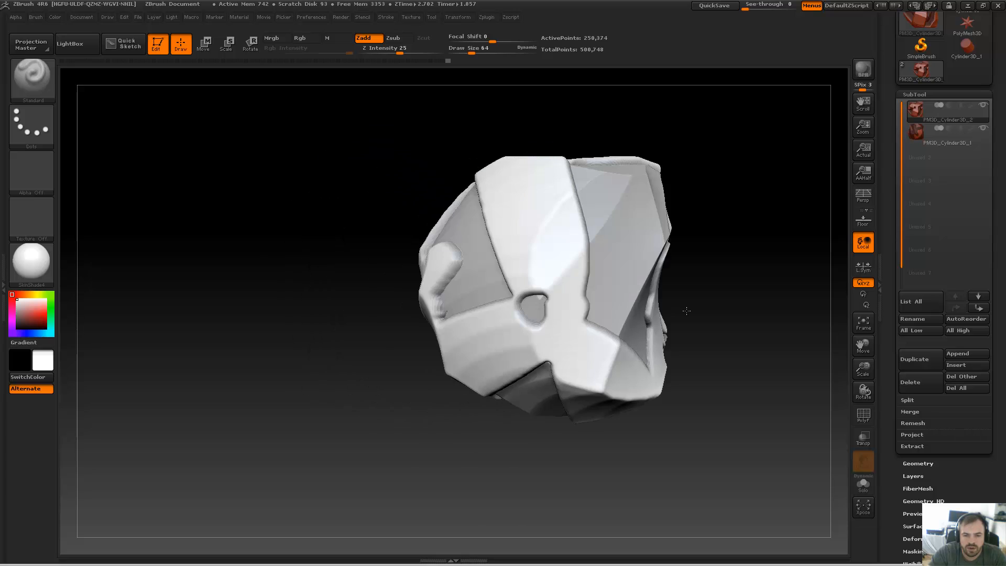
{"action": "left_click_drag", "start_coordinate": [686, 312], "coordinate": [658, 369]}
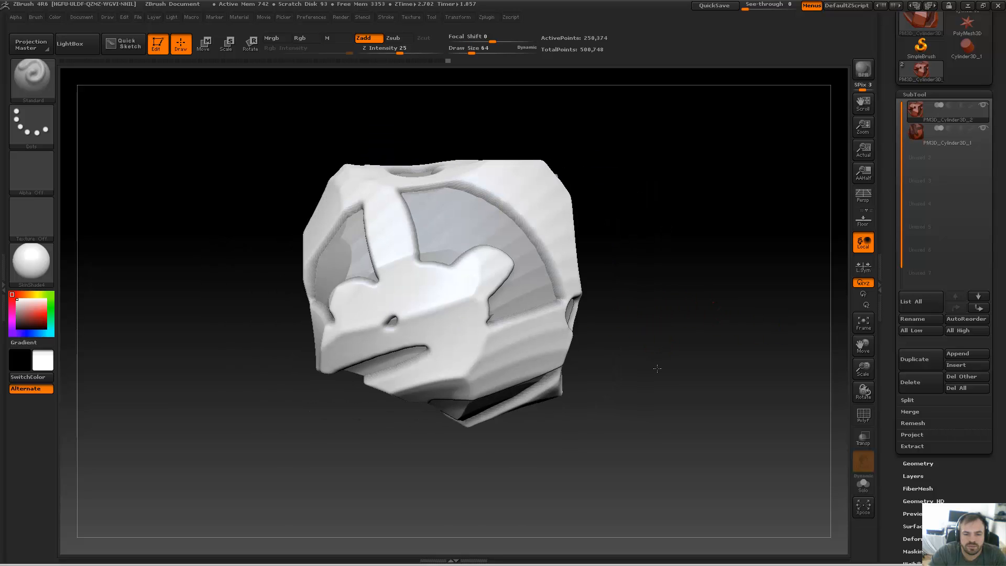
{"action": "left_click", "coordinate": [944, 132]}
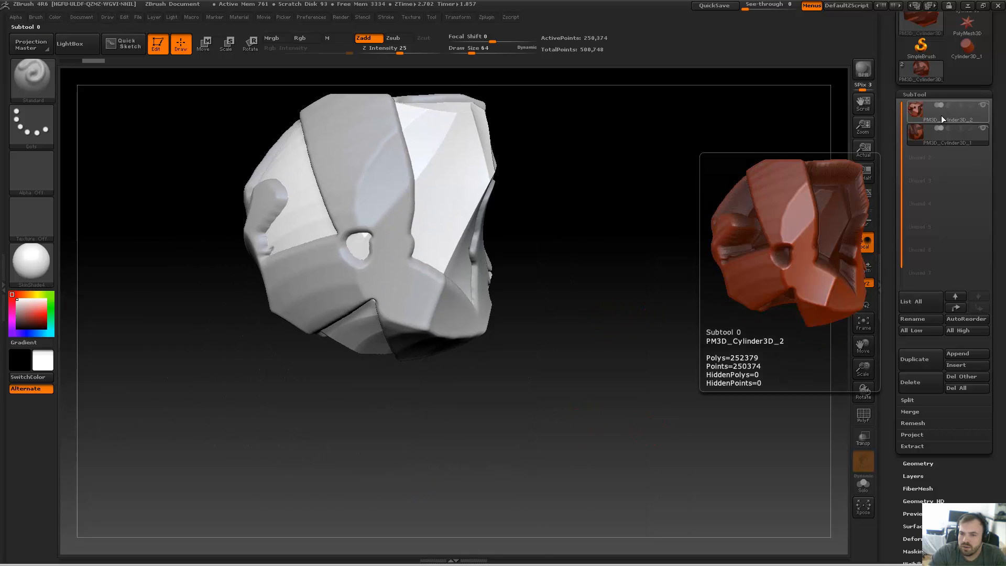
Step: Select PM3D_Cylinder3D_2, enable Rgb, choose green and paint it over the rock
{"action": "left_click", "coordinate": [943, 109]}
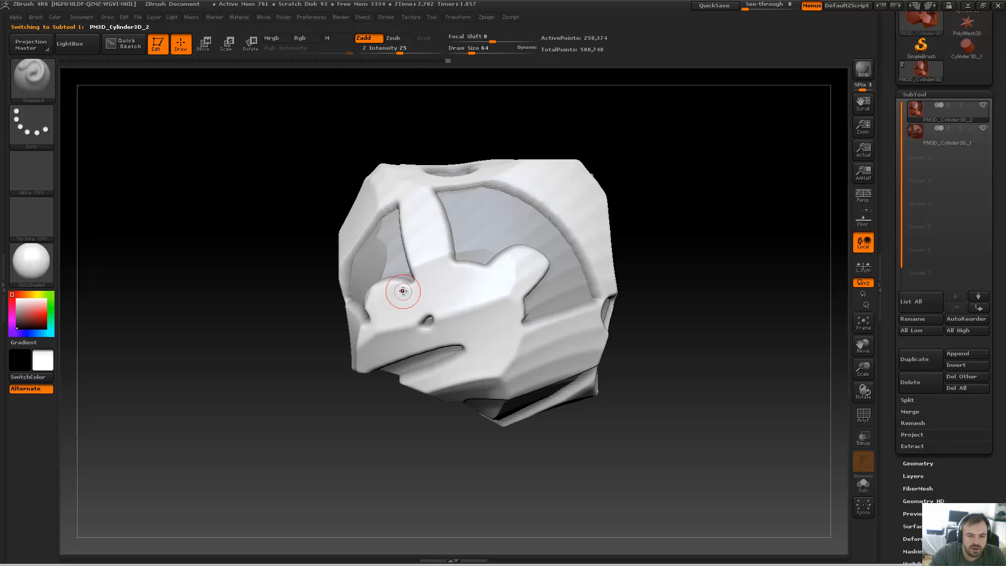
{"action": "left_click", "coordinate": [299, 38]}
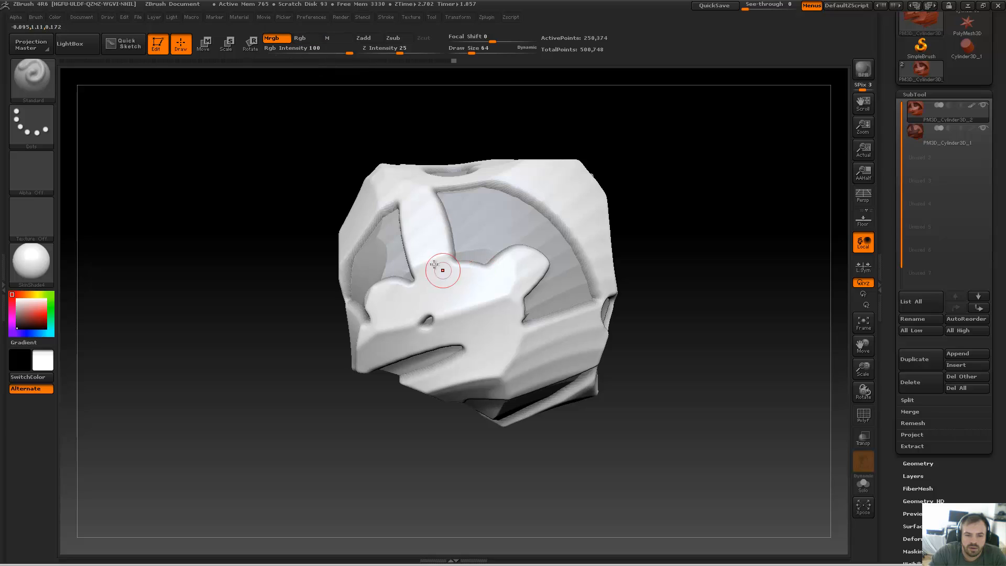
{"action": "left_click", "coordinate": [31, 328]}
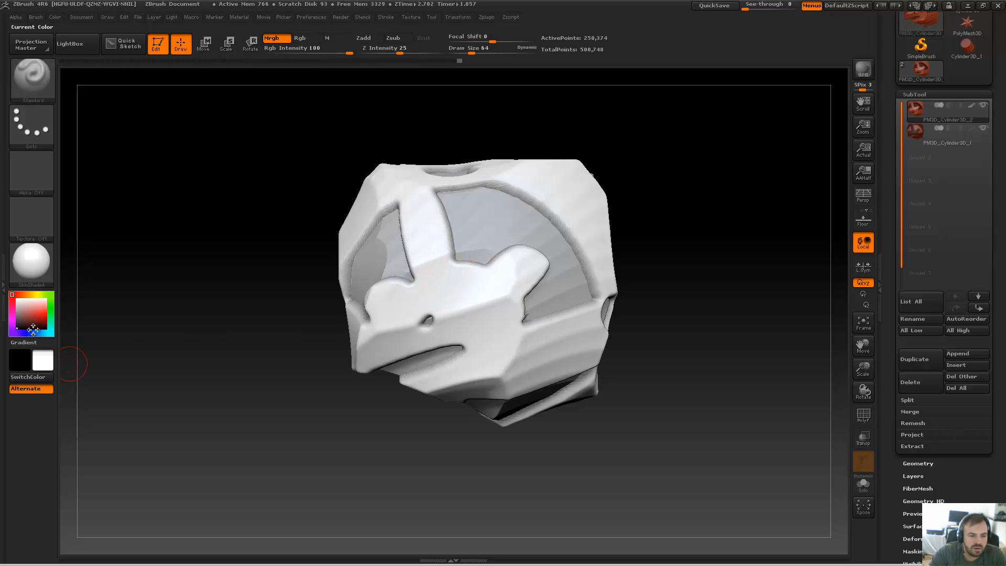
{"action": "left_click", "coordinate": [28, 314]}
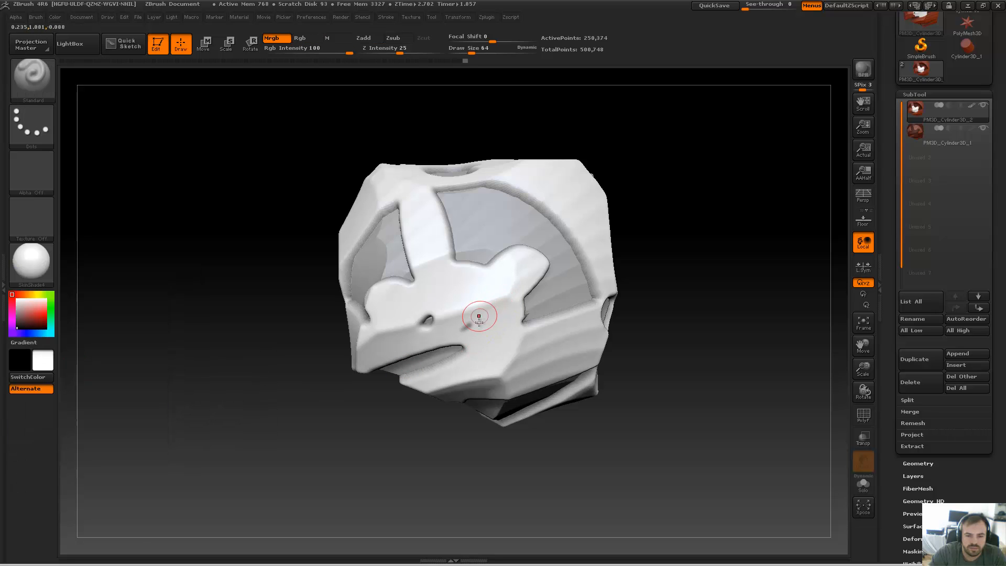
{"action": "left_click_drag", "start_coordinate": [478, 315], "coordinate": [428, 274]}
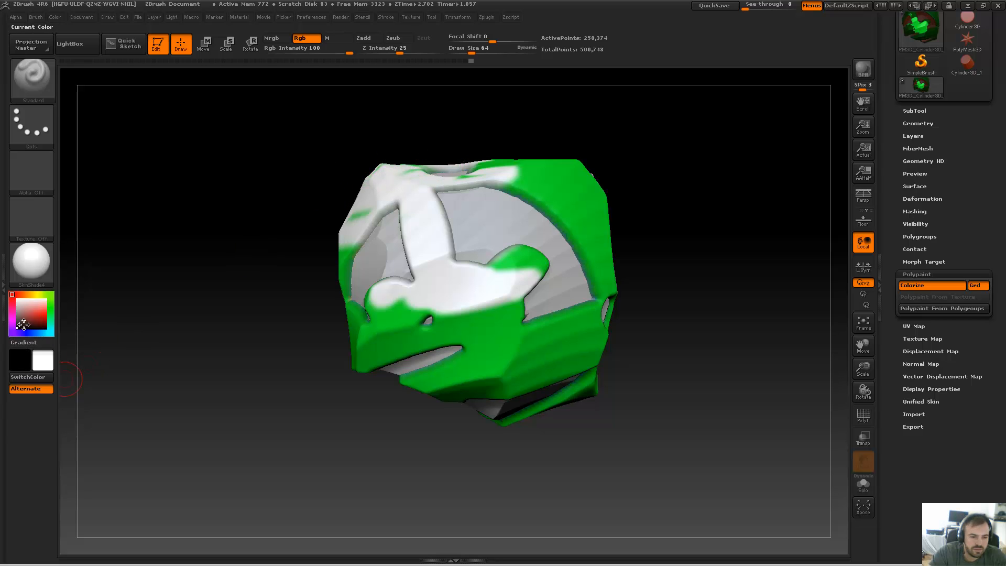
{"action": "left_click", "coordinate": [31, 314]}
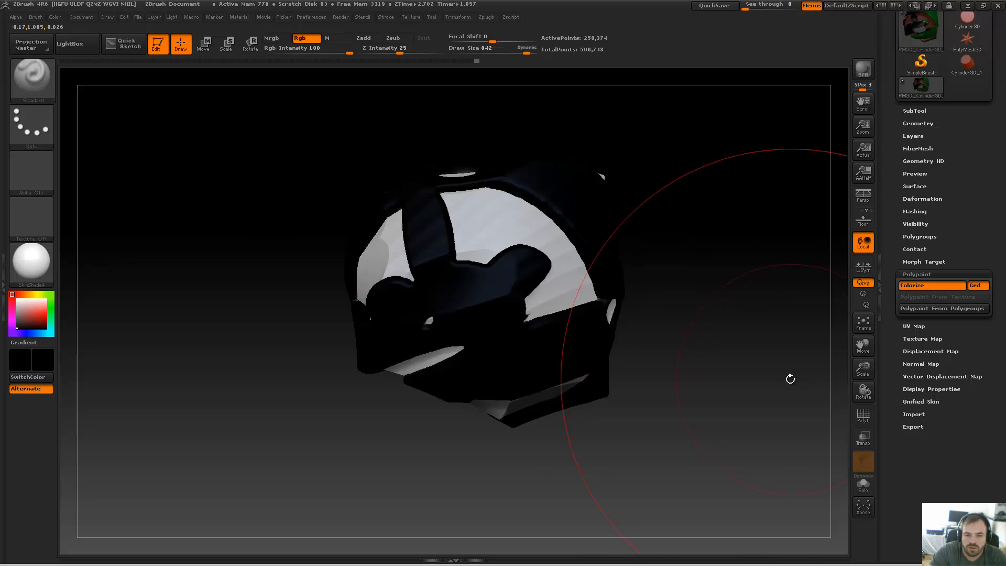
{"action": "left_click_drag", "start_coordinate": [789, 378], "coordinate": [733, 311]}
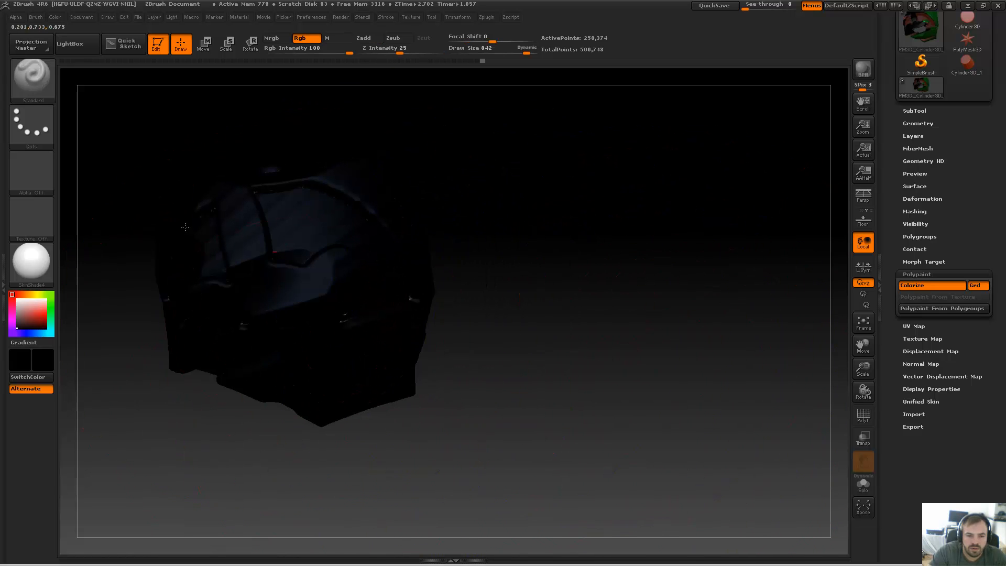
{"action": "left_click_drag", "start_coordinate": [186, 228], "coordinate": [593, 358]}
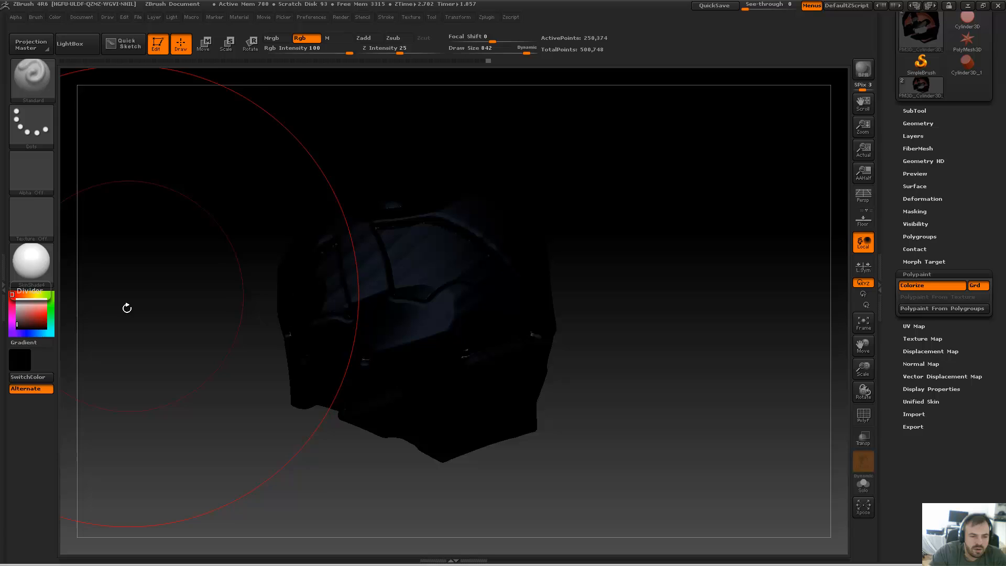
{"action": "left_click", "coordinate": [31, 315]}
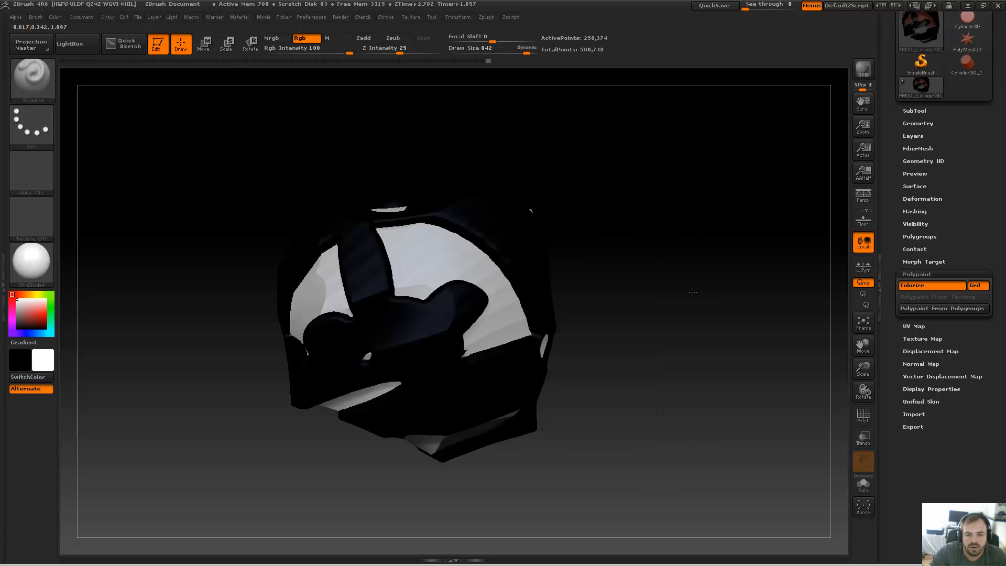
{"action": "left_click", "coordinate": [82, 17]}
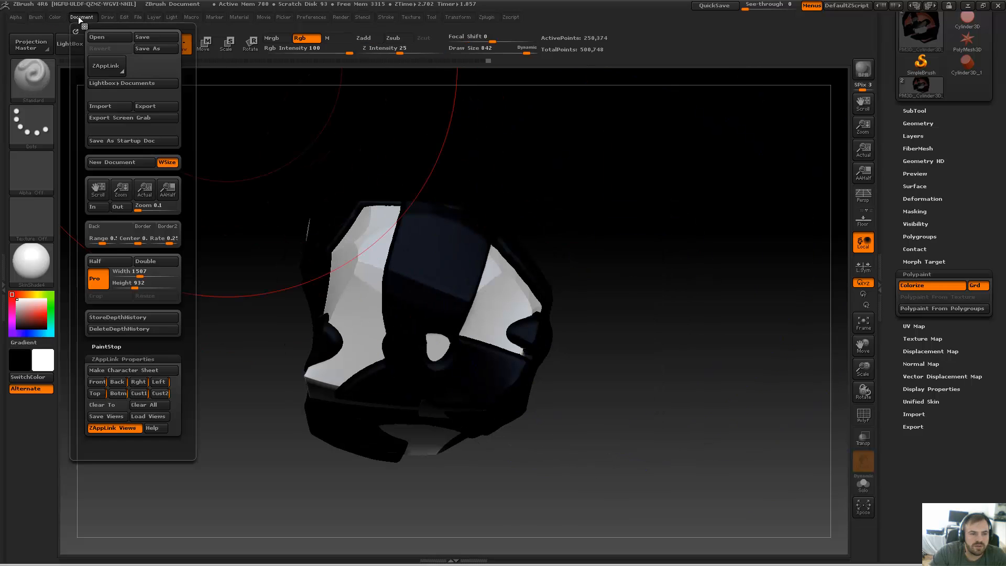
{"action": "left_click", "coordinate": [101, 238]}
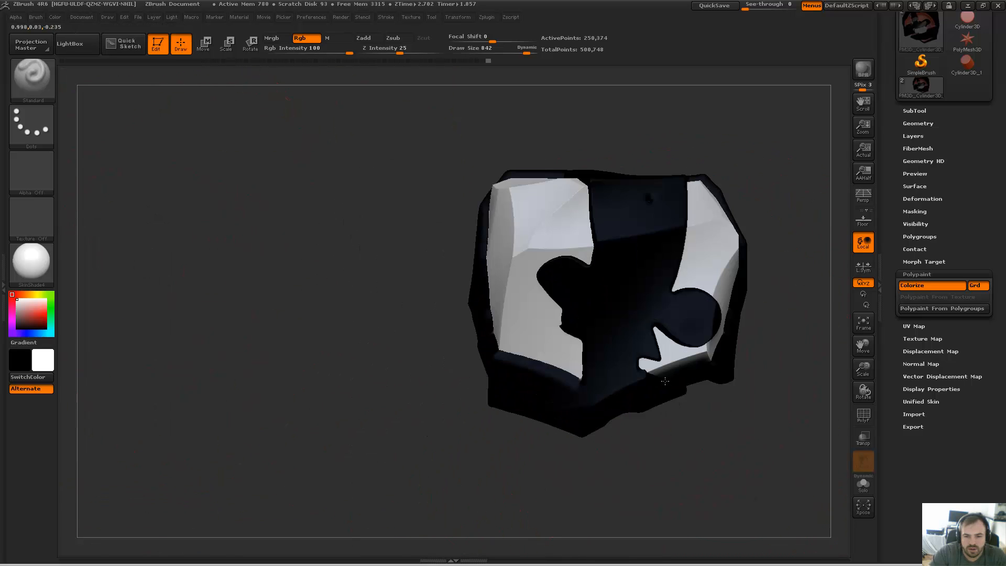
{"action": "left_click_drag", "start_coordinate": [665, 382], "coordinate": [537, 449]}
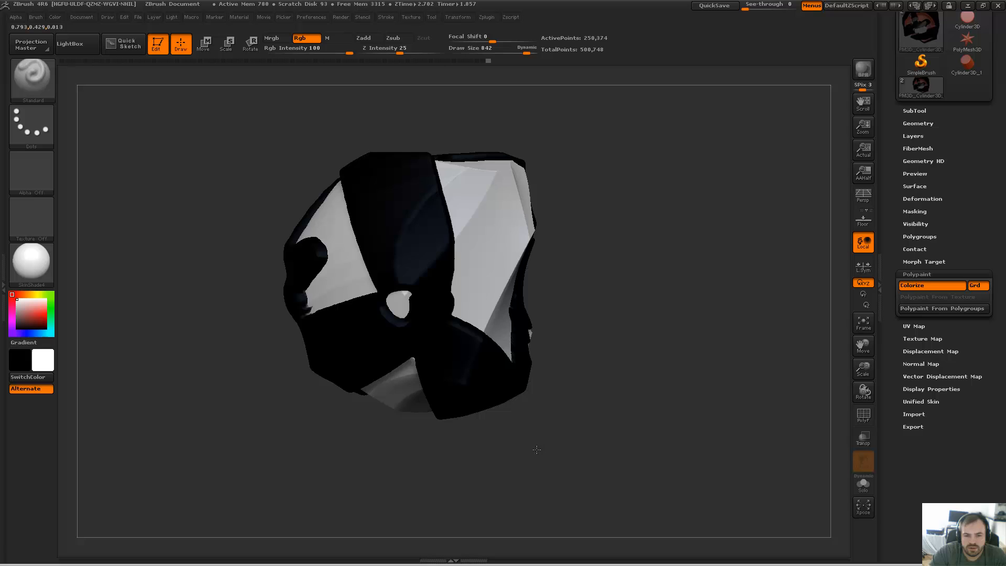
{"action": "left_click_drag", "start_coordinate": [535, 449], "coordinate": [590, 305]}
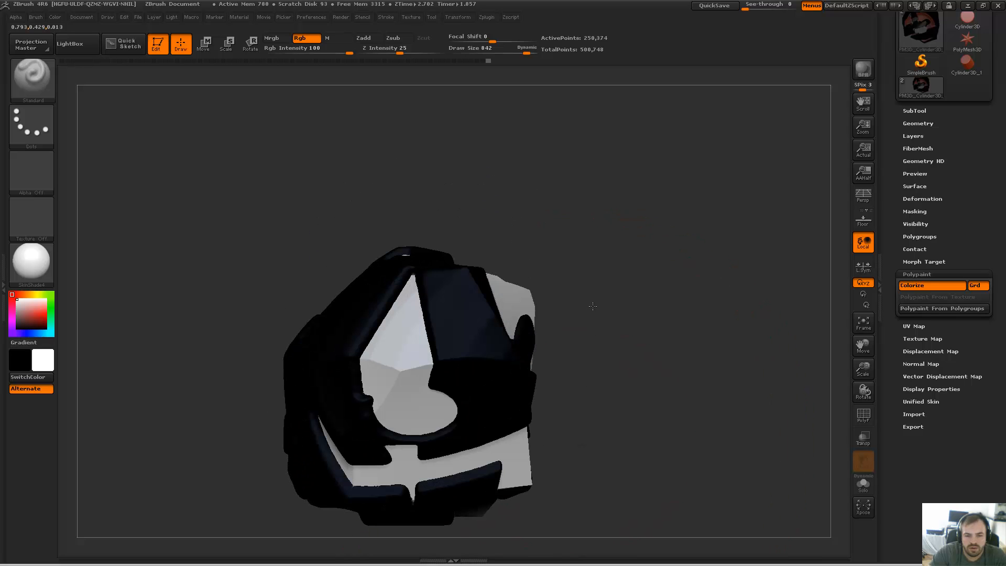
{"action": "left_click_drag", "start_coordinate": [592, 306], "coordinate": [644, 325]}
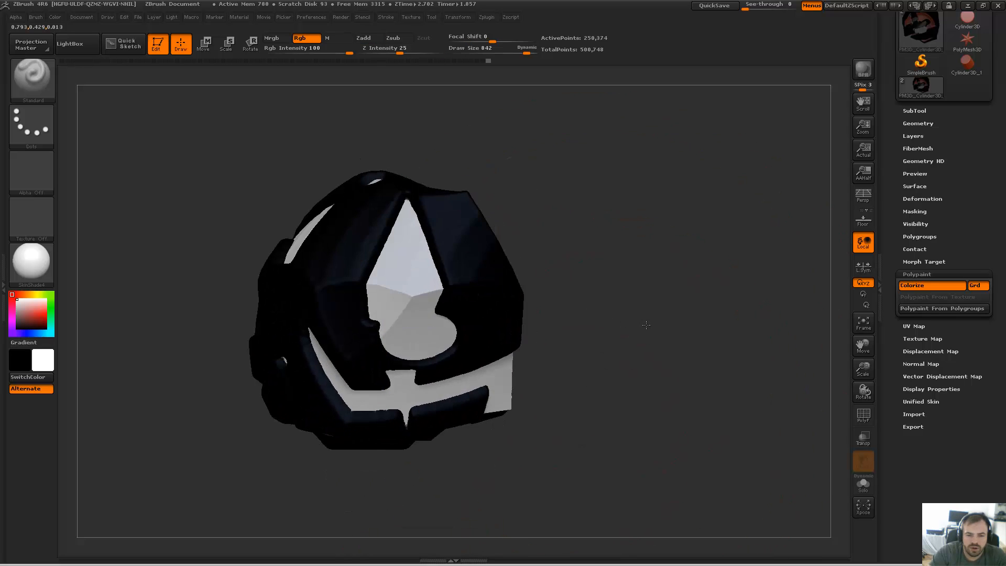
{"action": "left_click_drag", "start_coordinate": [645, 325], "coordinate": [783, 377]}
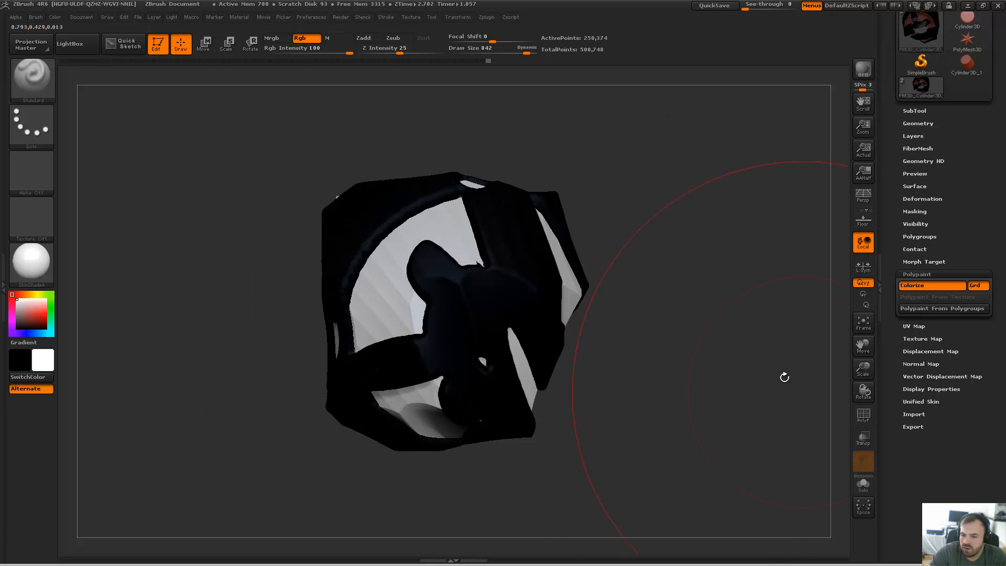
{"action": "left_click", "coordinate": [783, 377]}
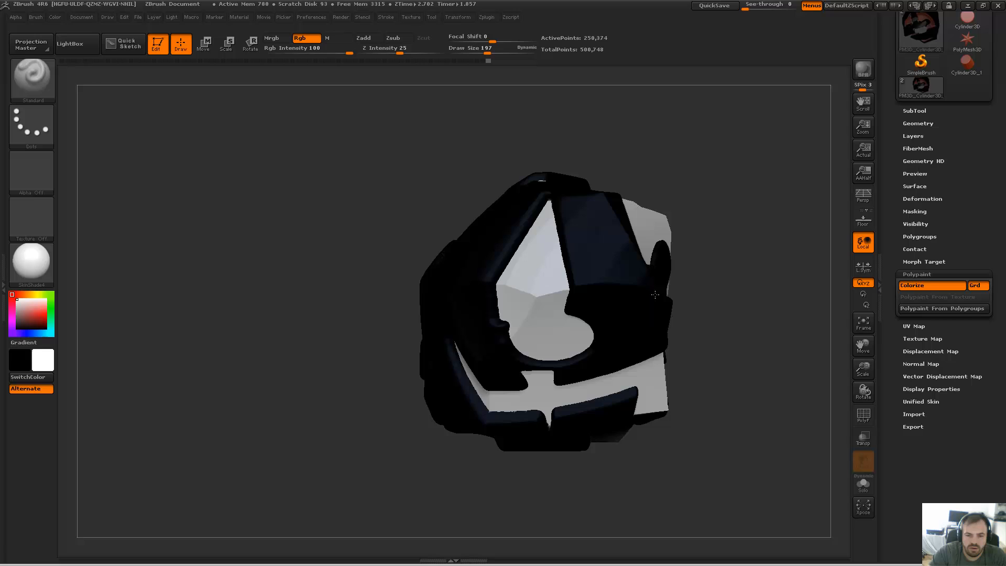
{"action": "left_click_drag", "start_coordinate": [655, 295], "coordinate": [657, 408]}
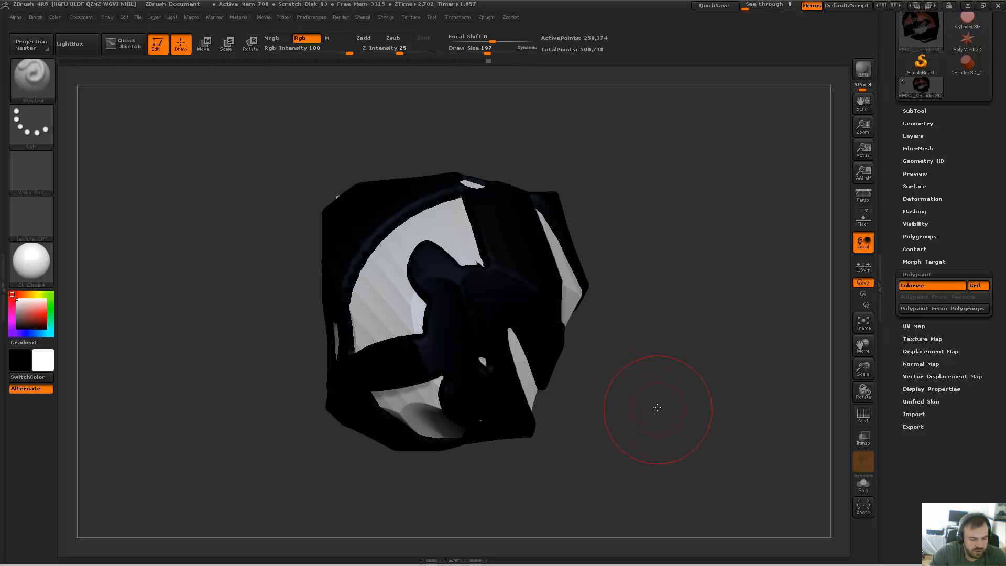
{"action": "left_click_drag", "start_coordinate": [656, 408], "coordinate": [585, 447]}
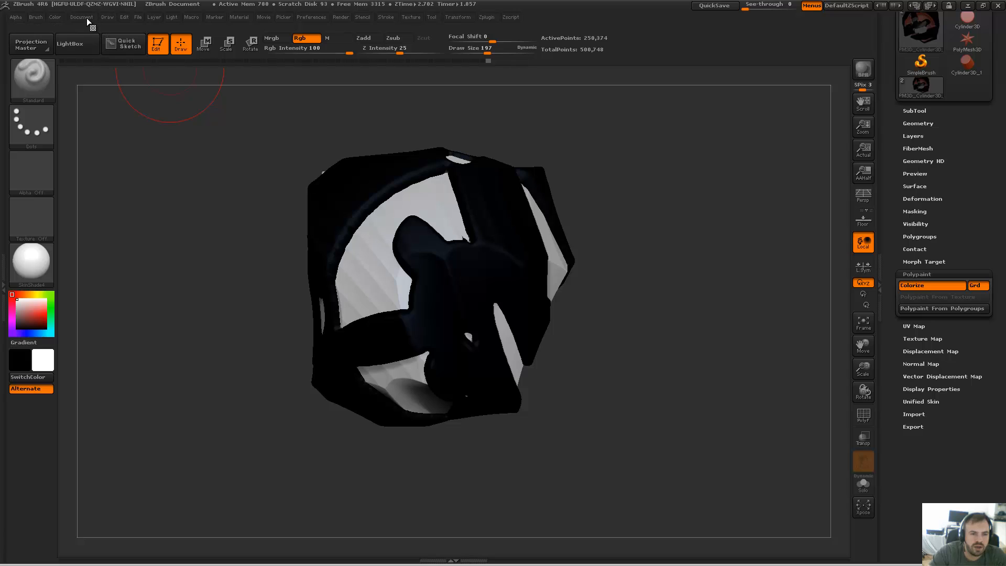
Step: Open the Document menu's ZAppLink Properties view presets
{"action": "left_click", "coordinate": [81, 17]}
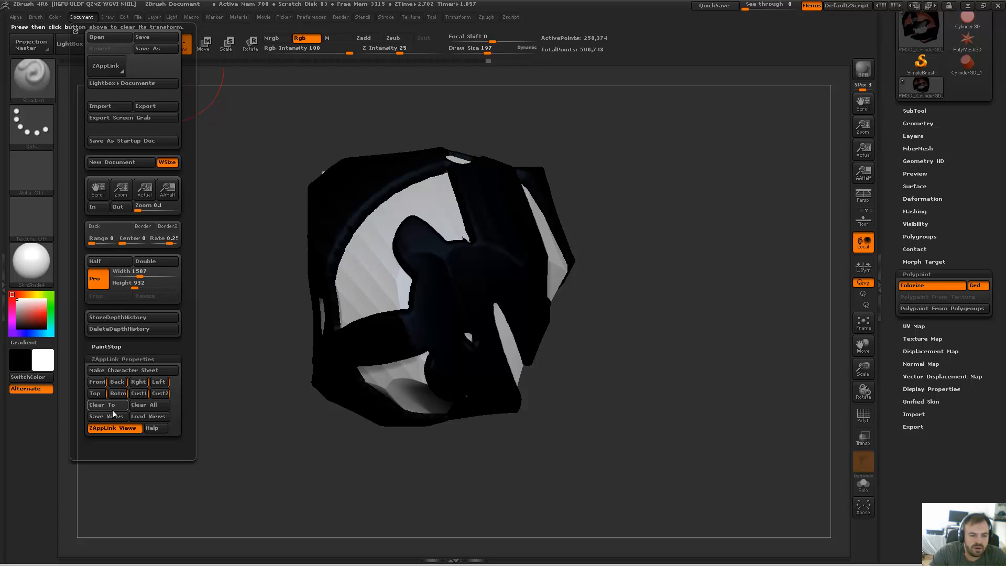
{"action": "left_click", "coordinate": [145, 405]}
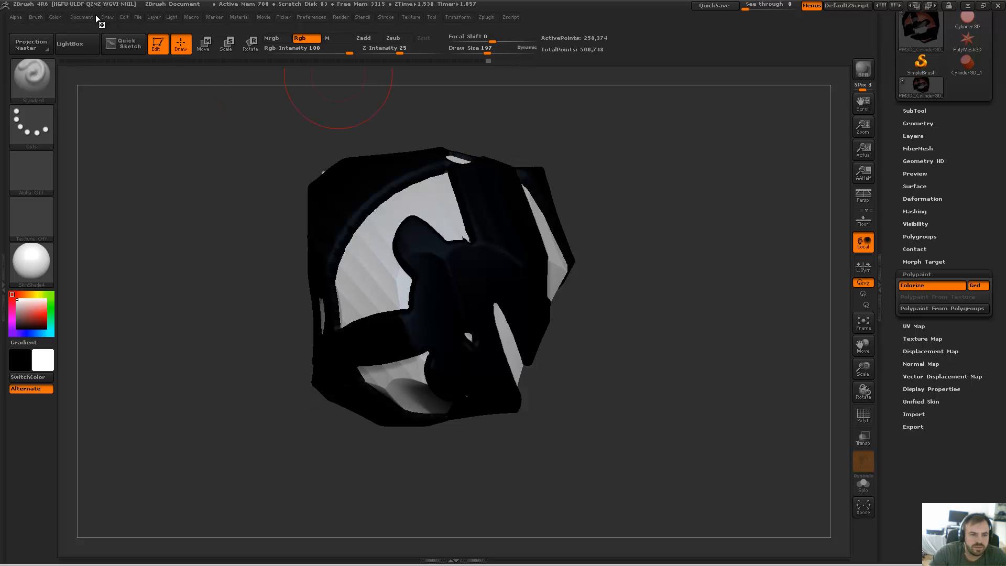
{"action": "left_click", "coordinate": [81, 17]}
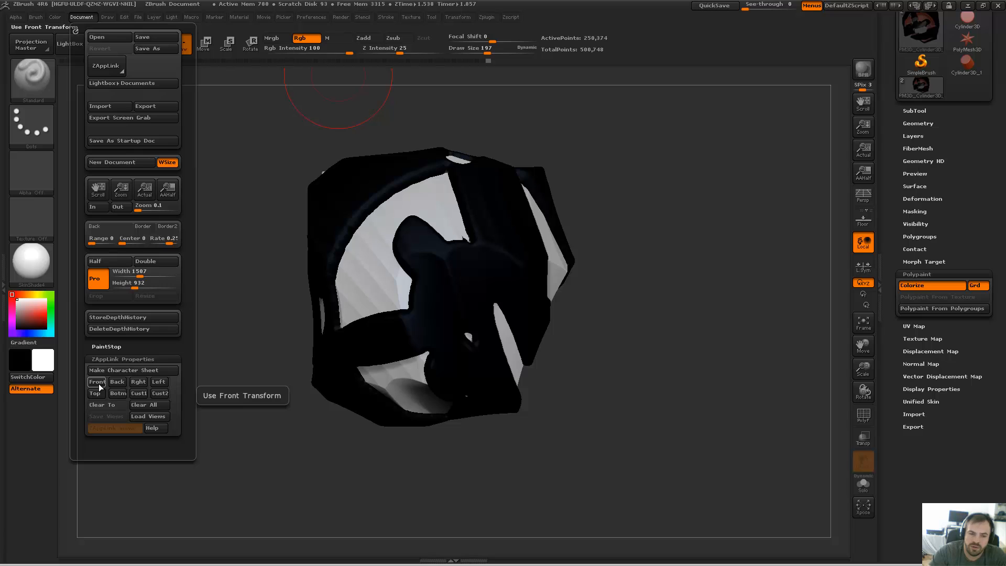
{"action": "left_click", "coordinate": [588, 429]}
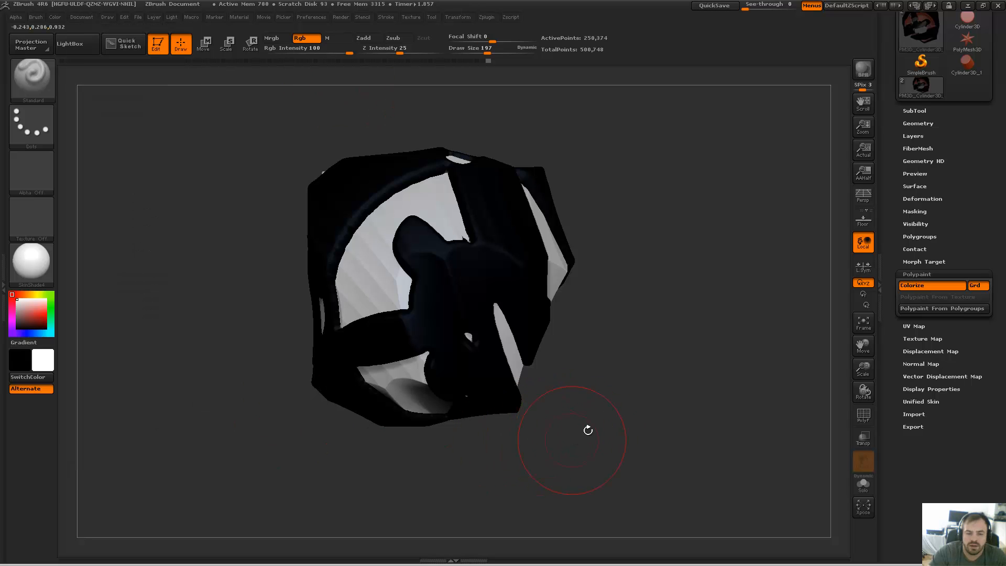
Step: Recall the stored Front view, then the stored Left view
{"action": "left_click", "coordinate": [81, 17]}
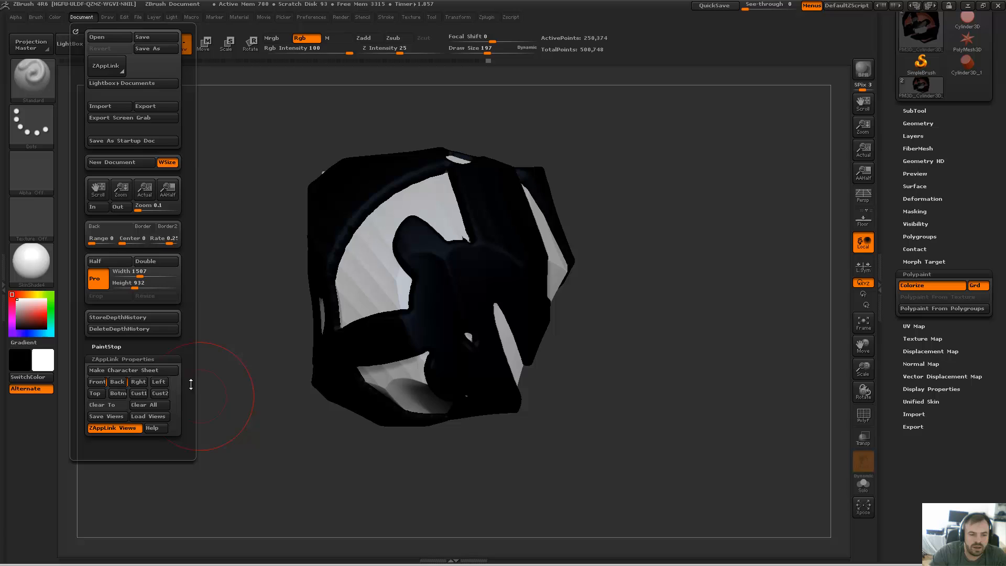
{"action": "left_click", "coordinate": [97, 381]}
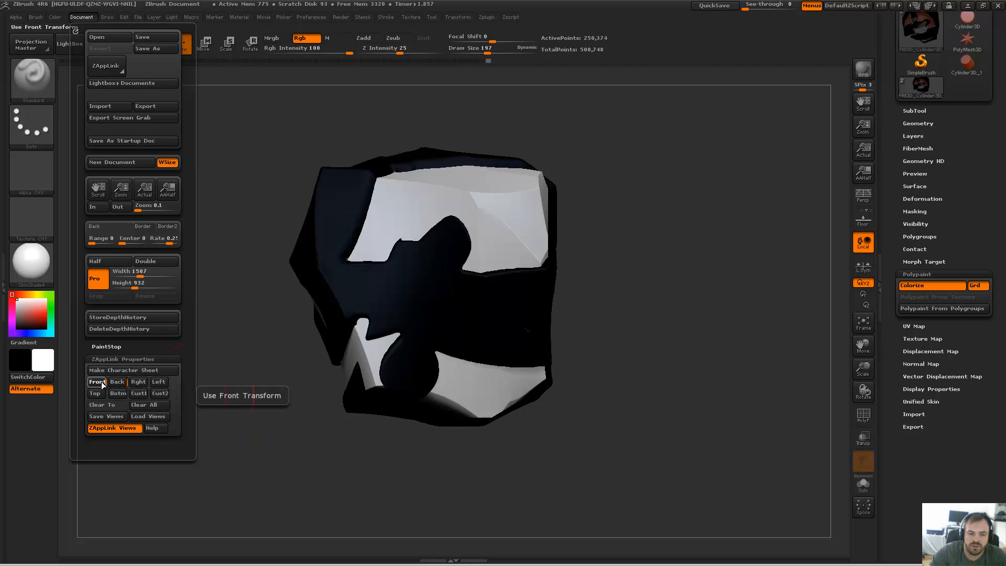
{"action": "left_click", "coordinate": [137, 382]}
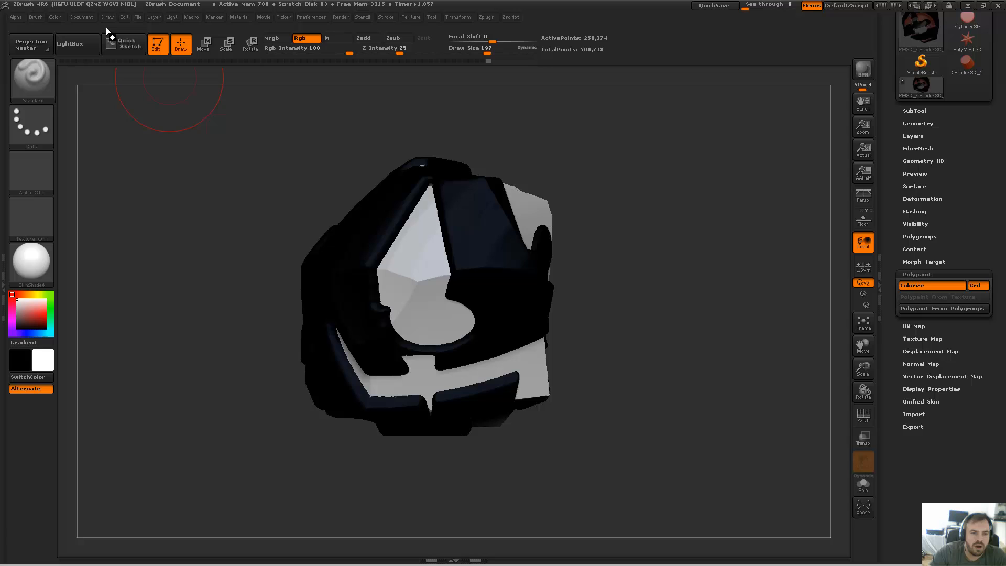
{"action": "mouse_move", "coordinate": [570, 338]}
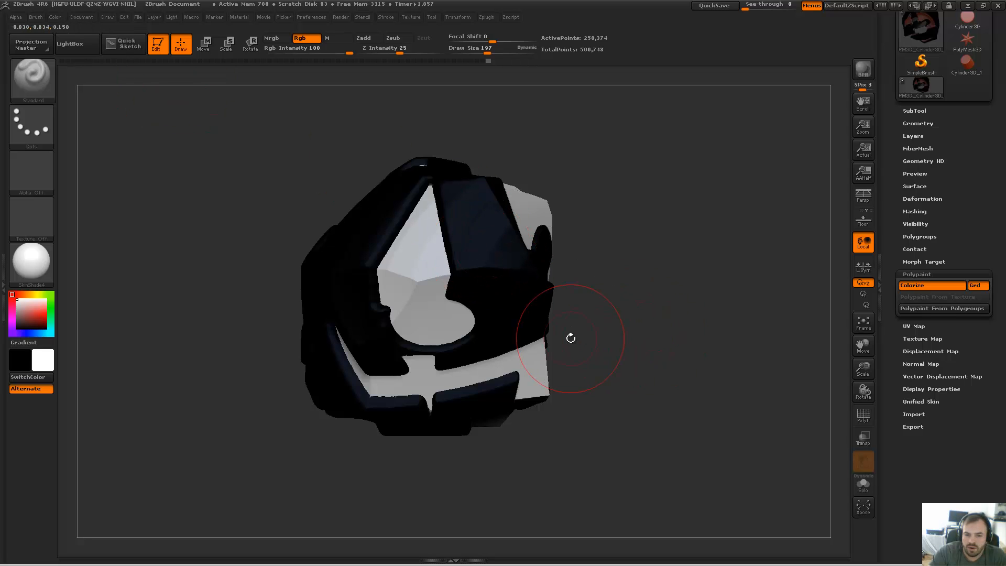
{"action": "left_click", "coordinate": [81, 17]}
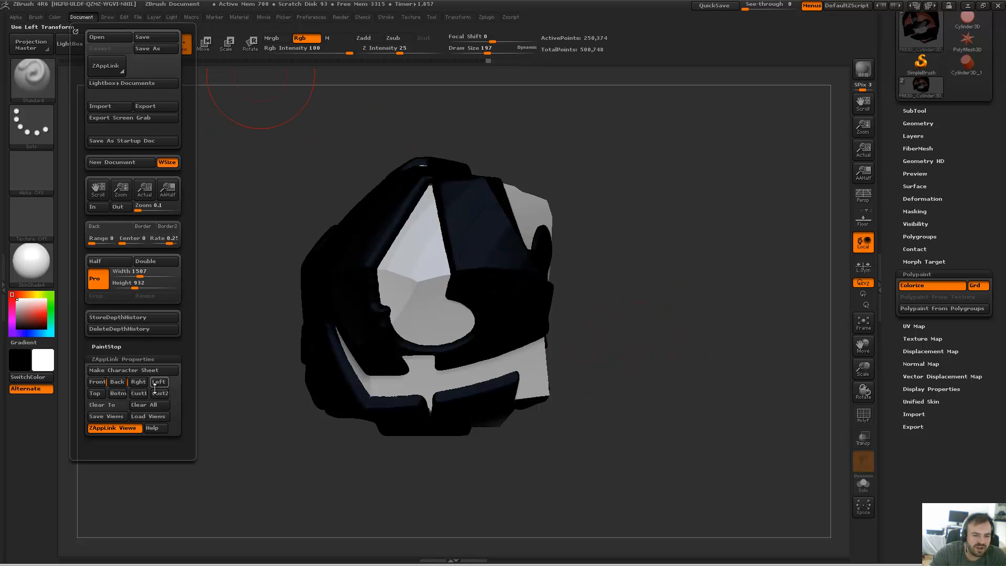
{"action": "left_click", "coordinate": [145, 405]}
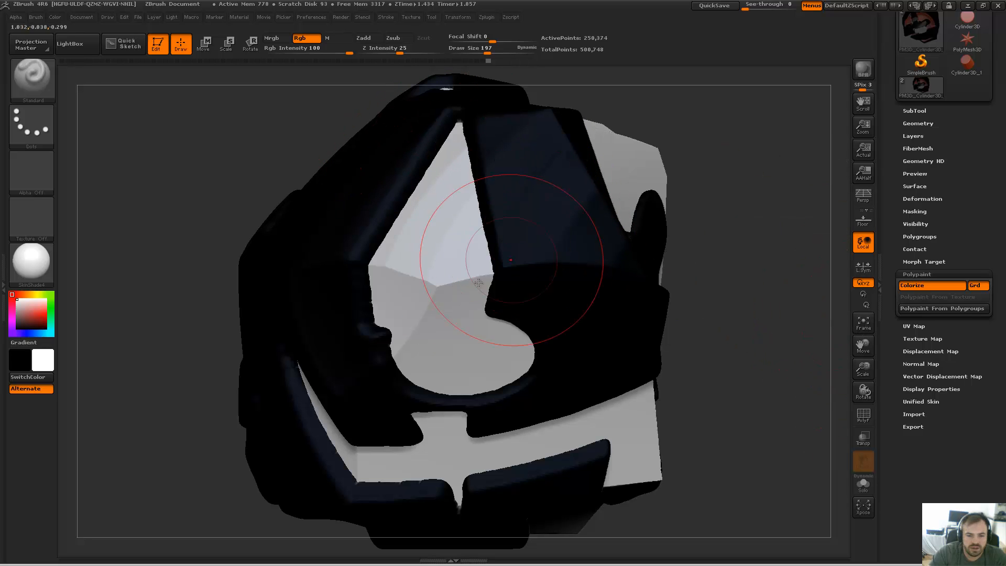
{"action": "left_click", "coordinate": [82, 17]}
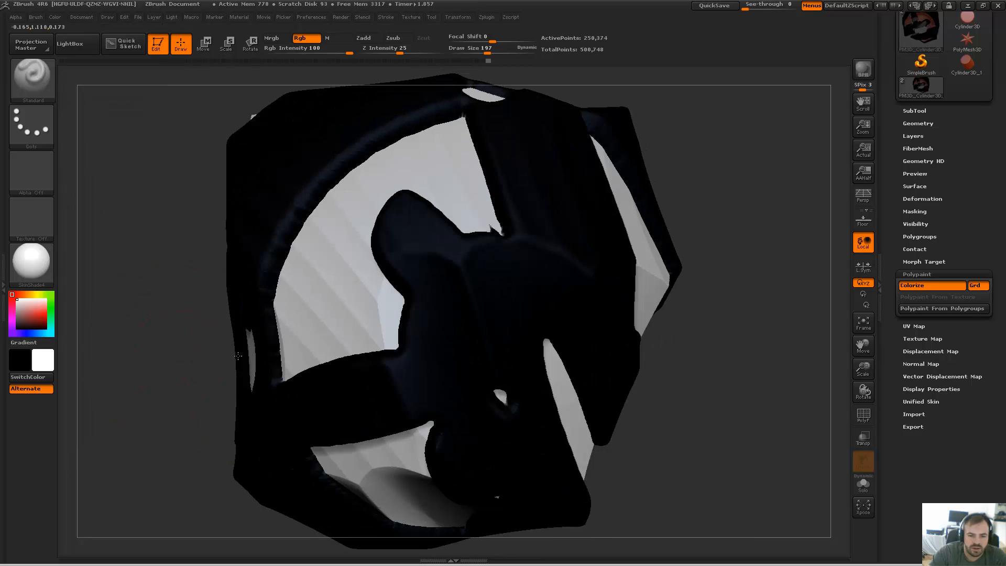
{"action": "mouse_move", "coordinate": [215, 359]}
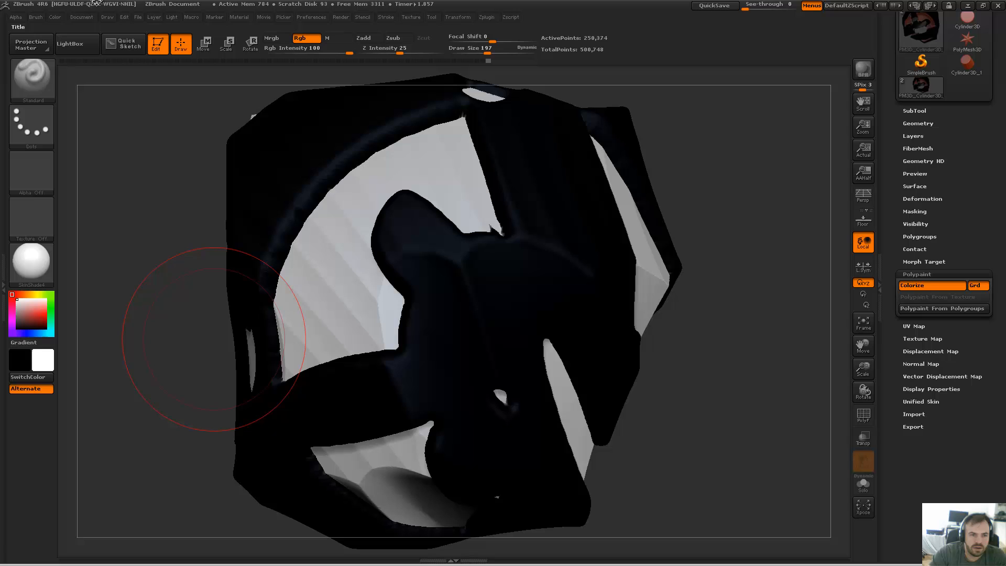
{"action": "left_click", "coordinate": [81, 17]}
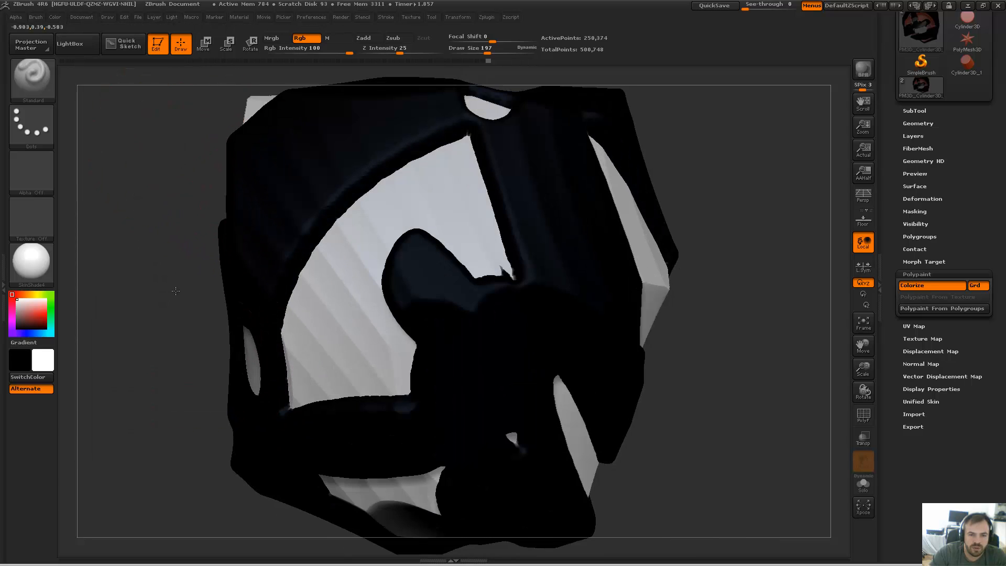
{"action": "left_click", "coordinate": [82, 17]}
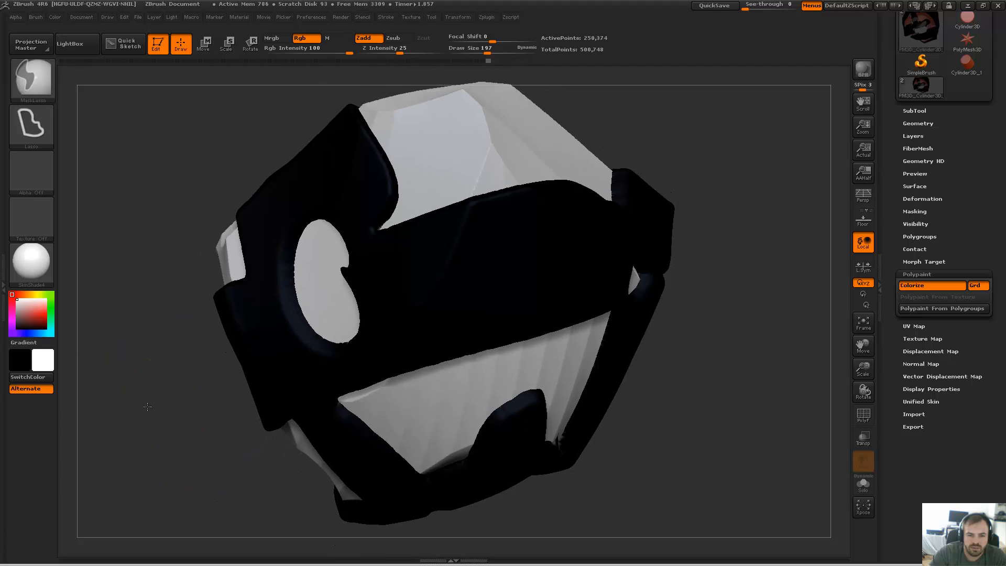
{"action": "left_click", "coordinate": [81, 17]}
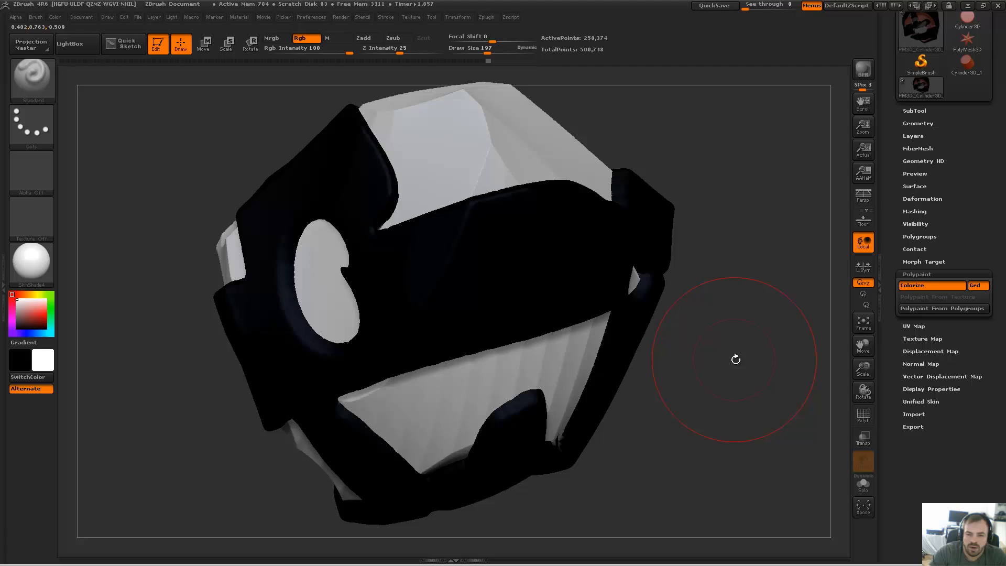
{"action": "left_click_drag", "start_coordinate": [735, 359], "coordinate": [680, 360]}
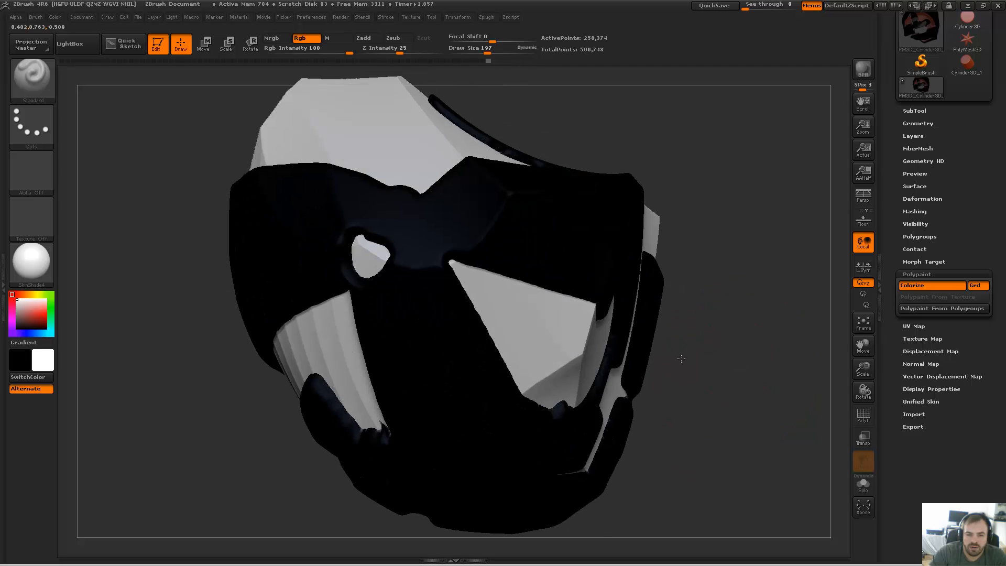
{"action": "left_click_drag", "start_coordinate": [680, 358], "coordinate": [770, 217]}
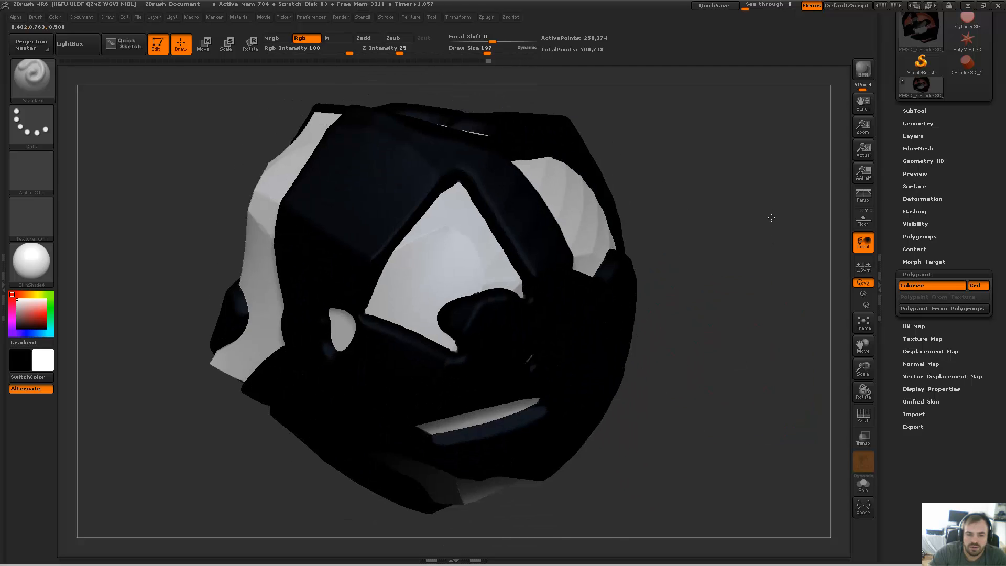
{"action": "left_click_drag", "start_coordinate": [769, 218], "coordinate": [747, 209]}
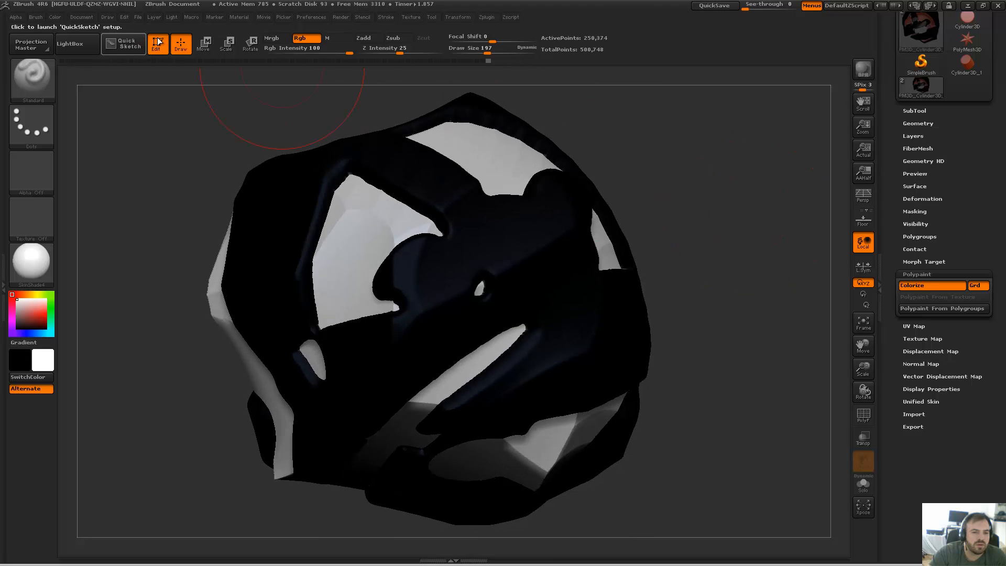
Step: Open the Document menu to show the ZAppLink Properties view presets
{"action": "left_click", "coordinate": [81, 16]}
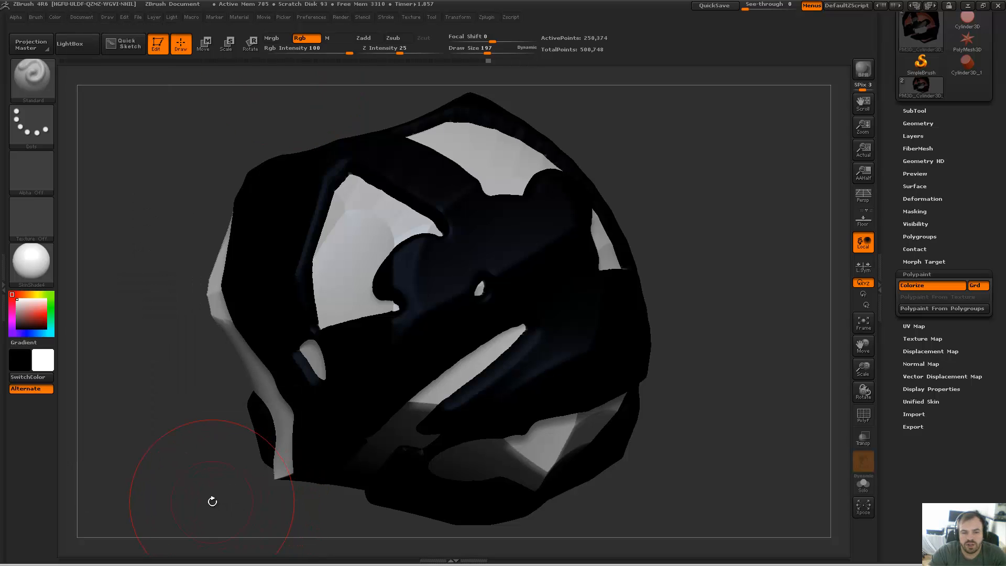
{"action": "left_click", "coordinate": [82, 17]}
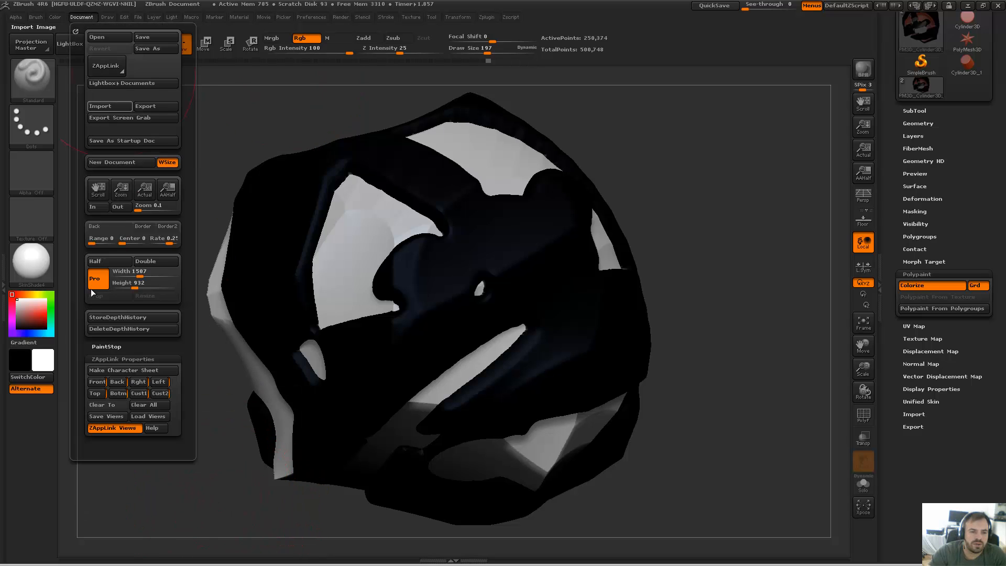